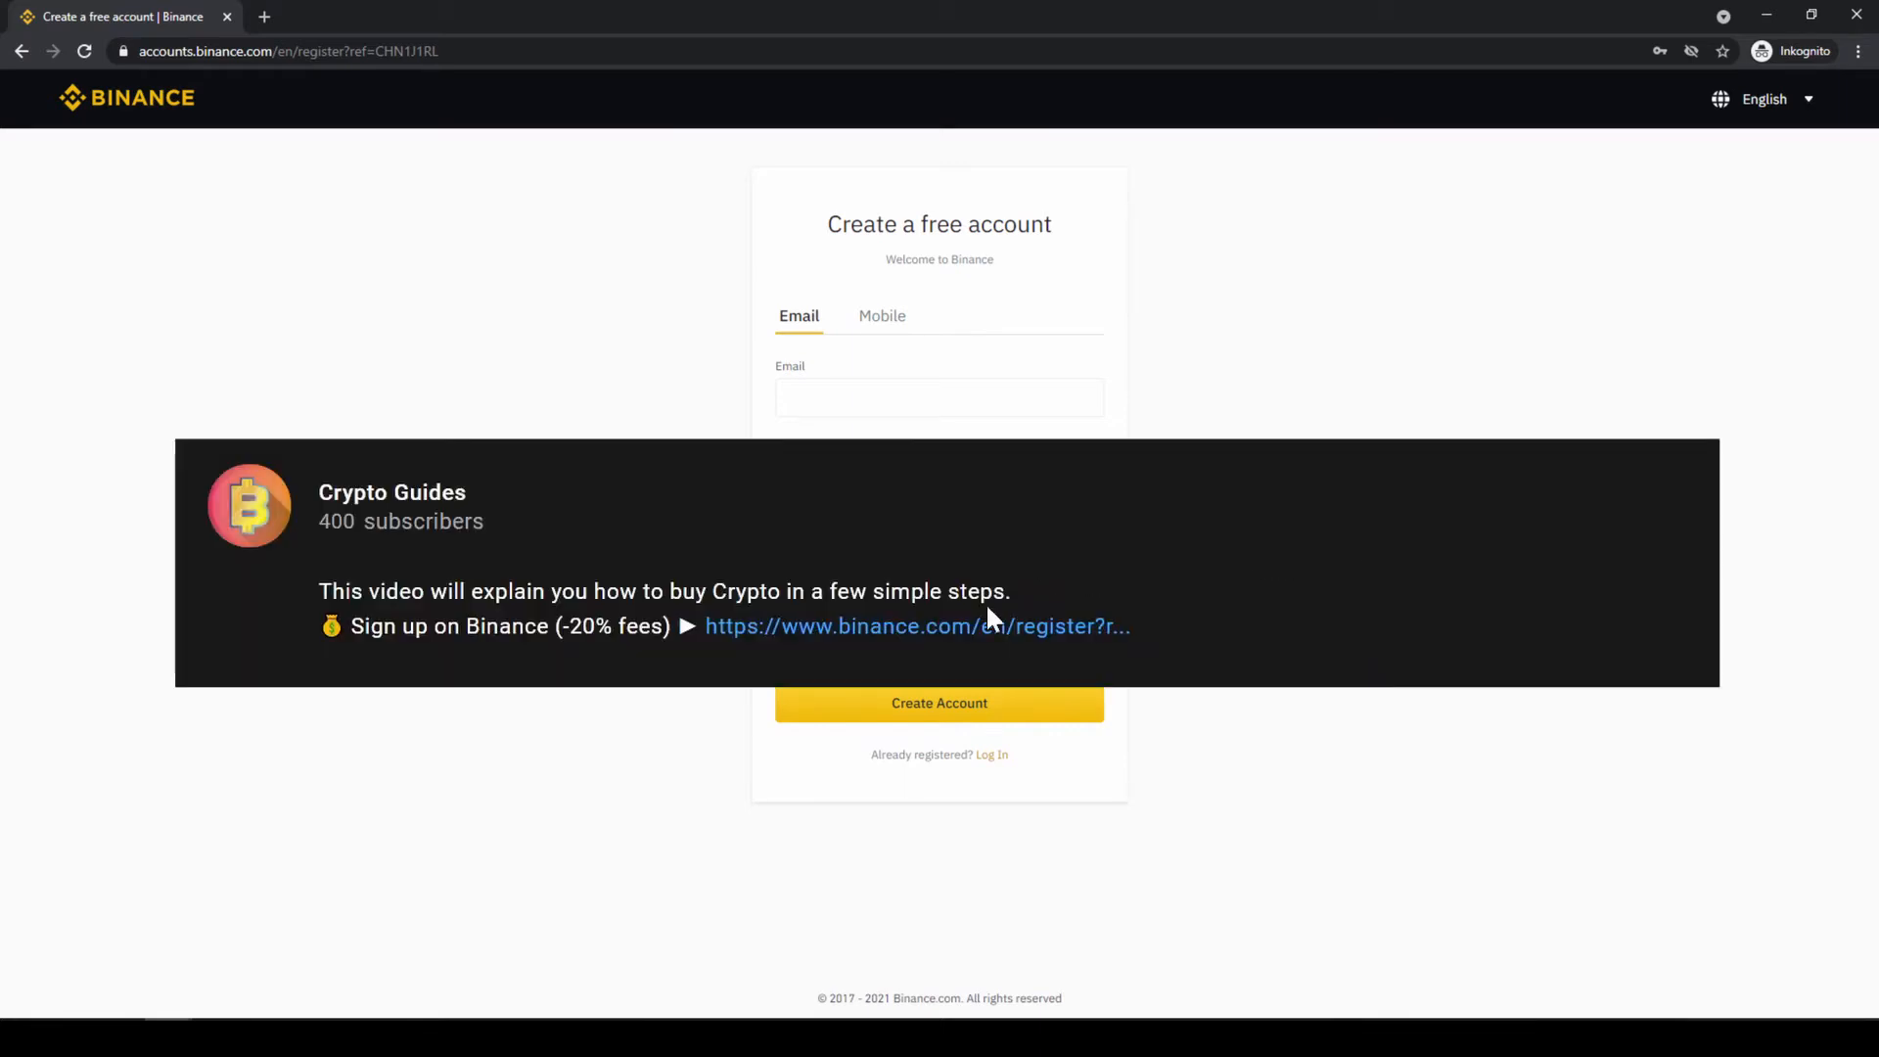
pyautogui.moveTo(959, 634)
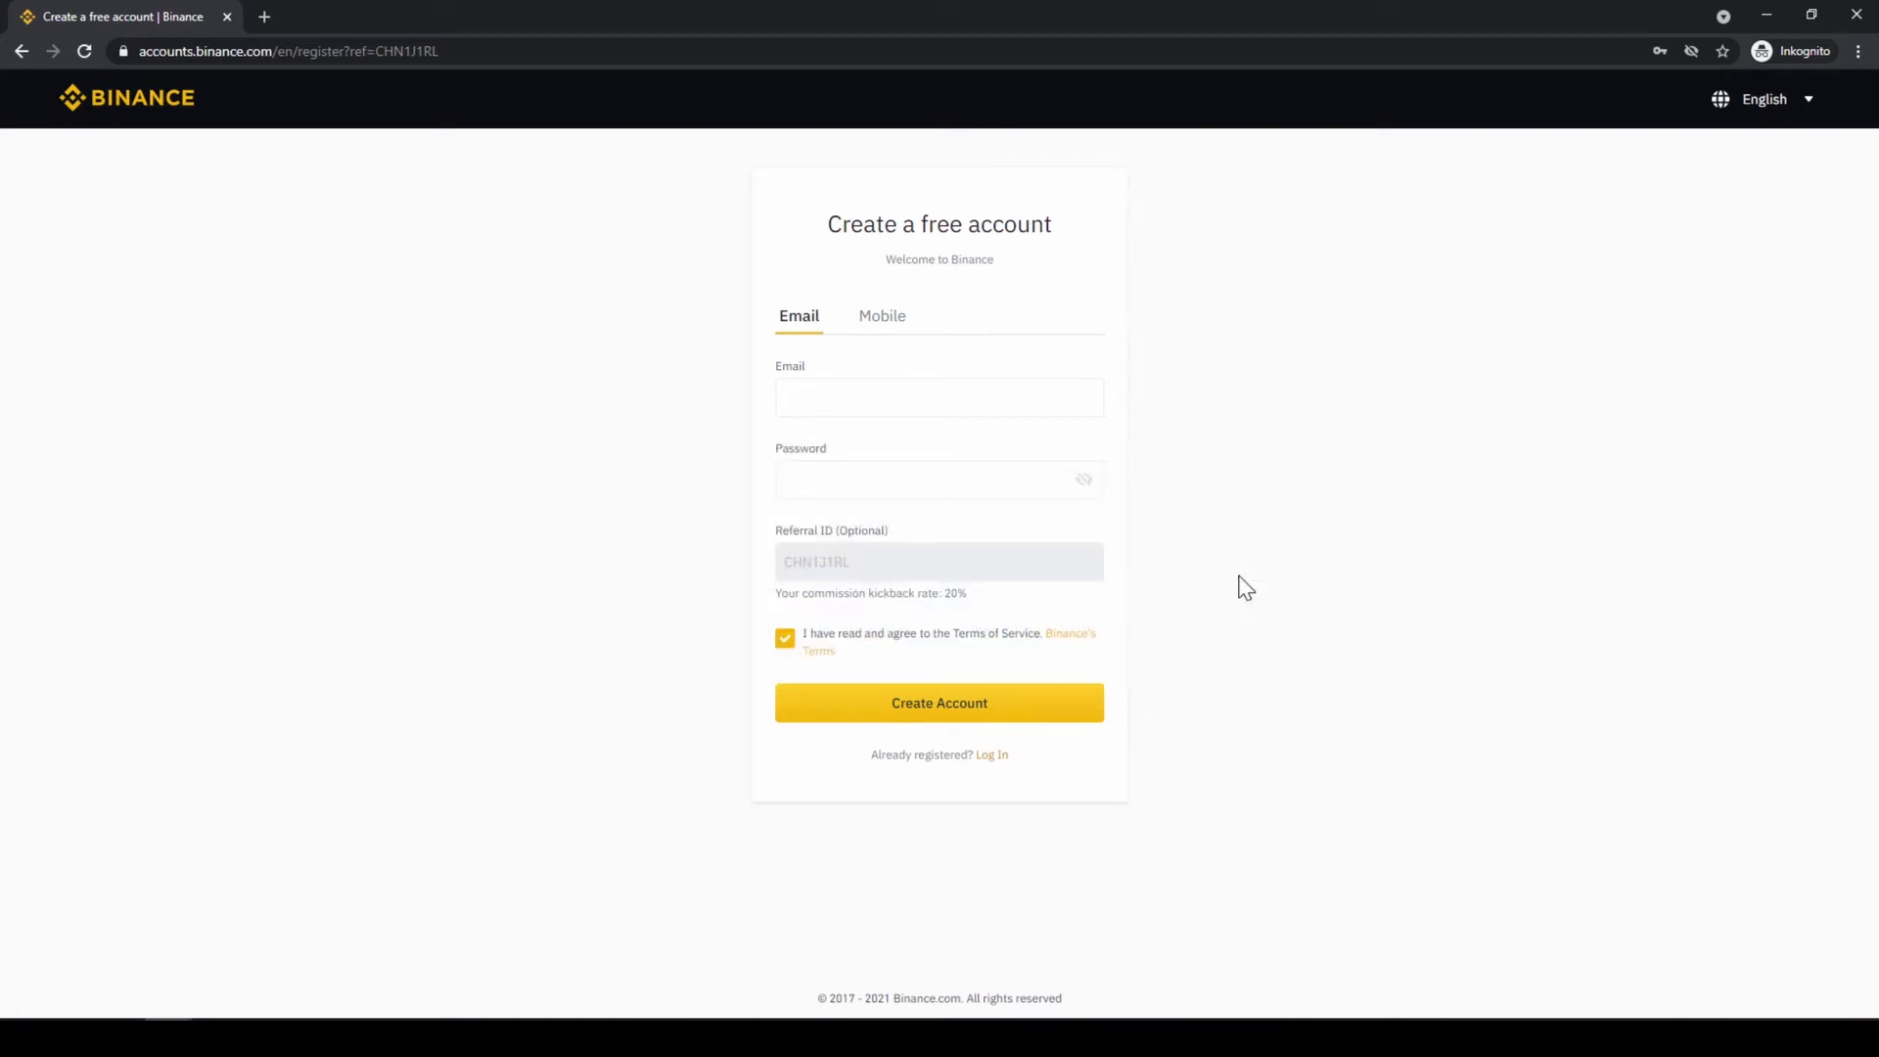
pyautogui.moveTo(1073, 611)
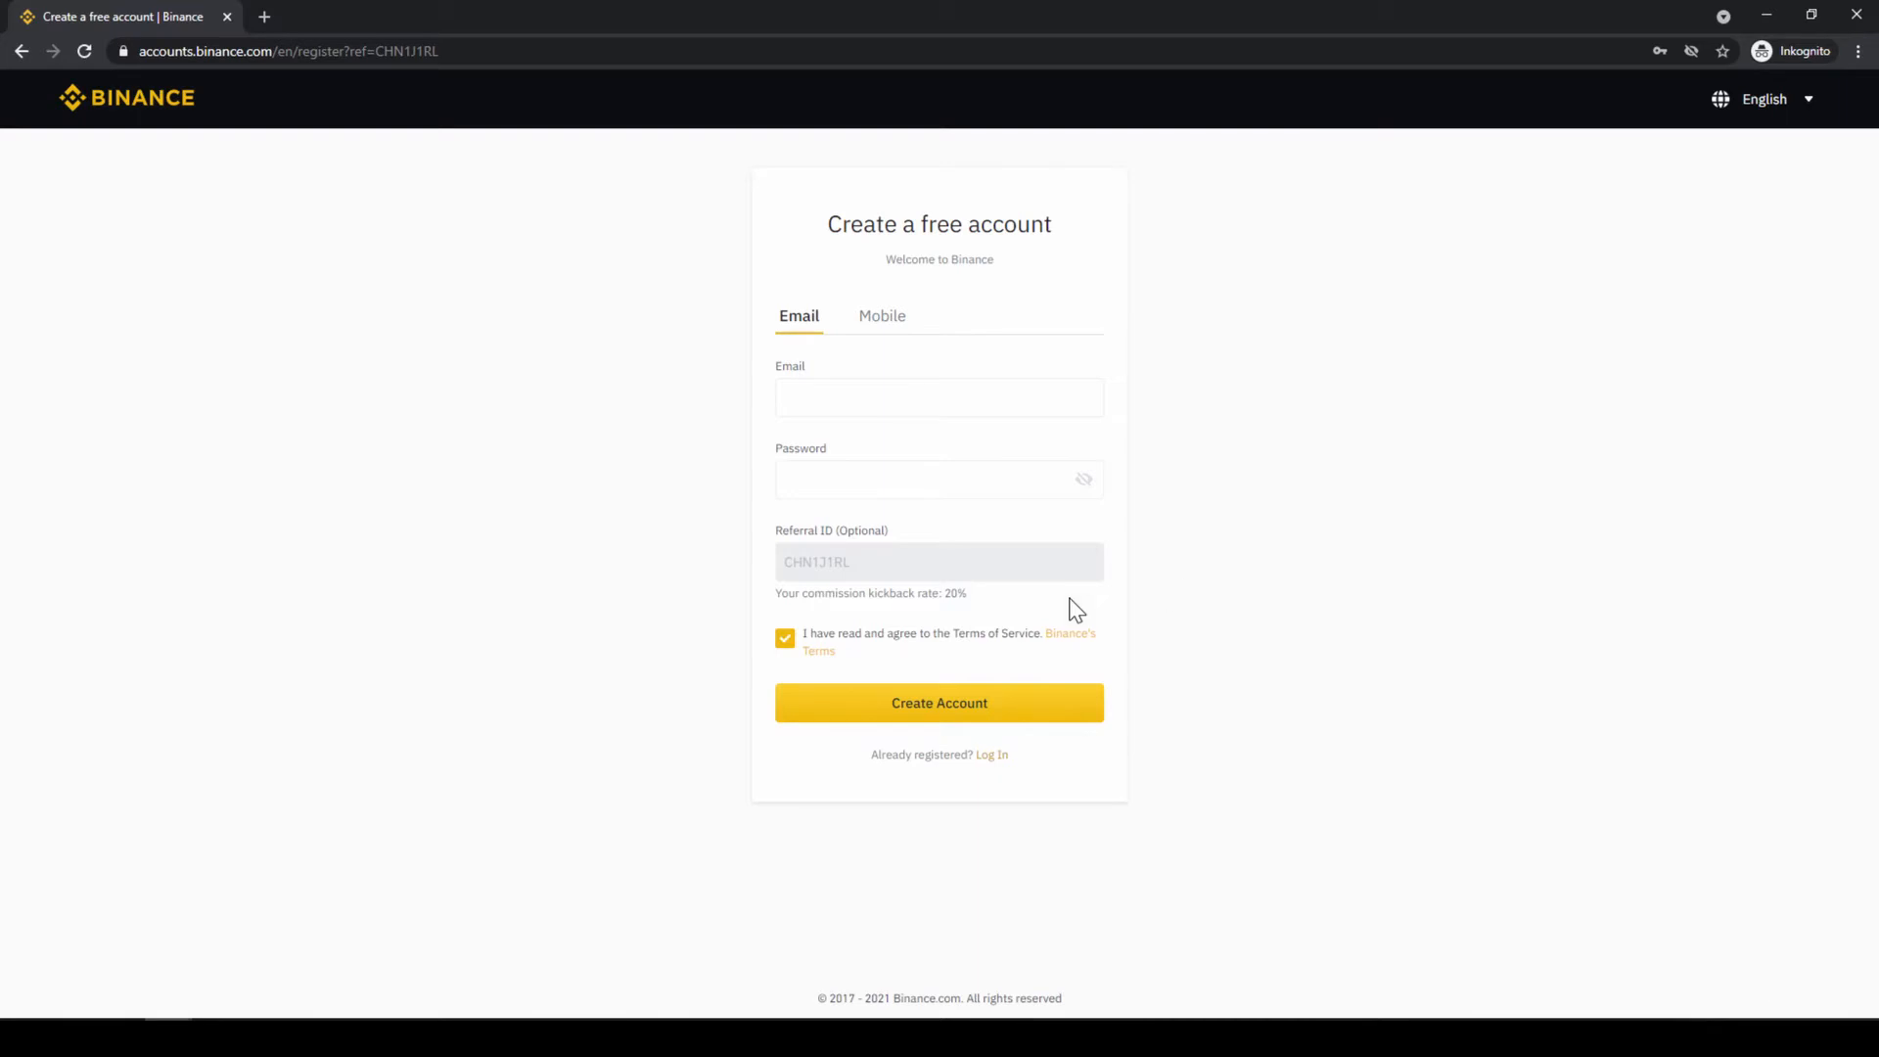
pyautogui.moveTo(1316, 608)
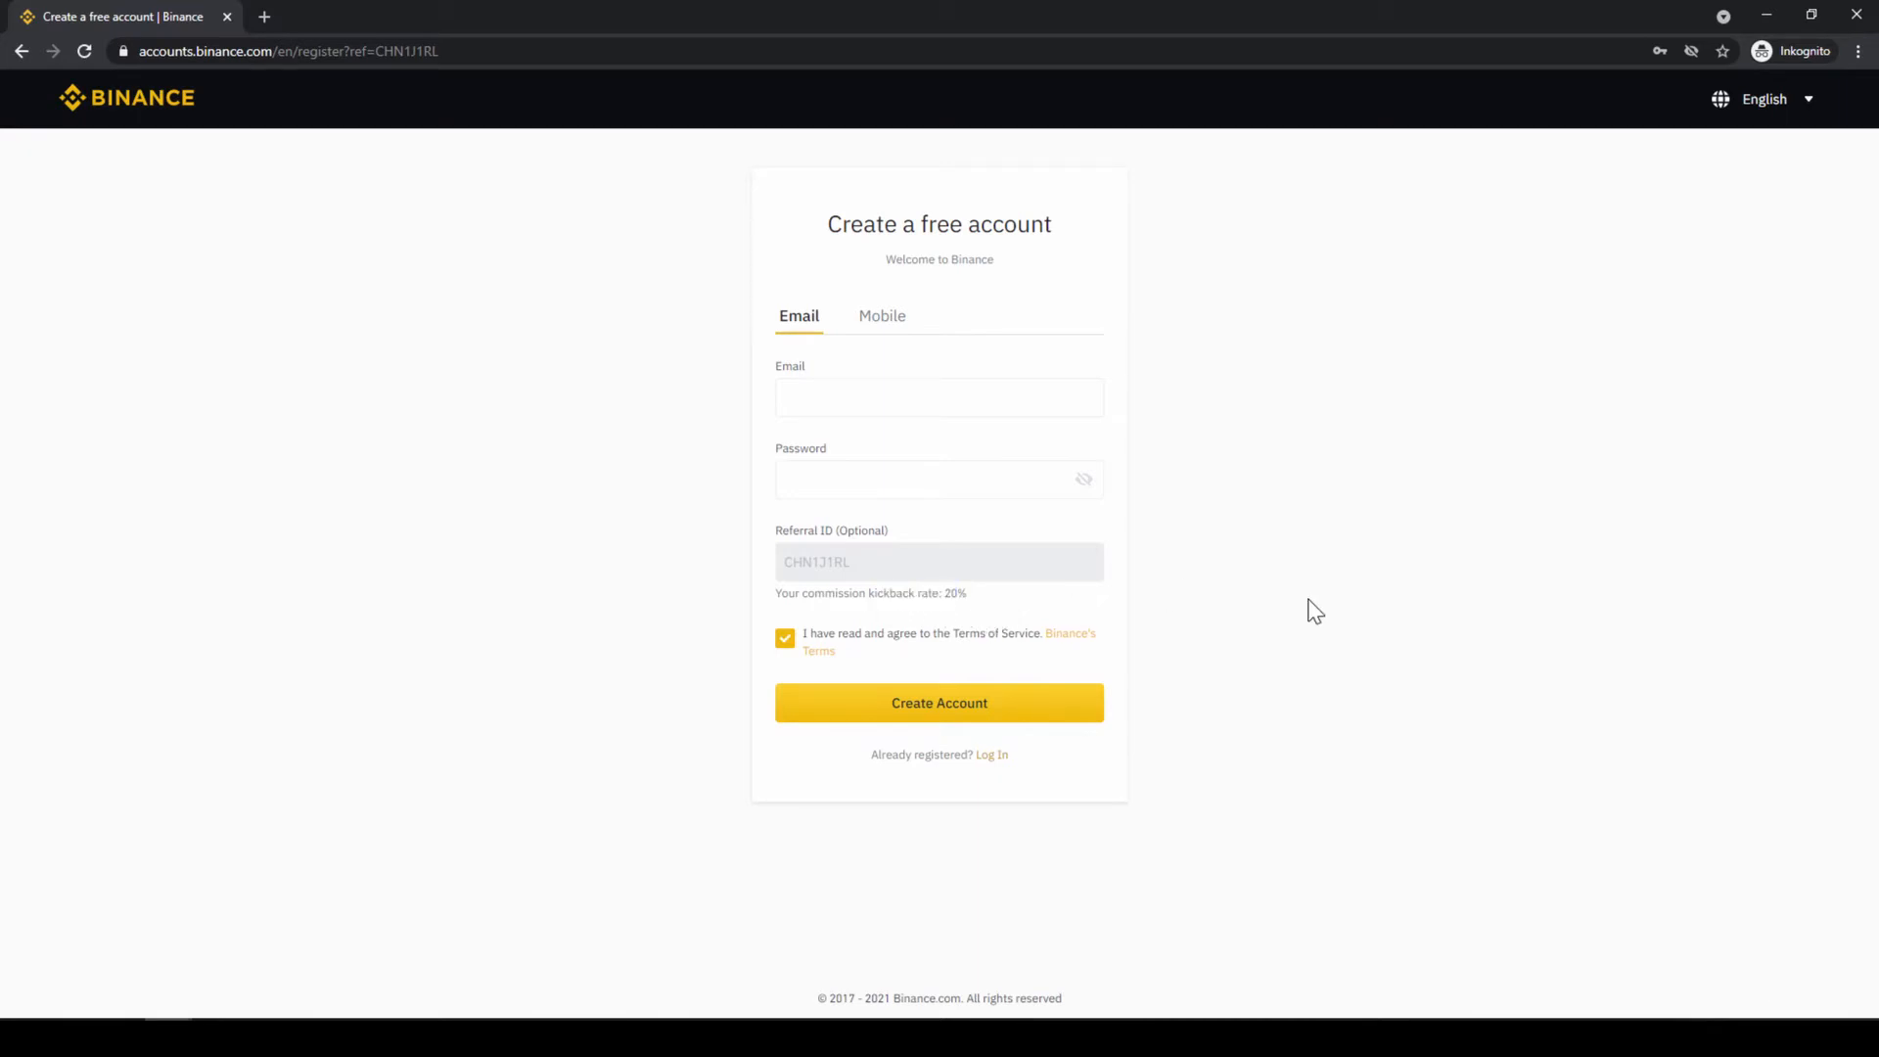
pyautogui.moveTo(1139, 585)
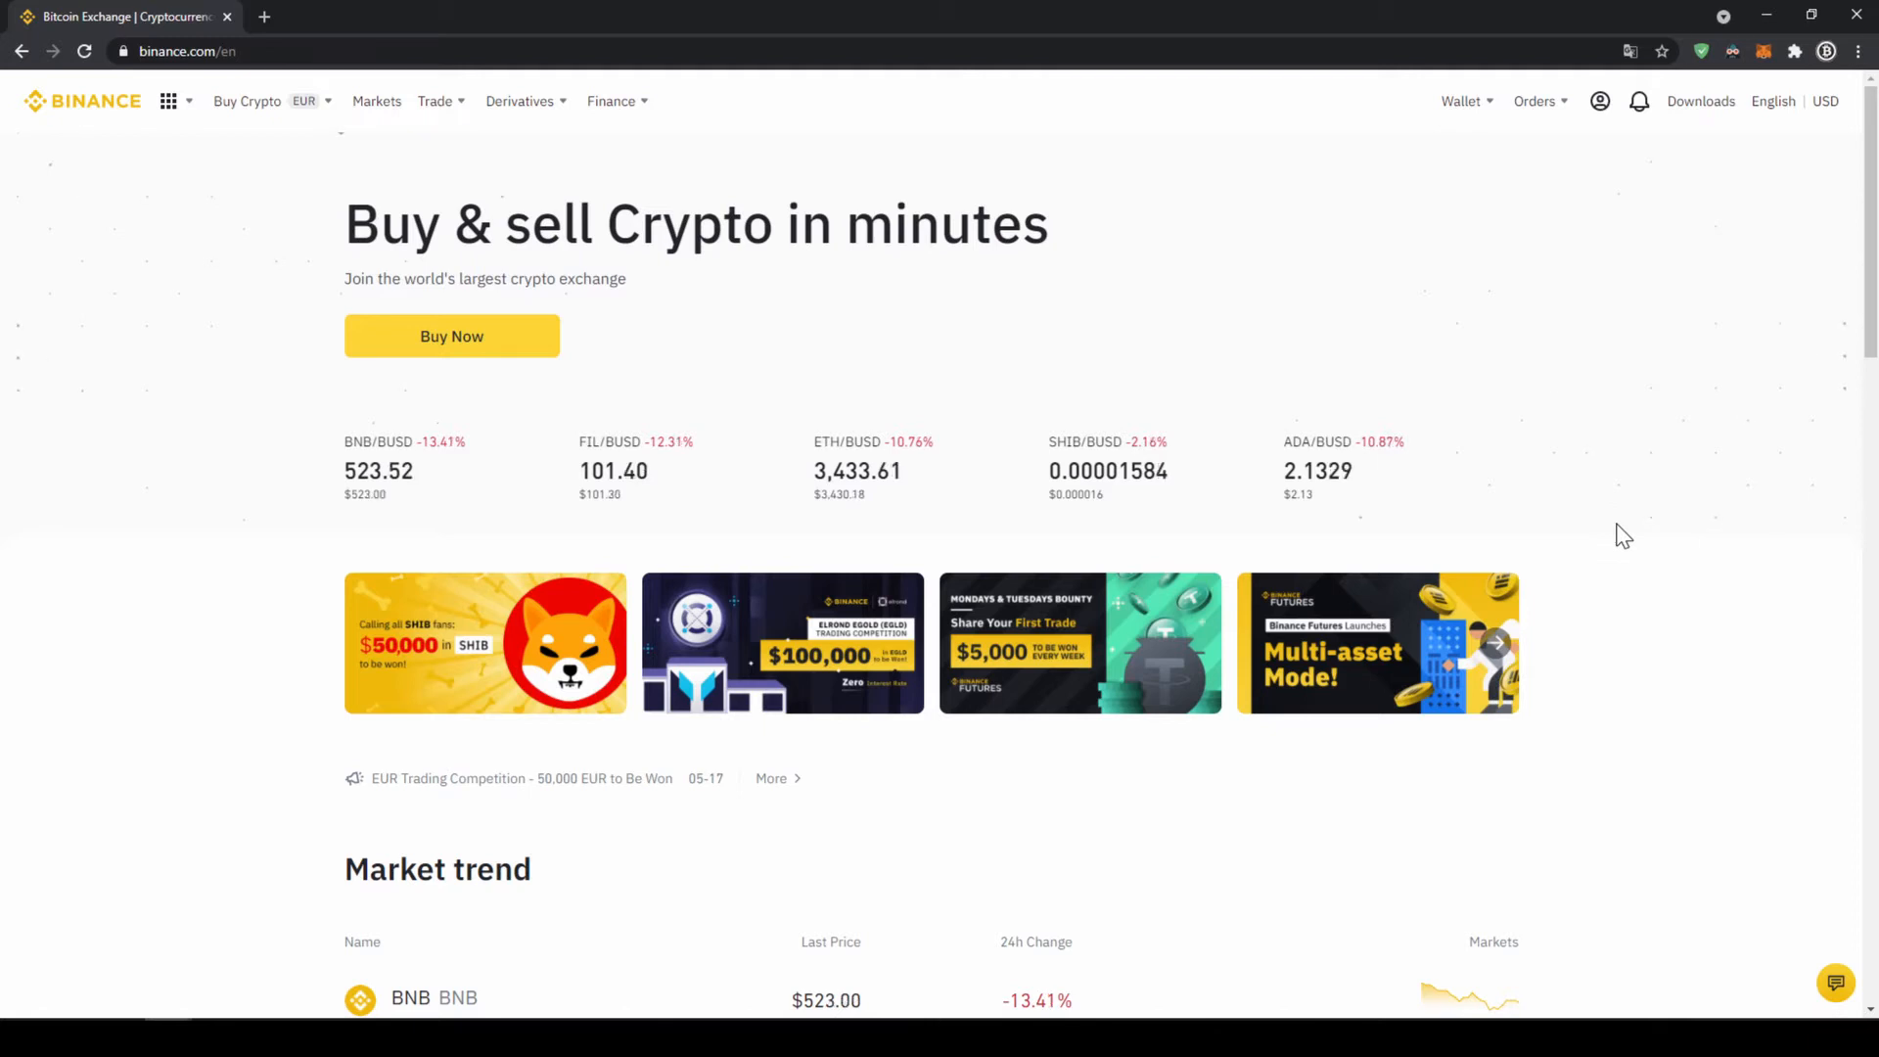
# Step: Open the account's Identification settings from the profile menu
pyautogui.click(1599, 100)
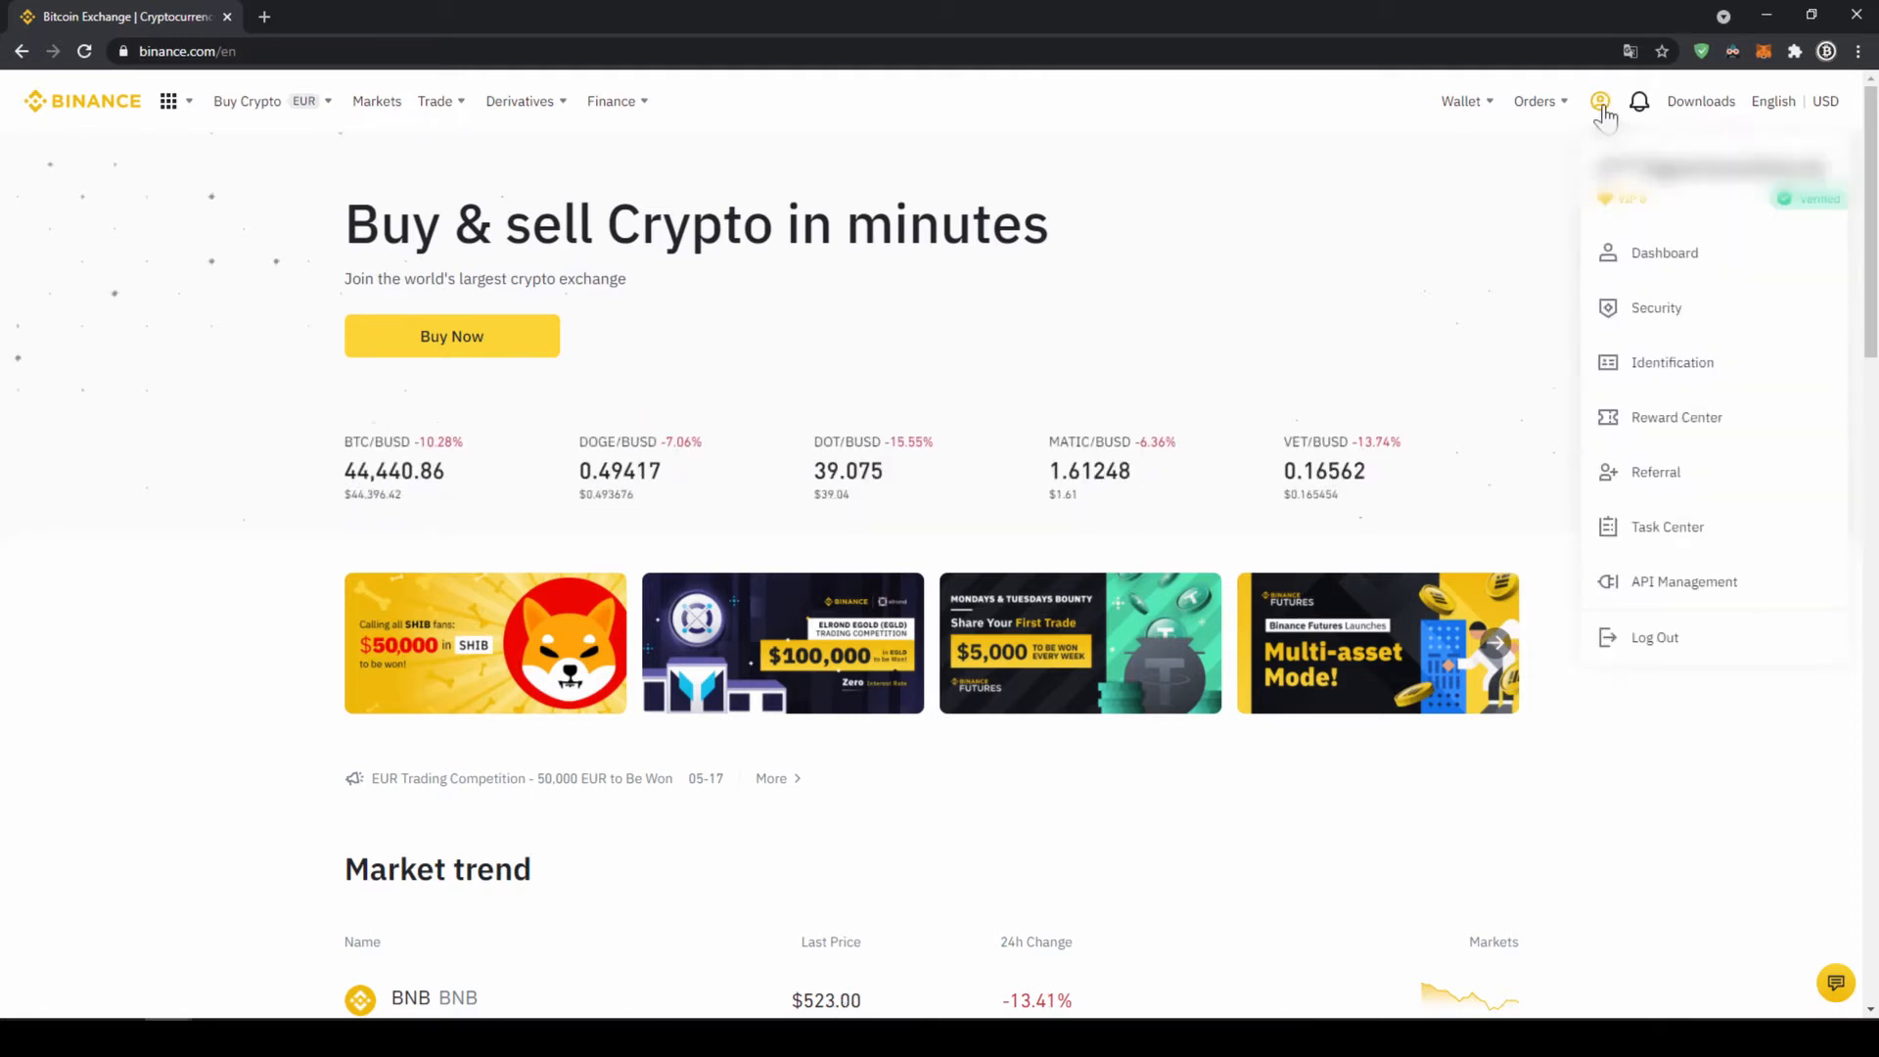
pyautogui.moveTo(1672, 362)
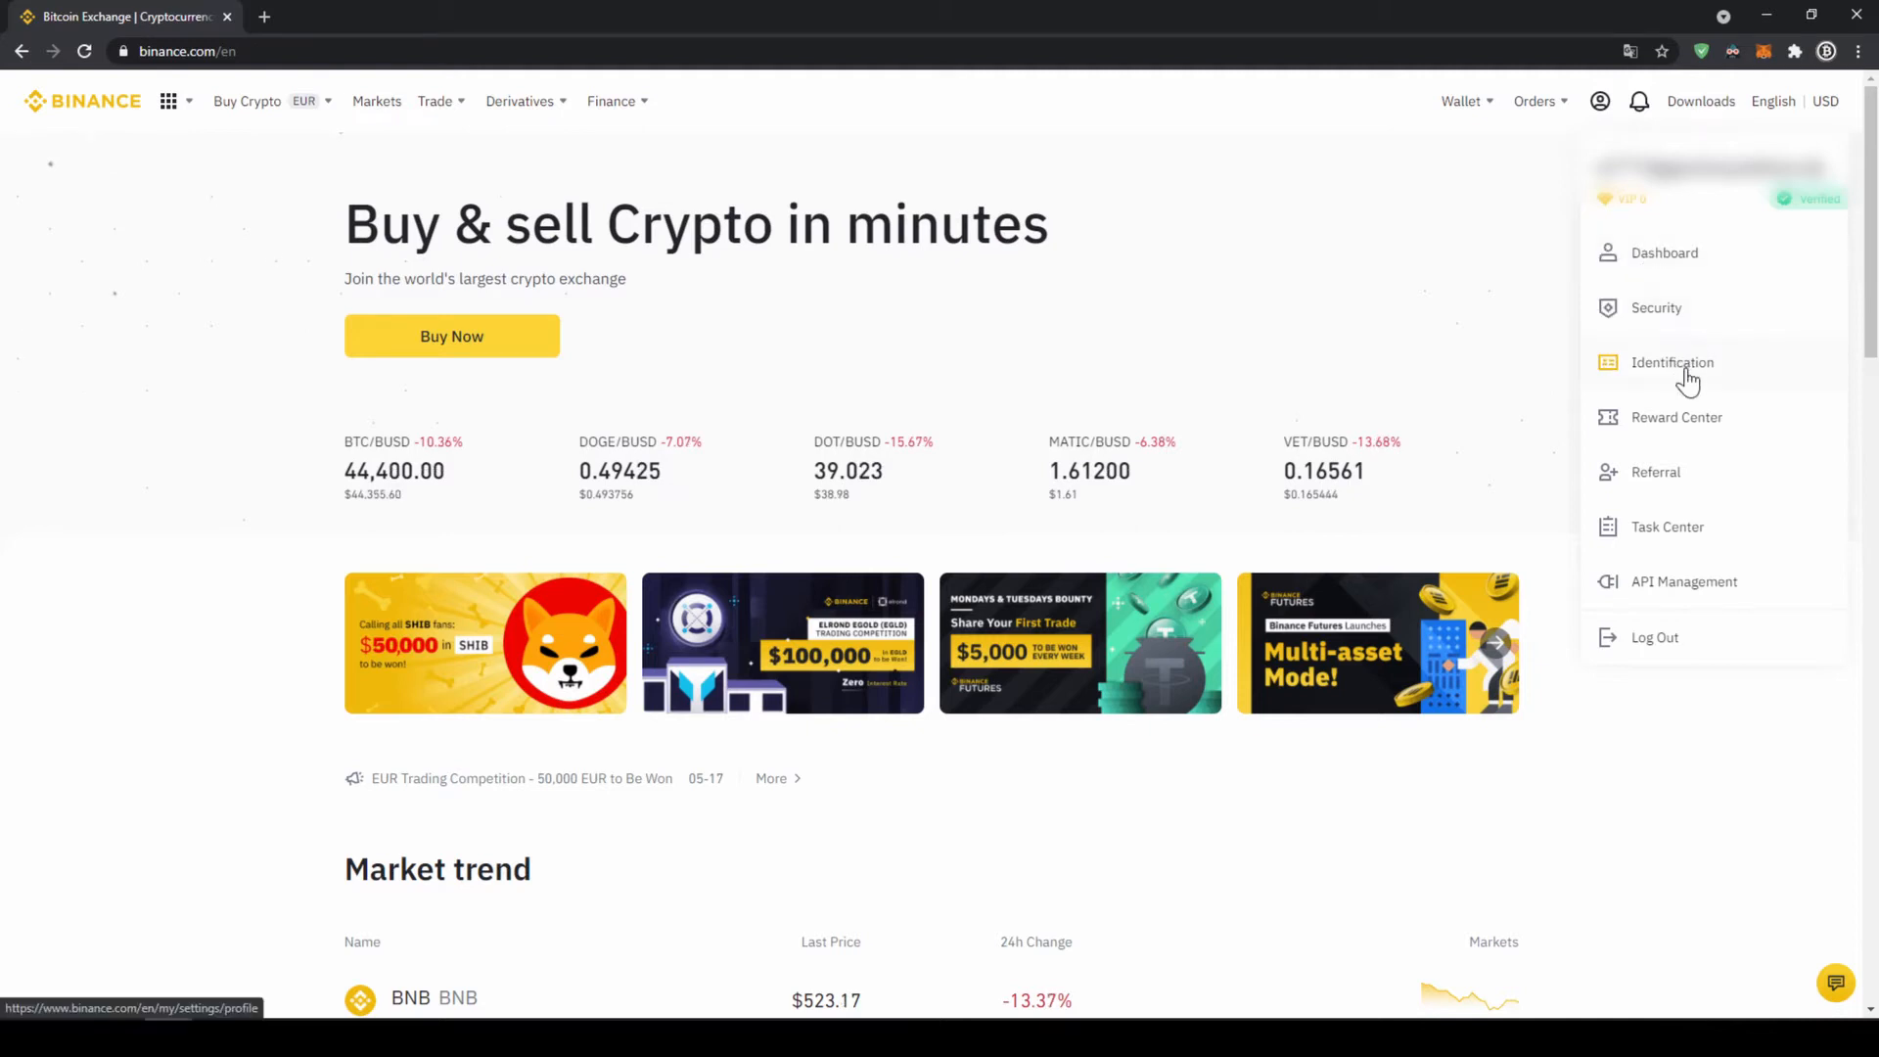
pyautogui.click(1671, 362)
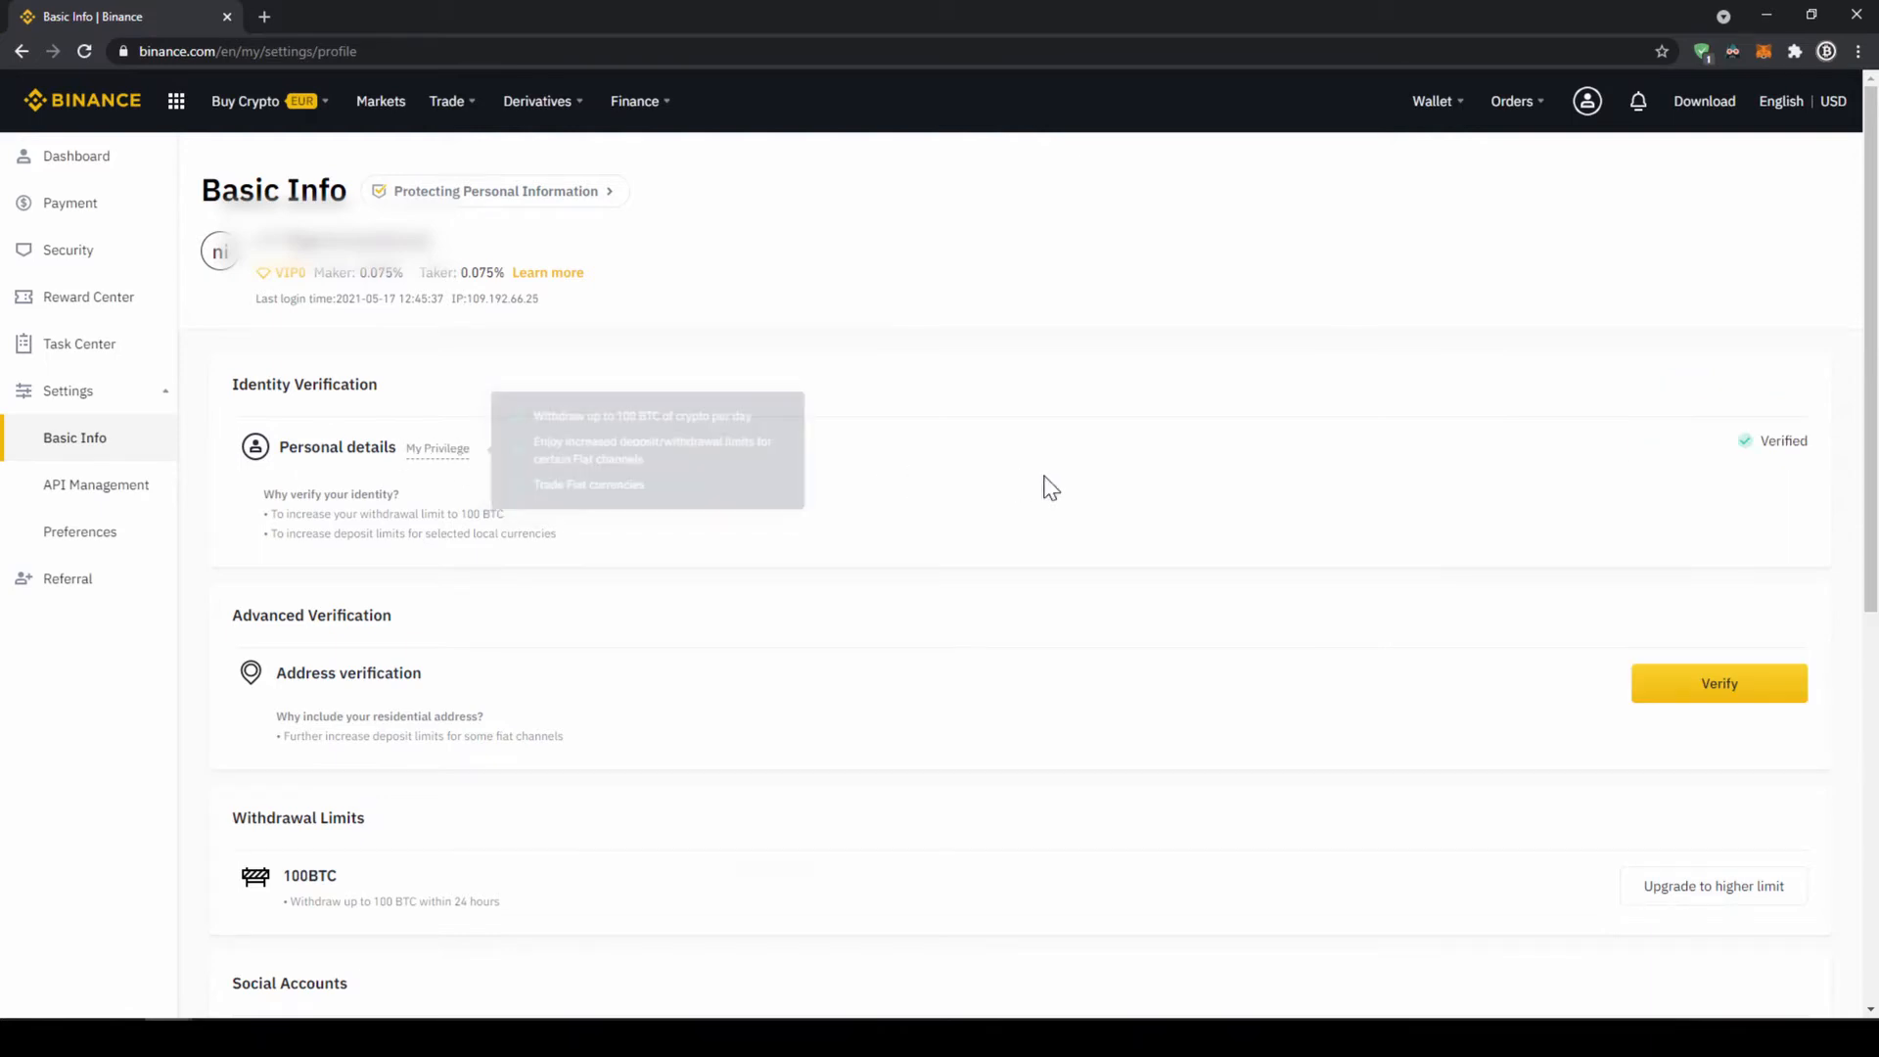
pyautogui.moveTo(1693, 574)
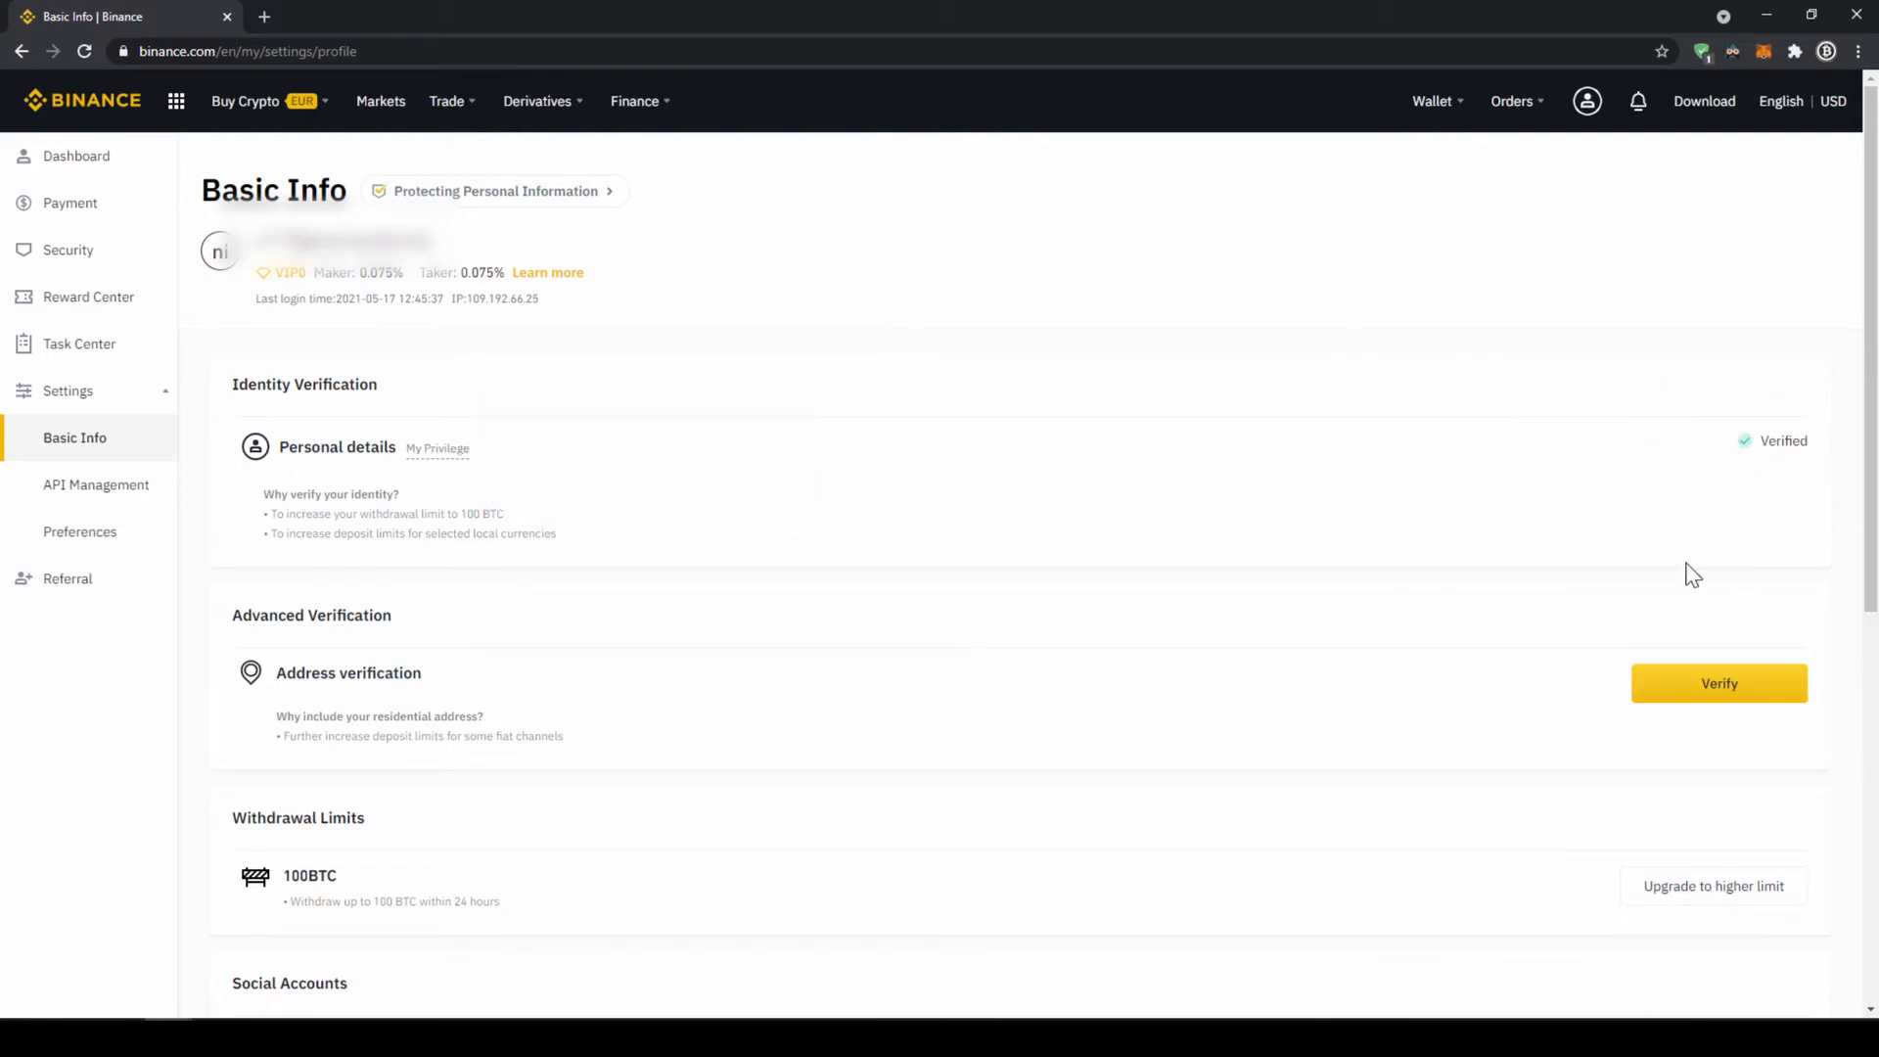
pyautogui.moveTo(1717, 468)
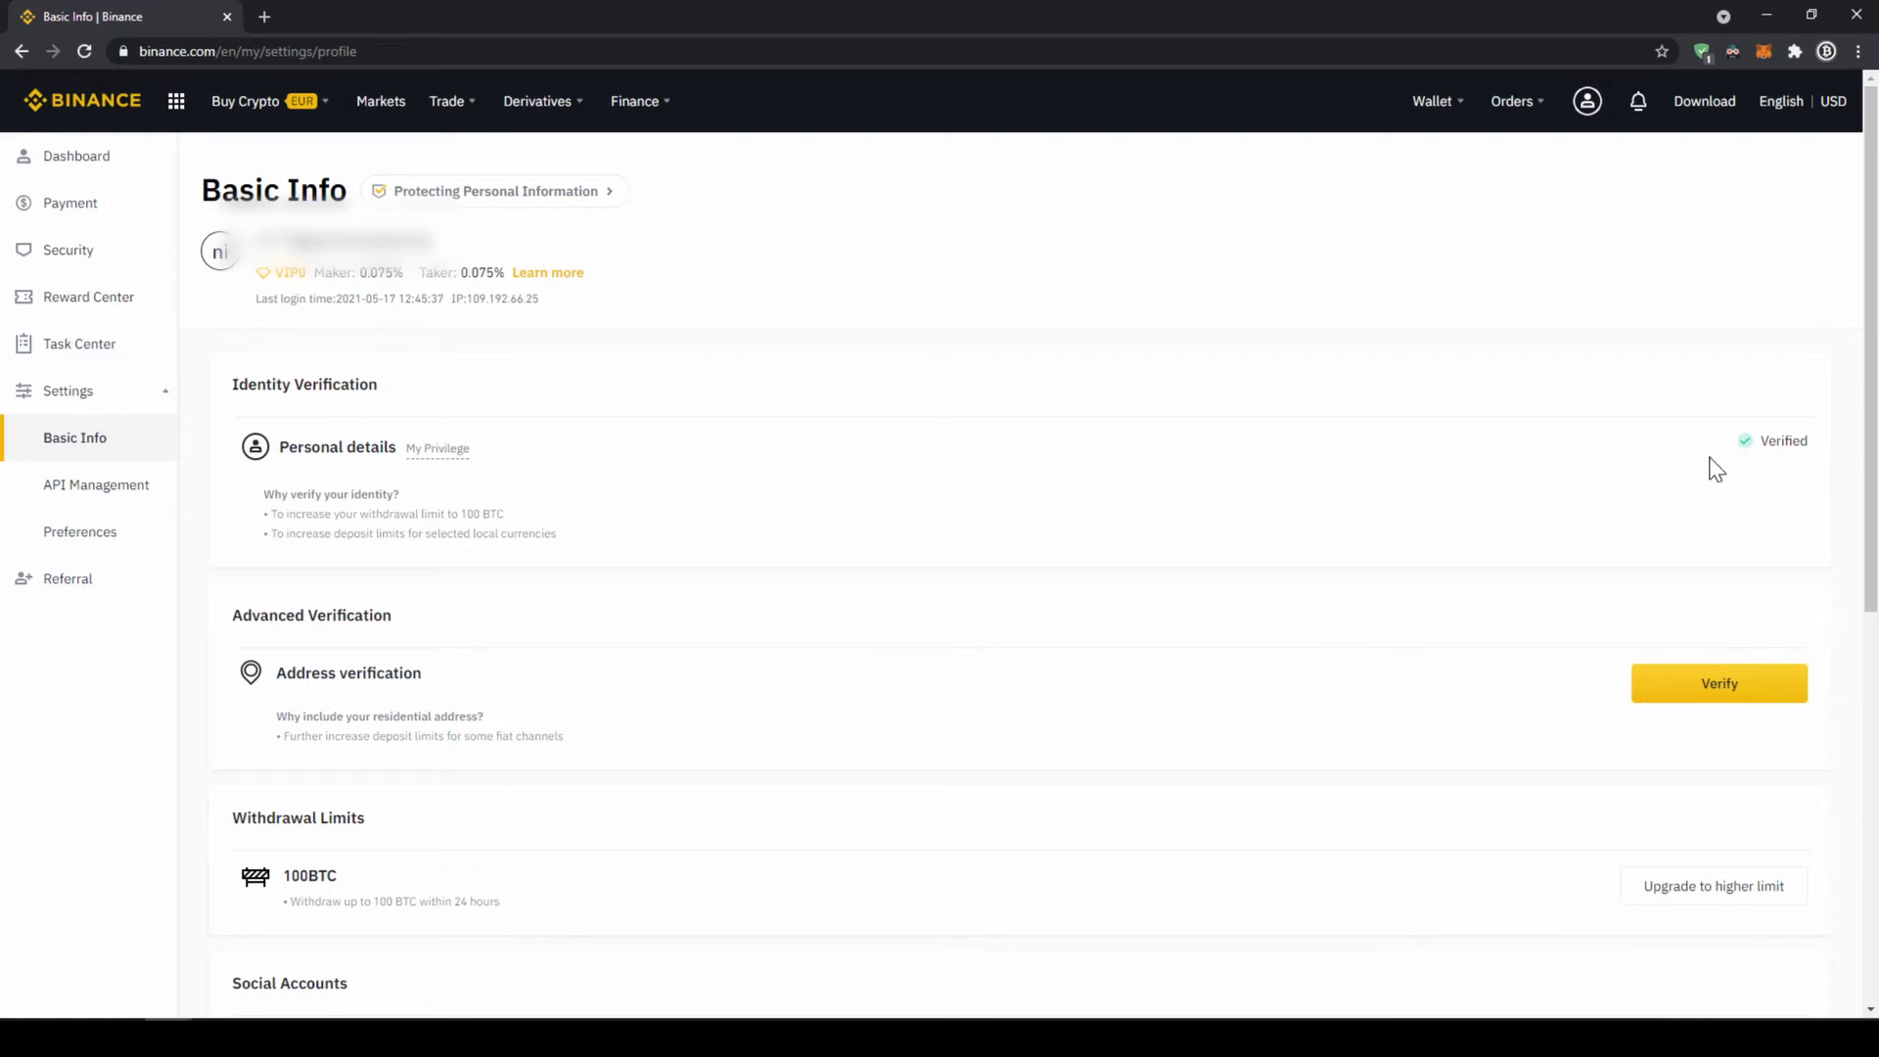
pyautogui.moveTo(1705, 466)
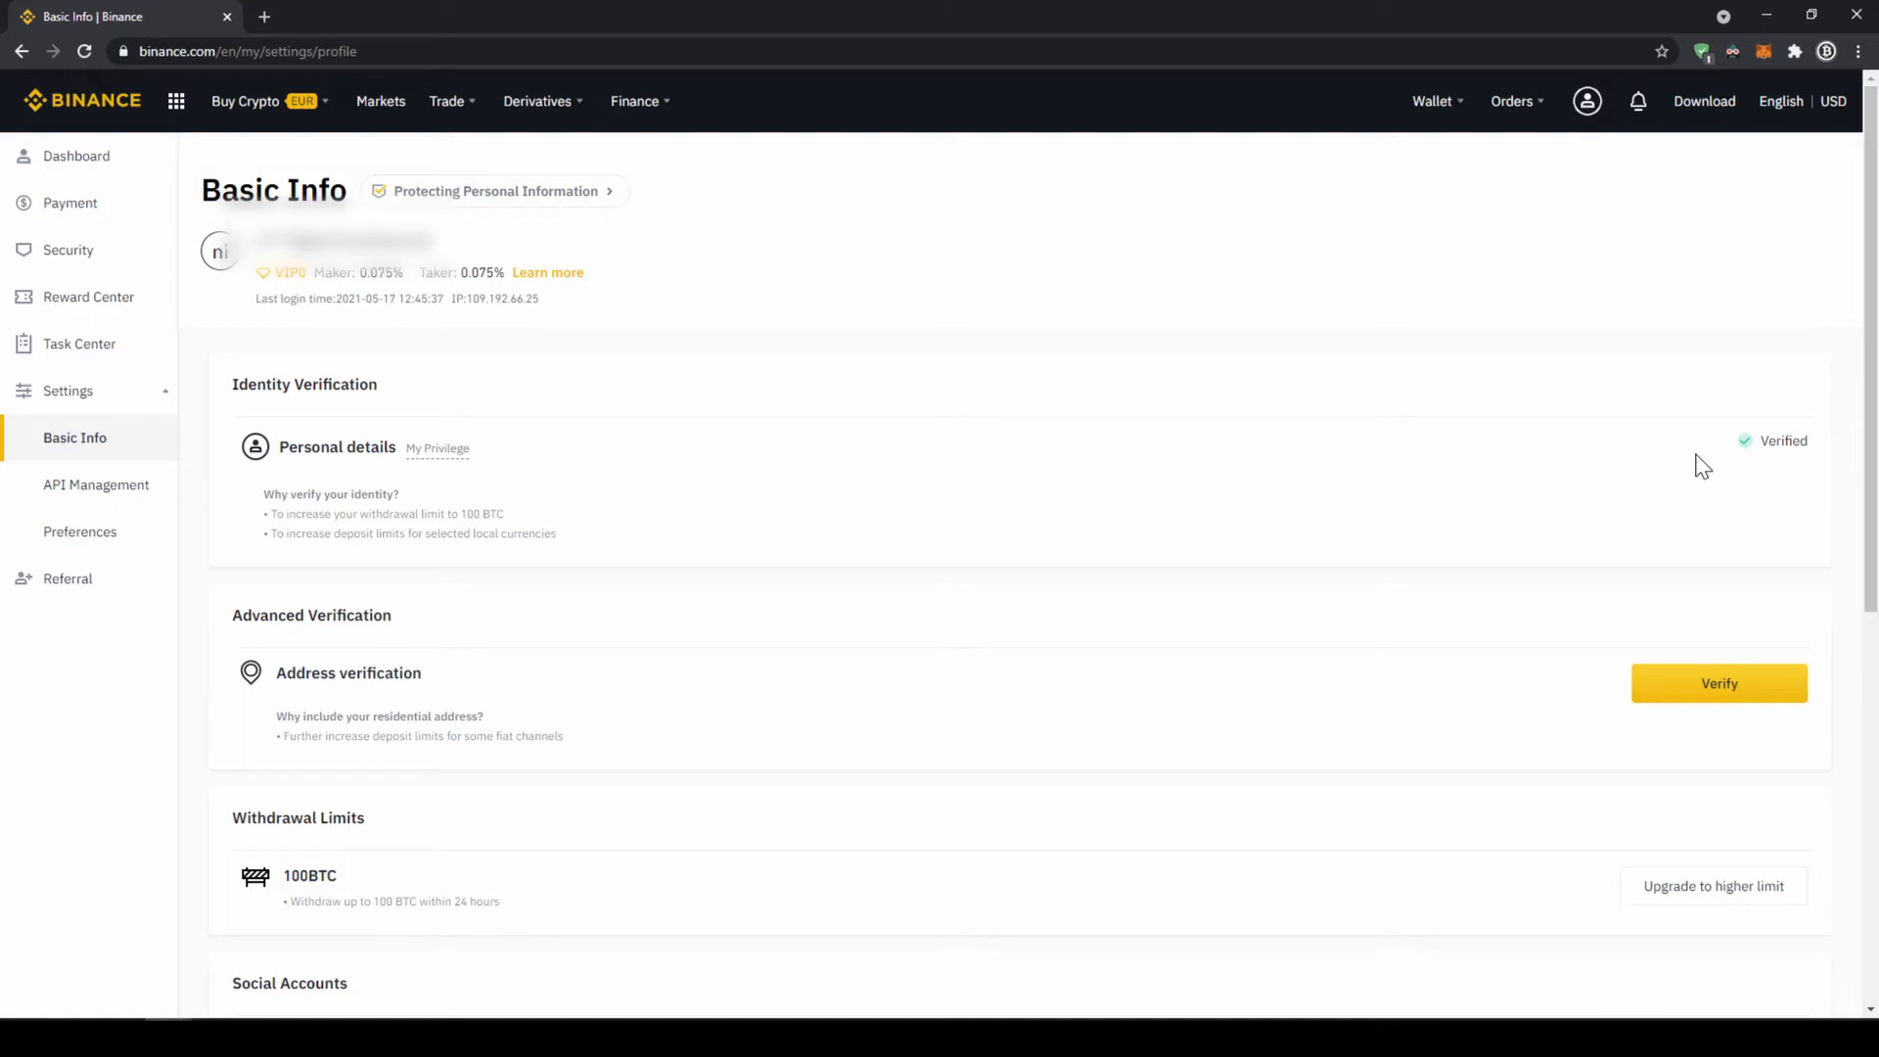
pyautogui.moveTo(1701, 456)
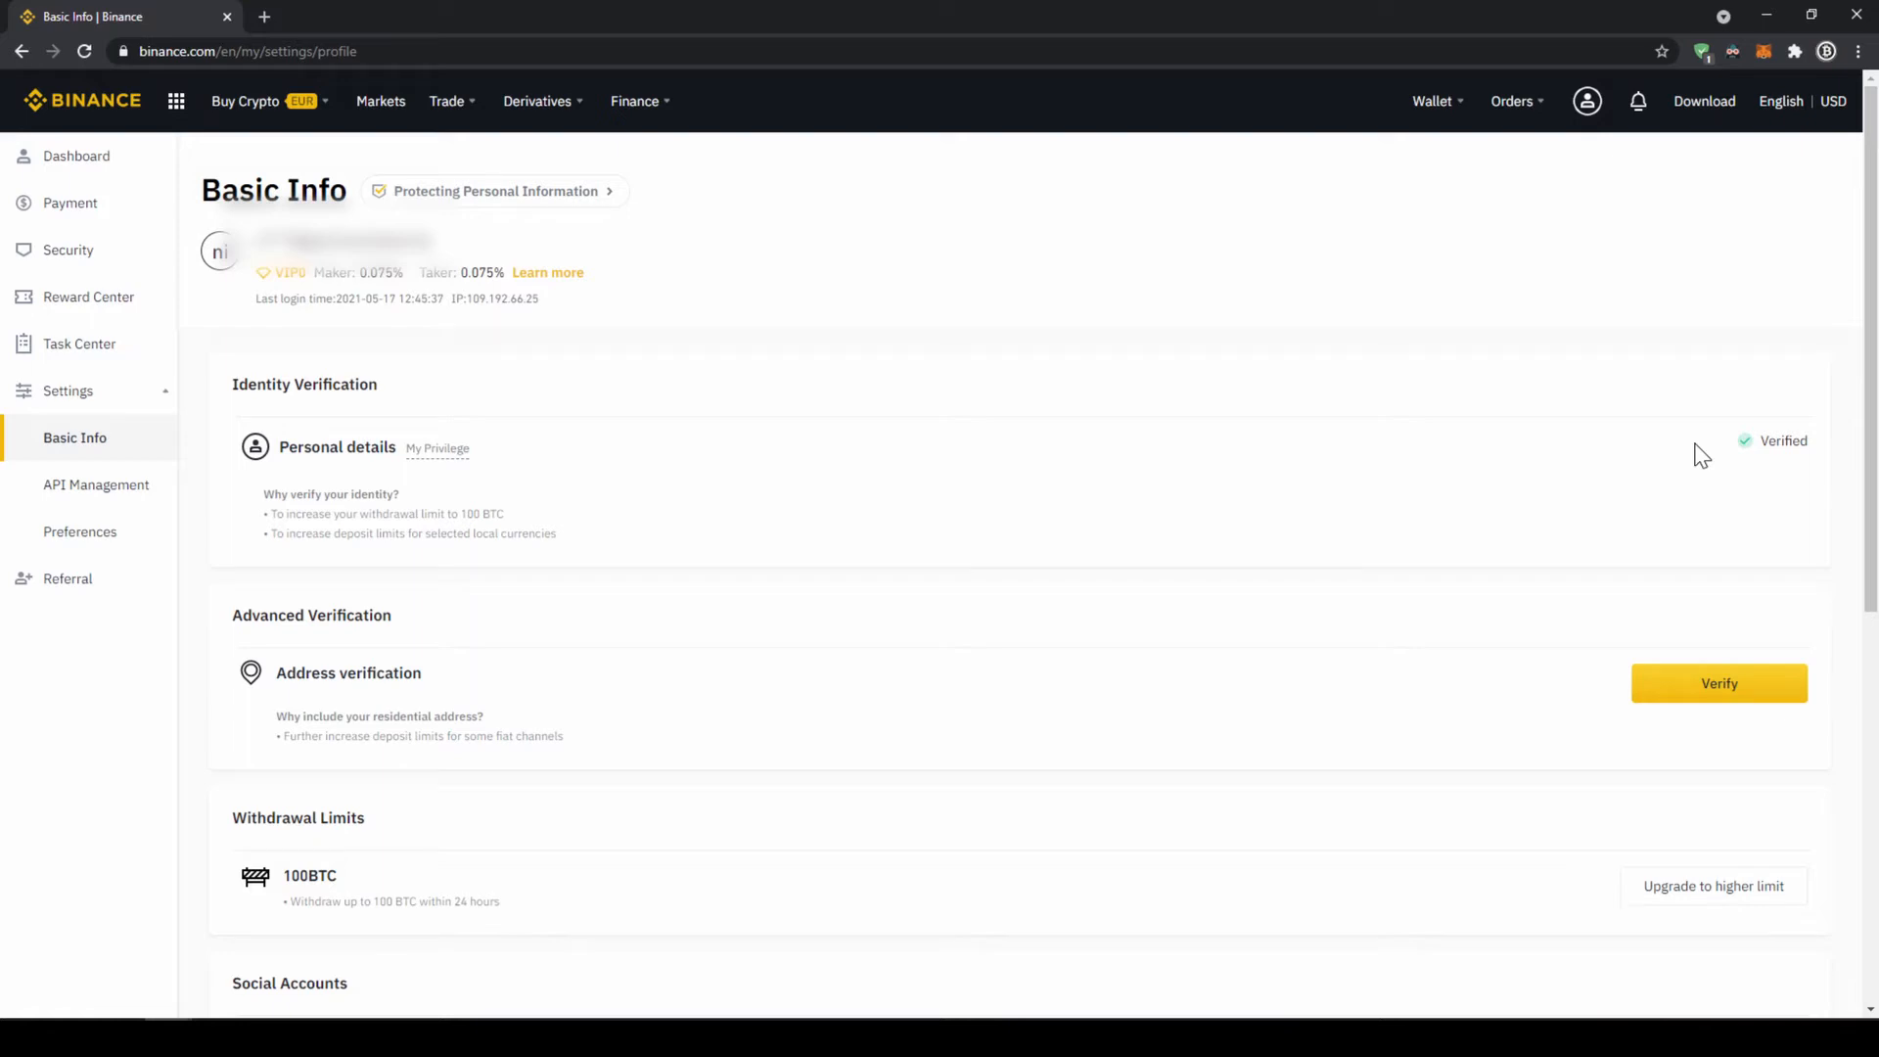
# Step: Start a fiat deposit from the Fiat and Spot wallet, keeping EUR and SEPA bank transfer
pyautogui.click(1433, 100)
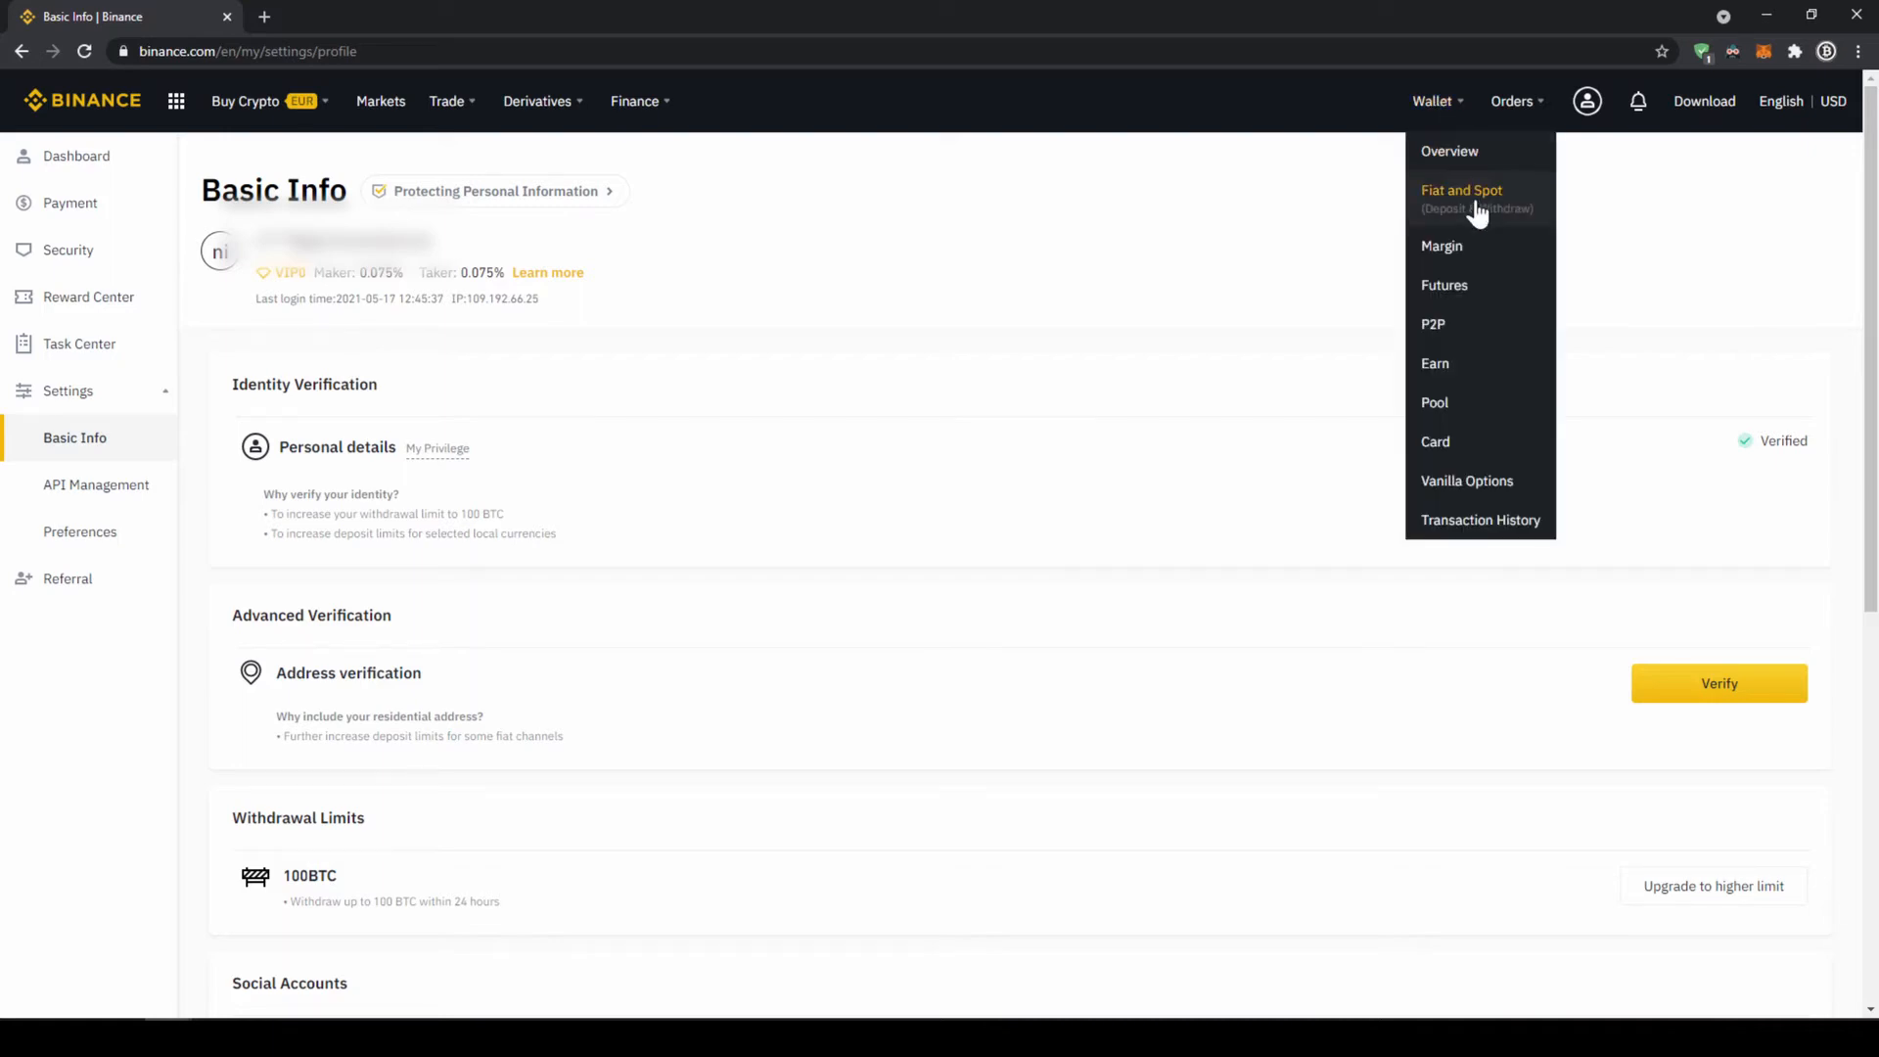
pyautogui.click(1460, 190)
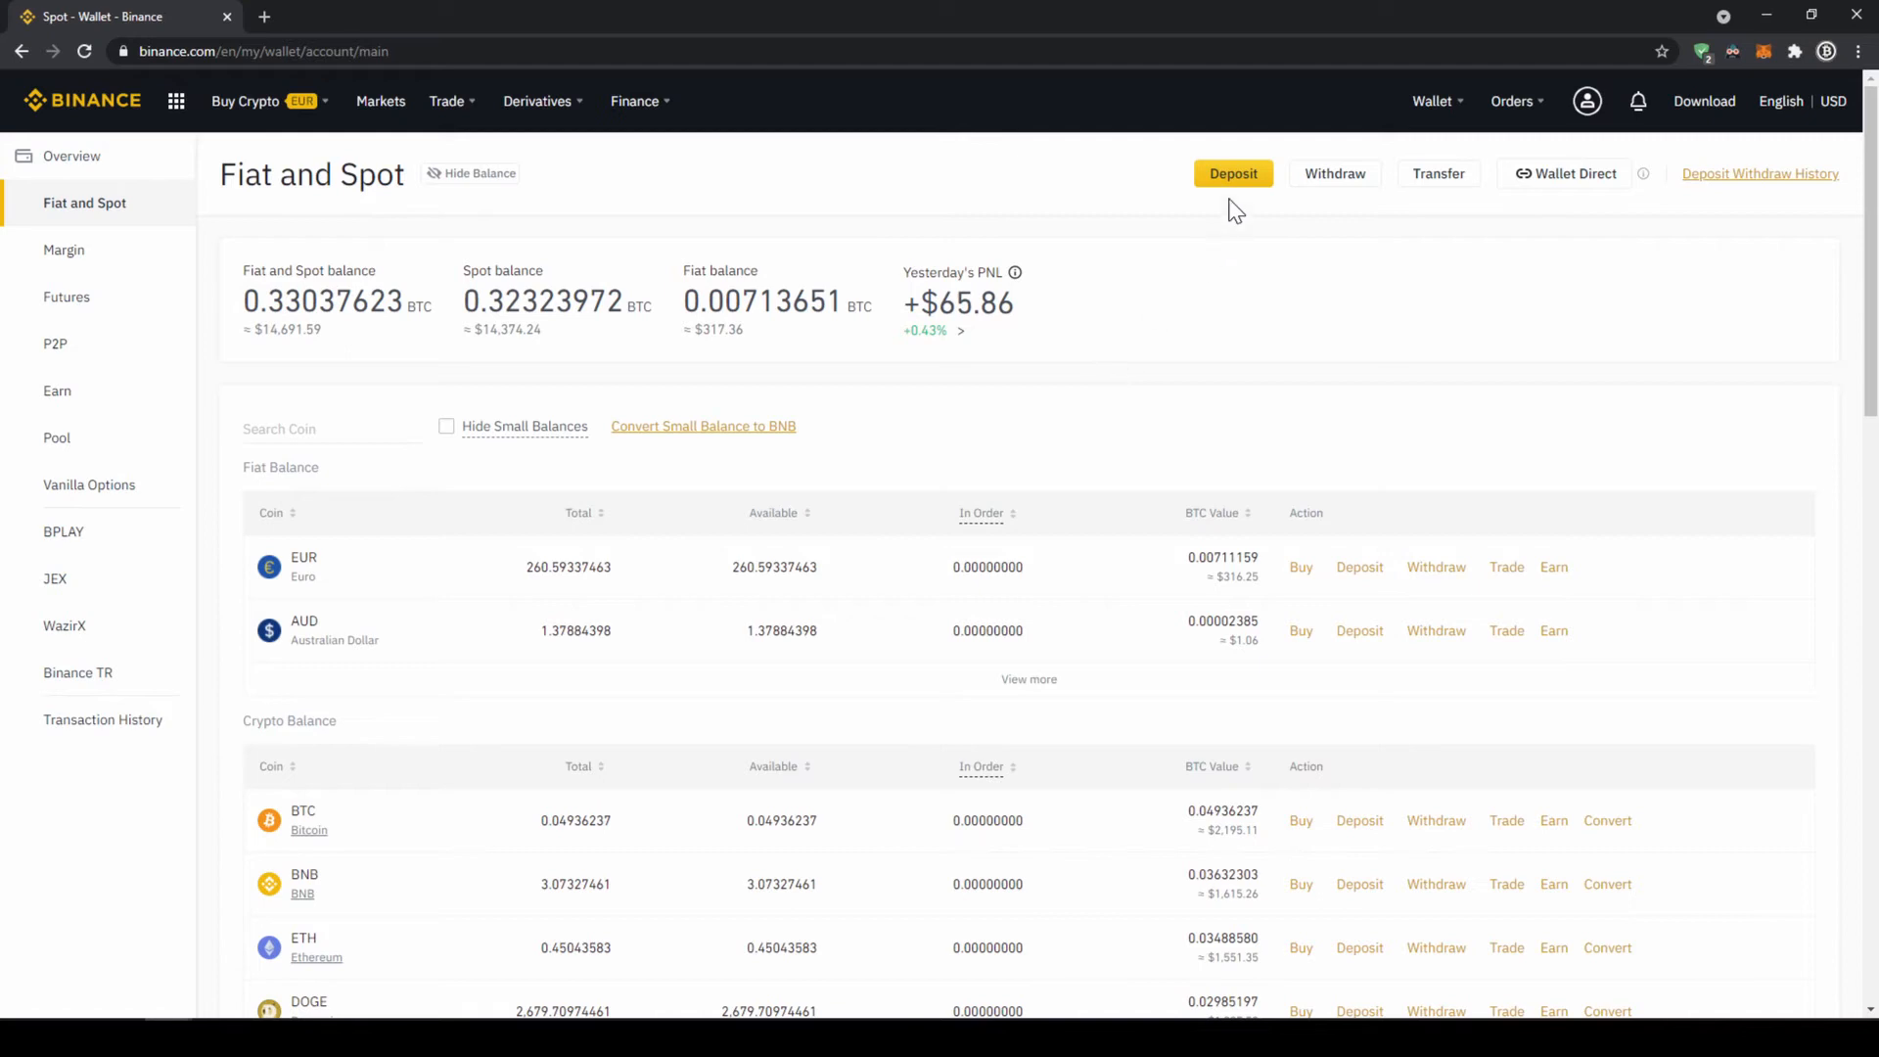
pyautogui.click(1232, 175)
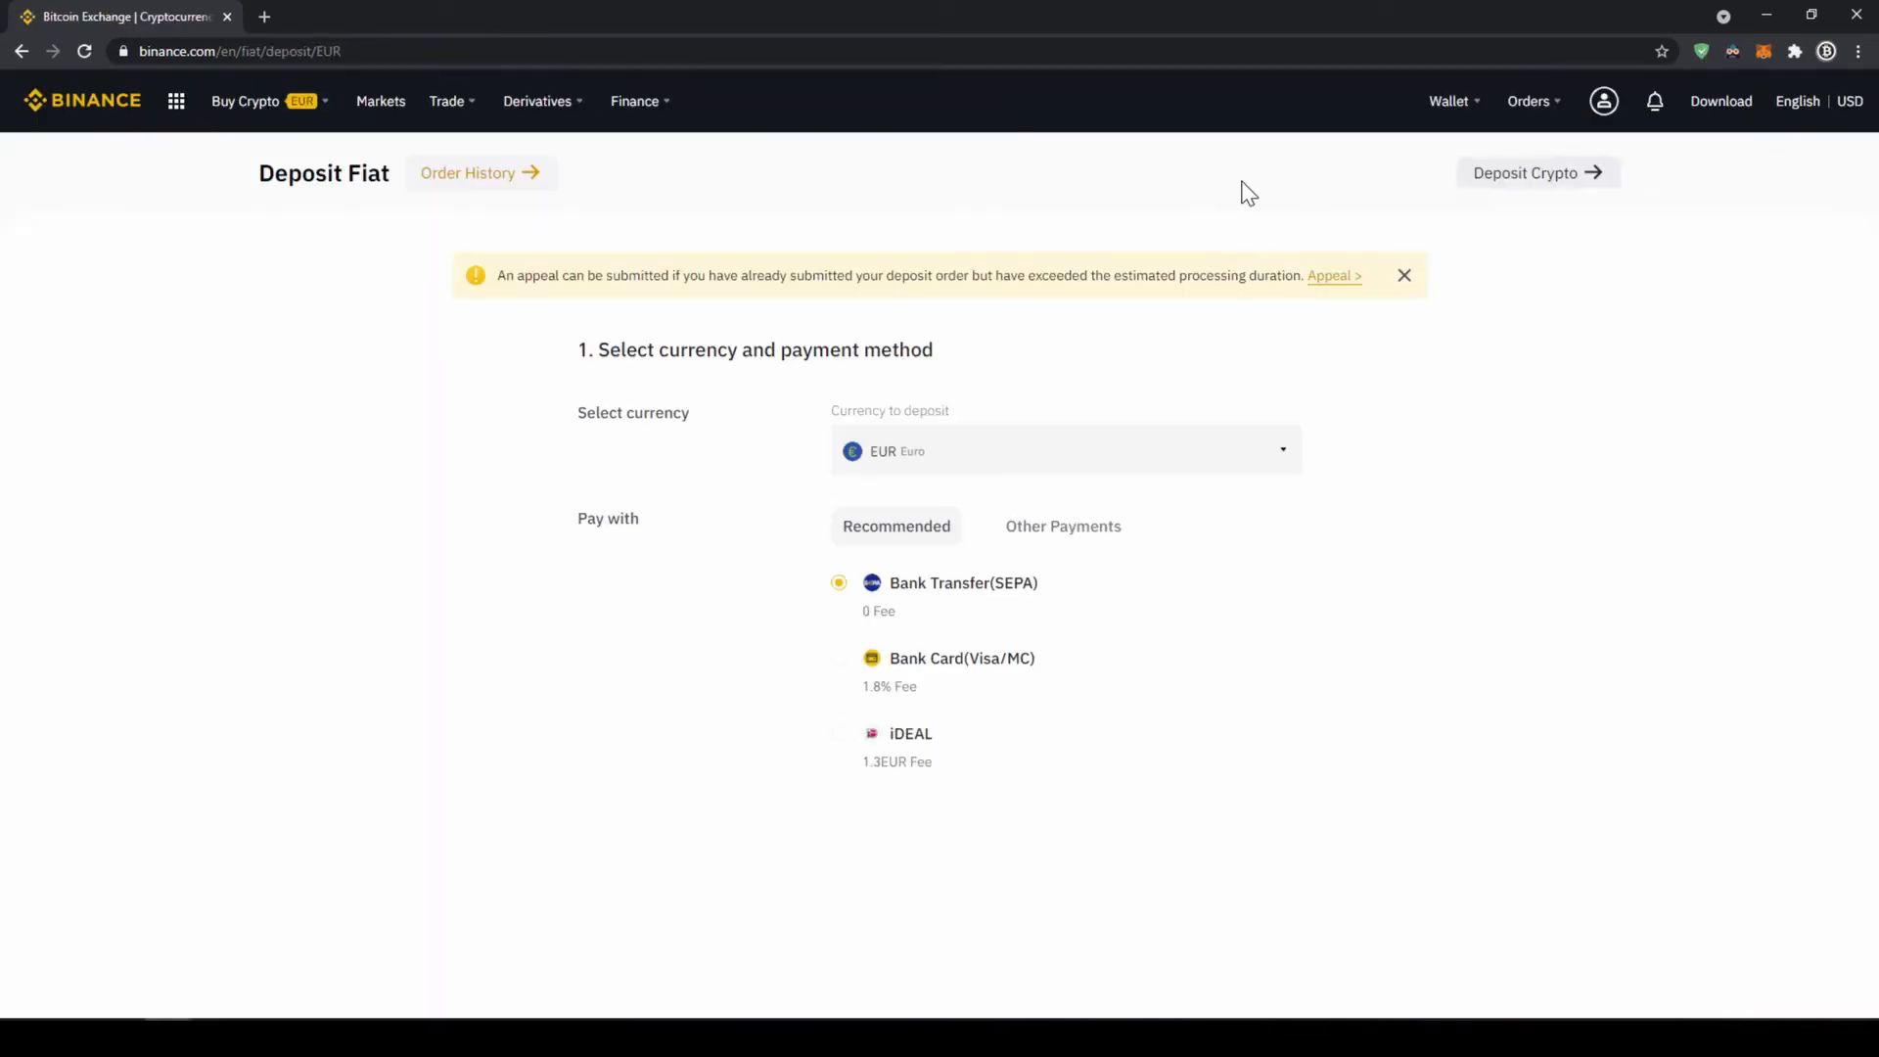
pyautogui.click(1065, 451)
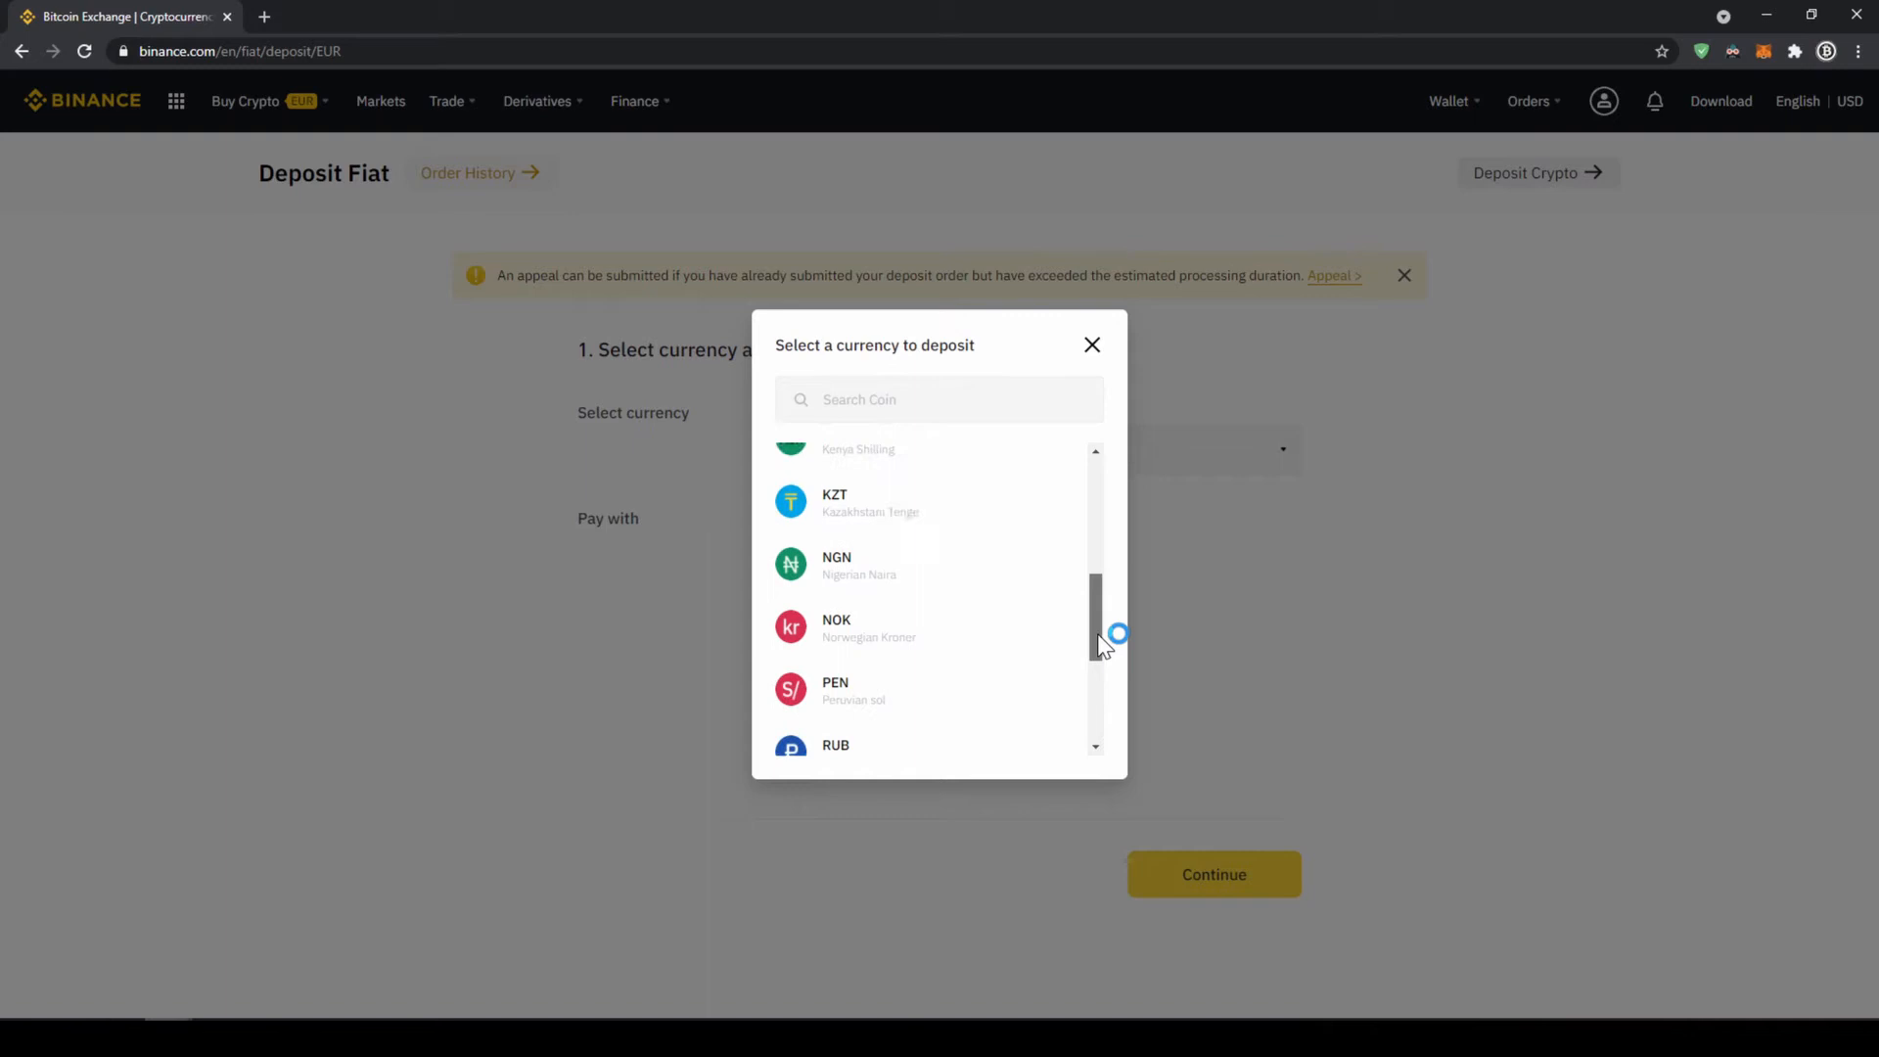
pyautogui.click(1091, 344)
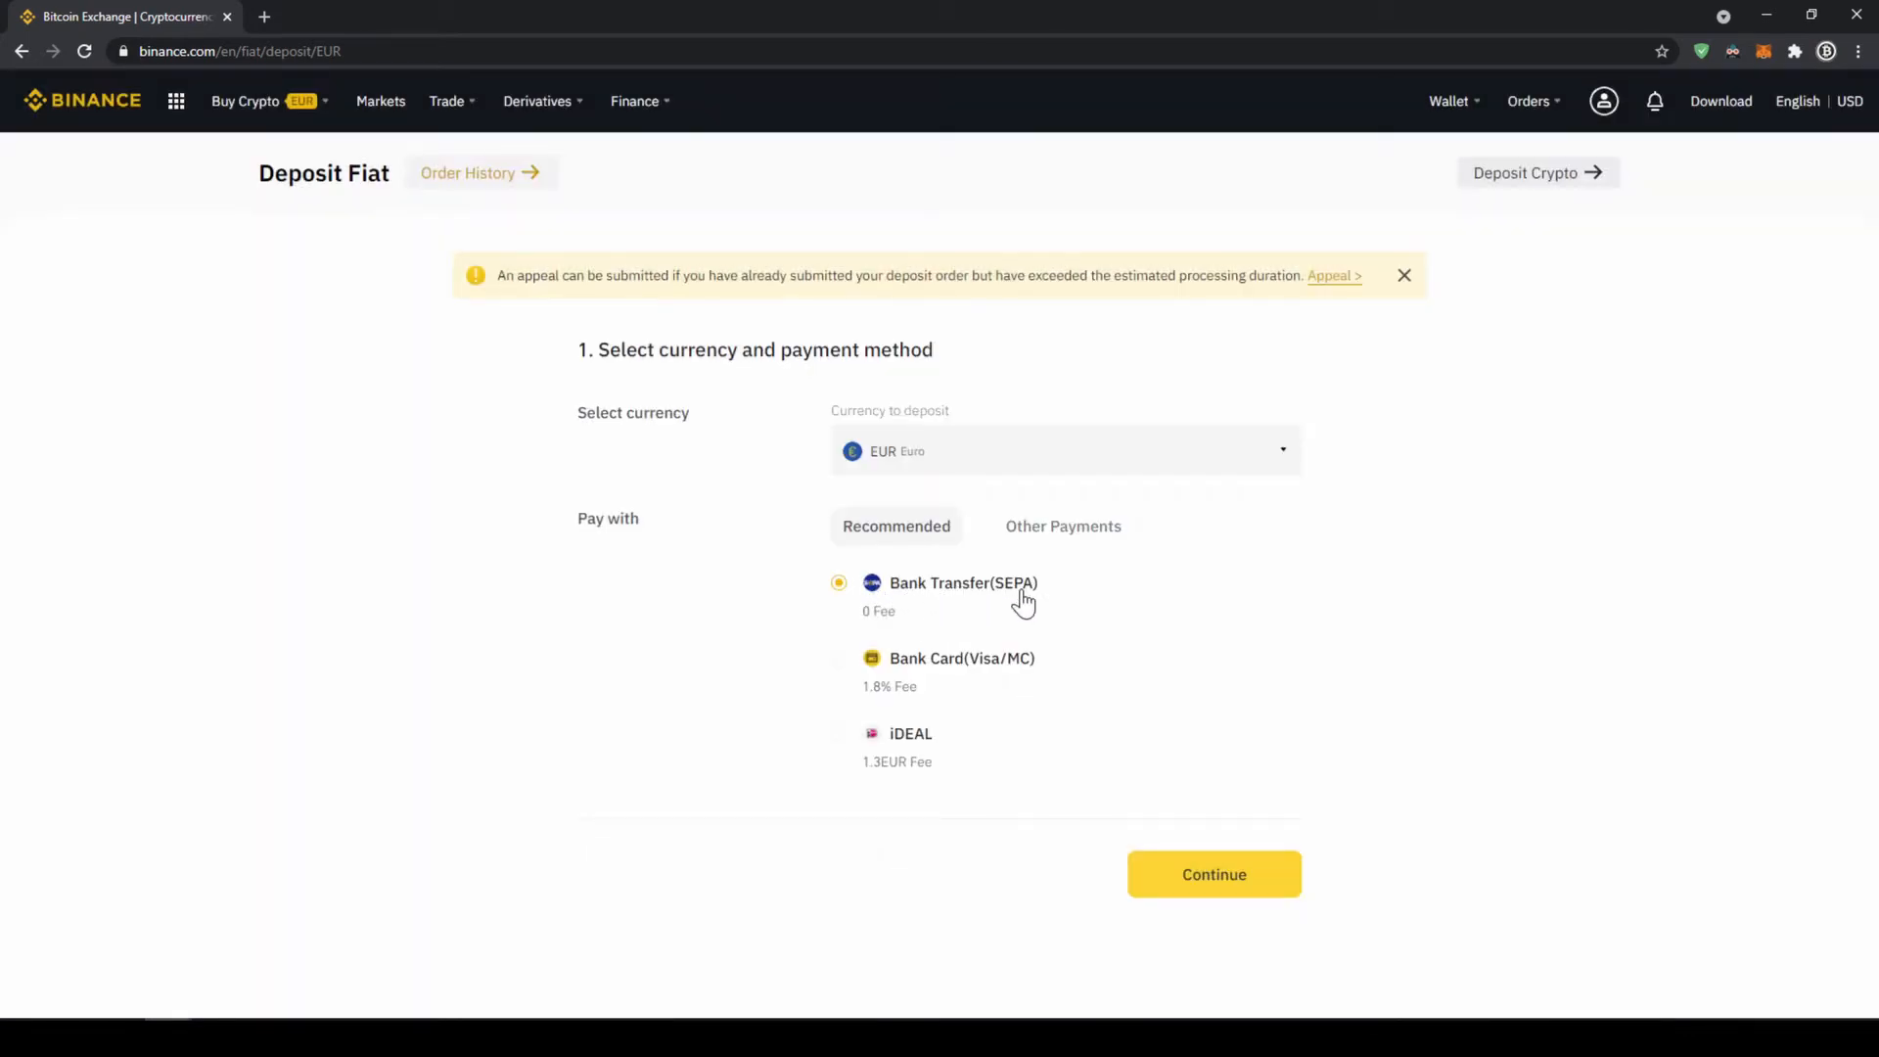
# Step: Confirm a 200 EUR bank-transfer deposit order
pyautogui.click(1214, 873)
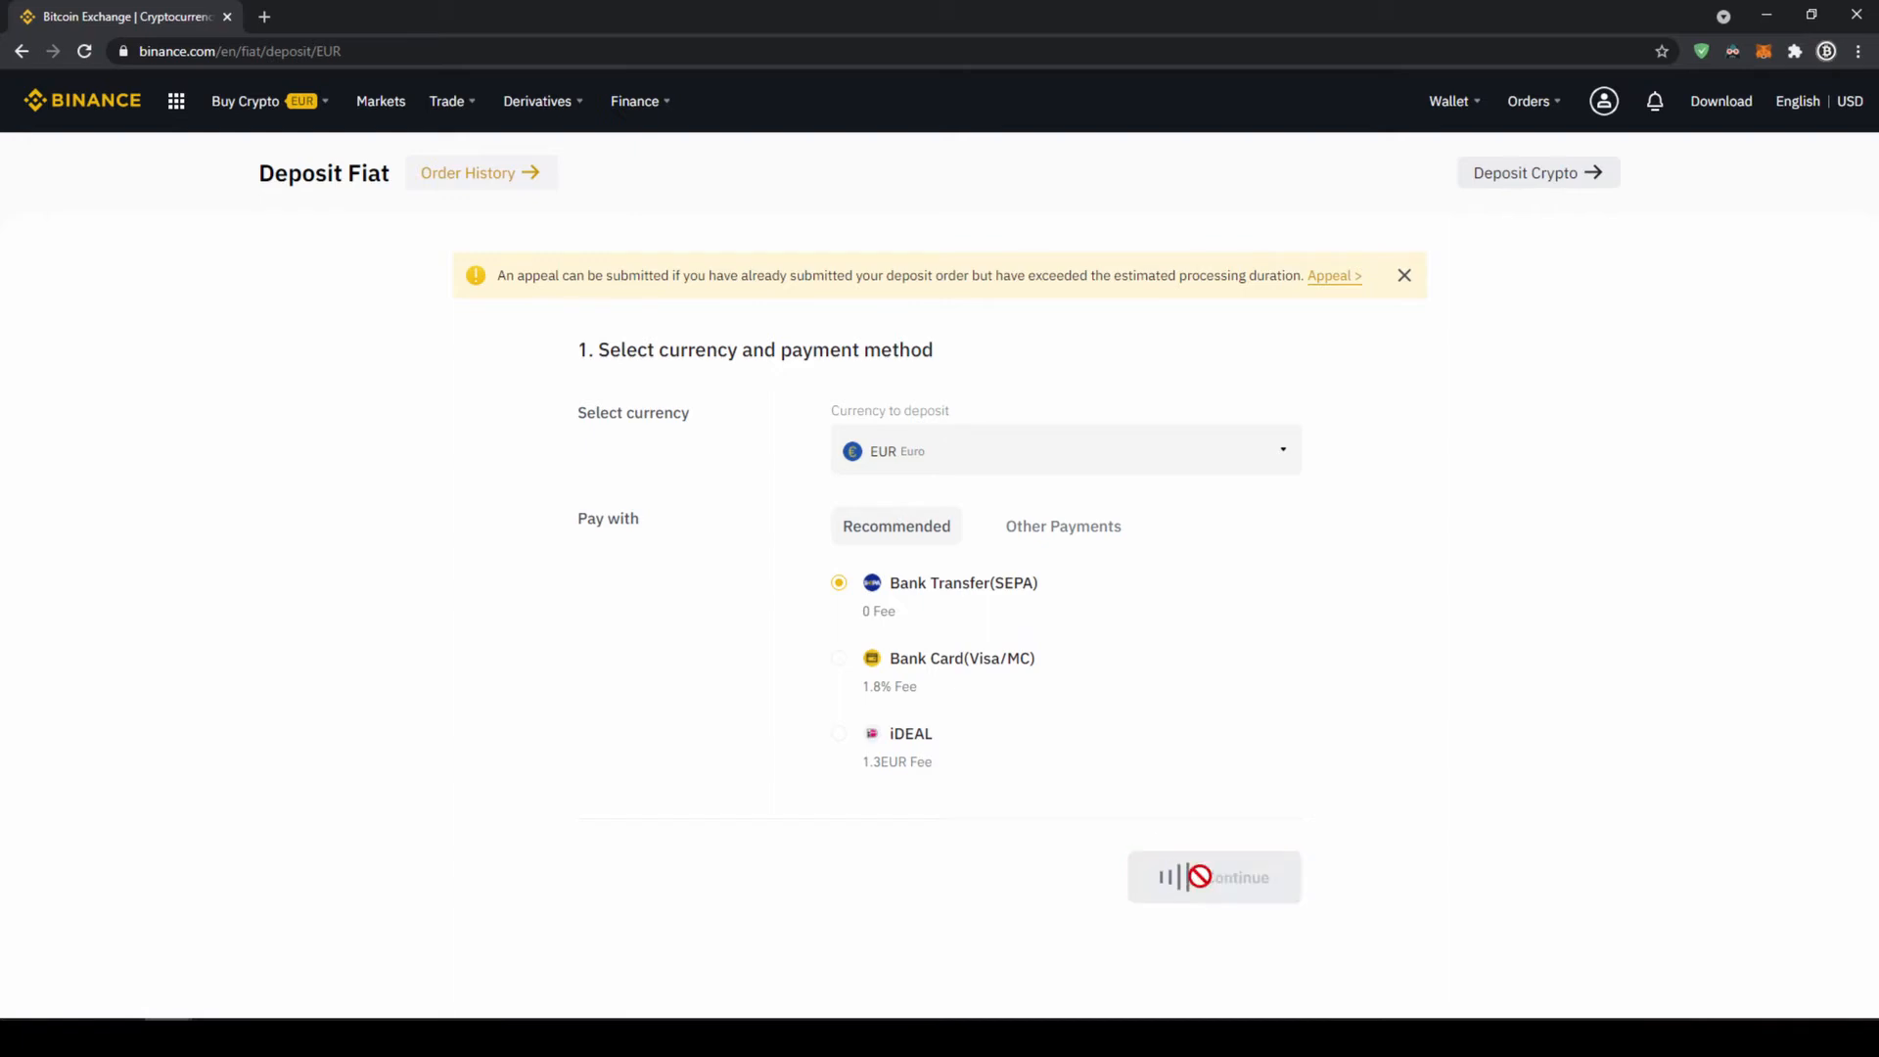
pyautogui.click(1214, 877)
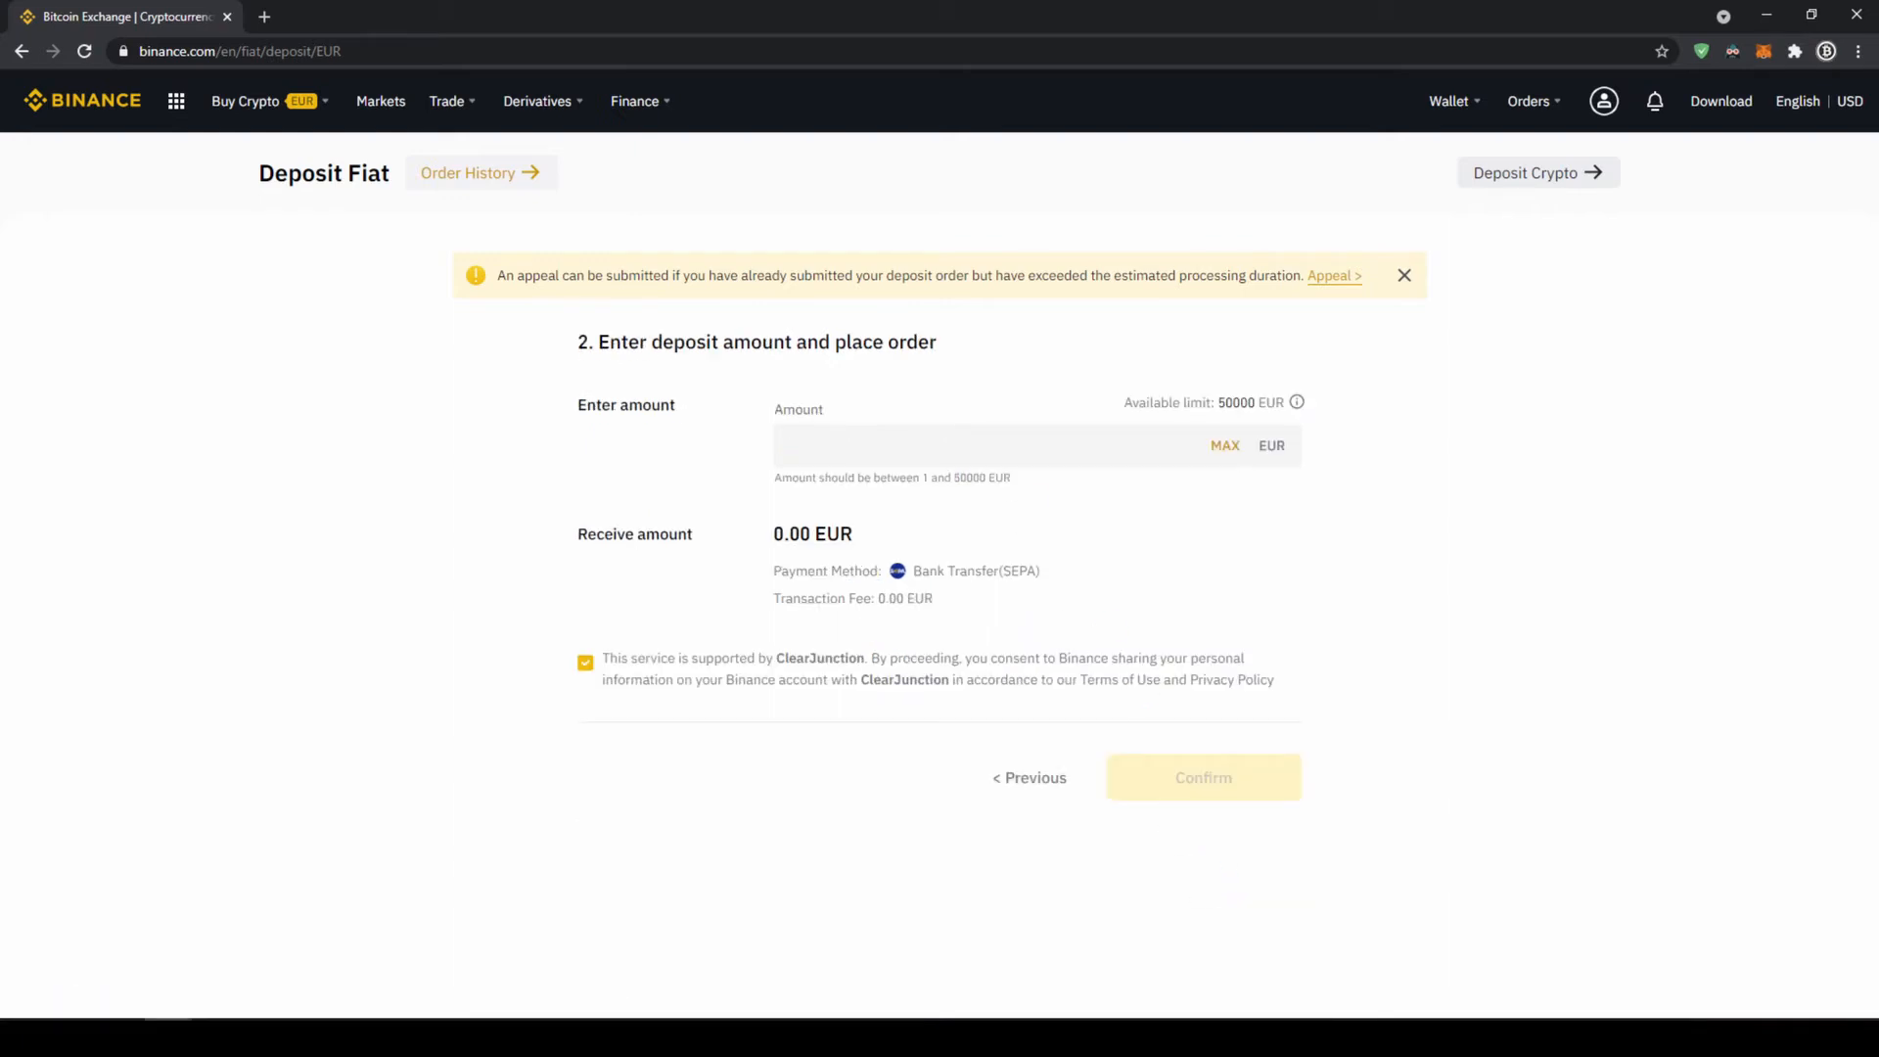
pyautogui.click(995, 445)
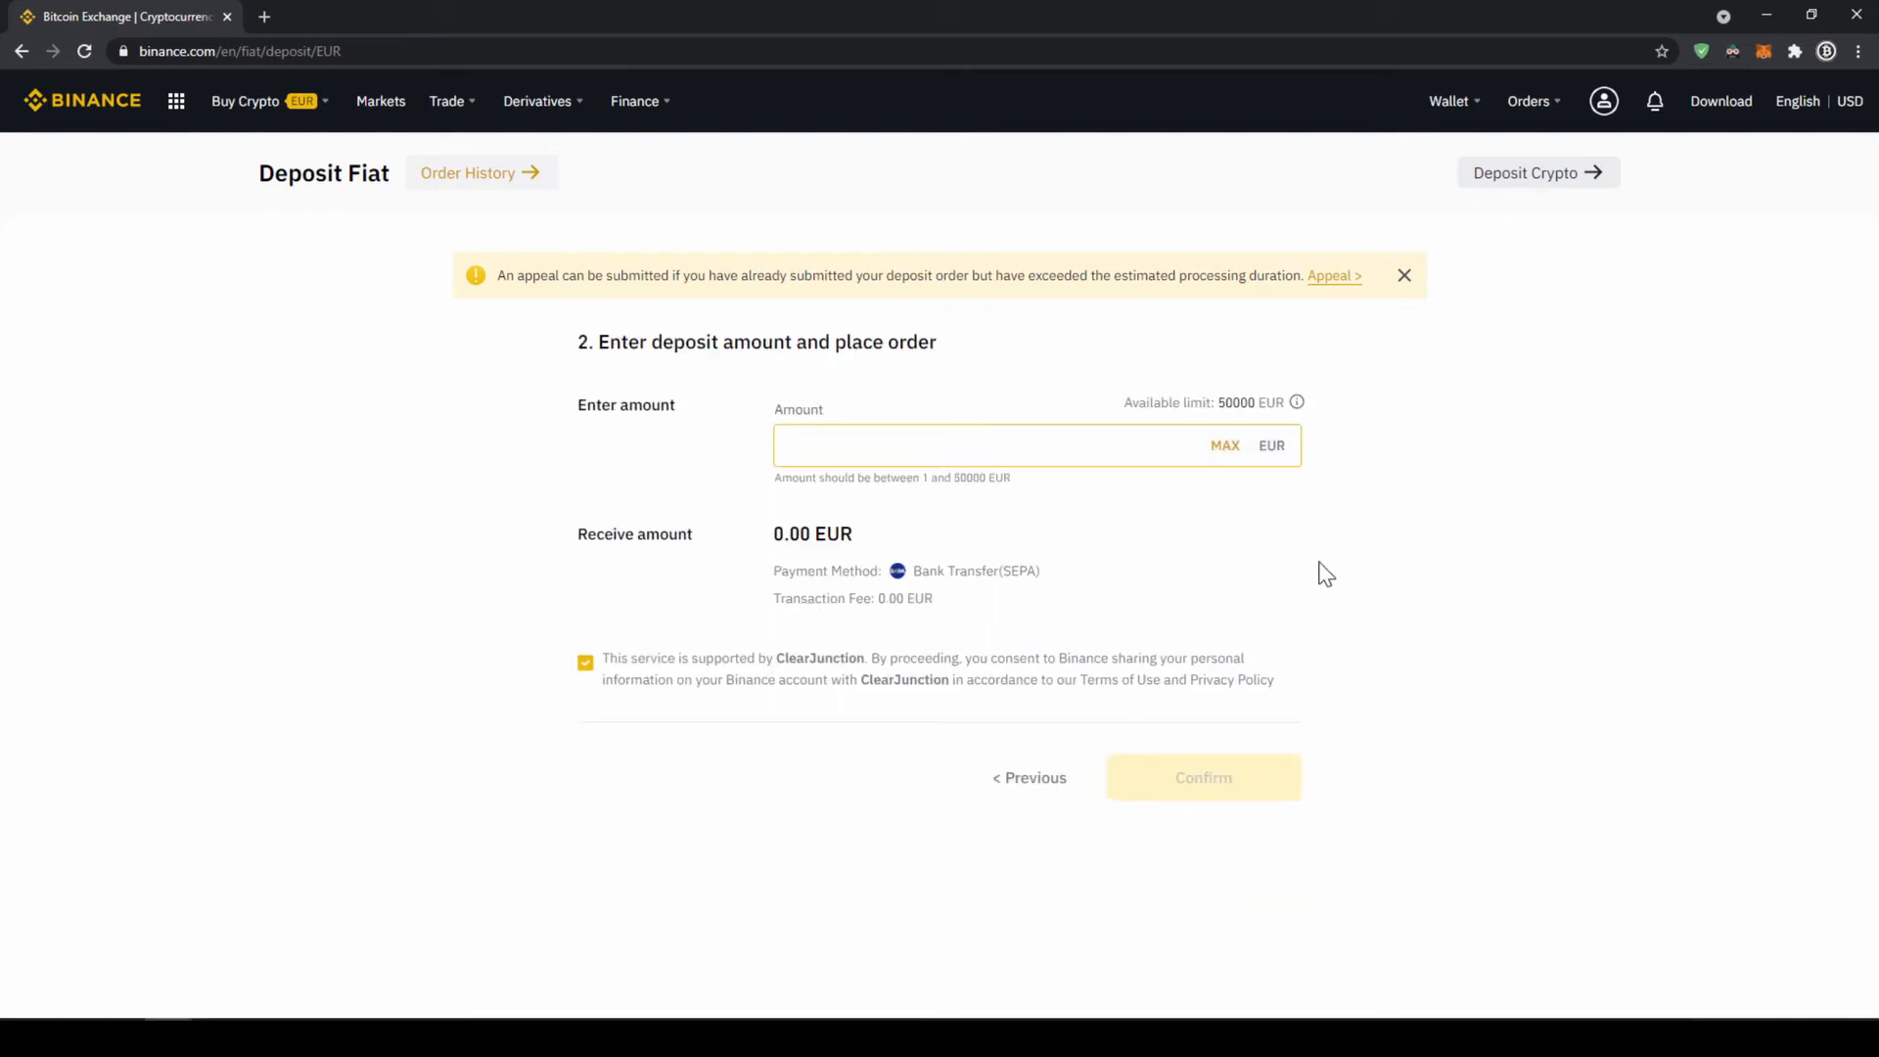
pyautogui.write('200')
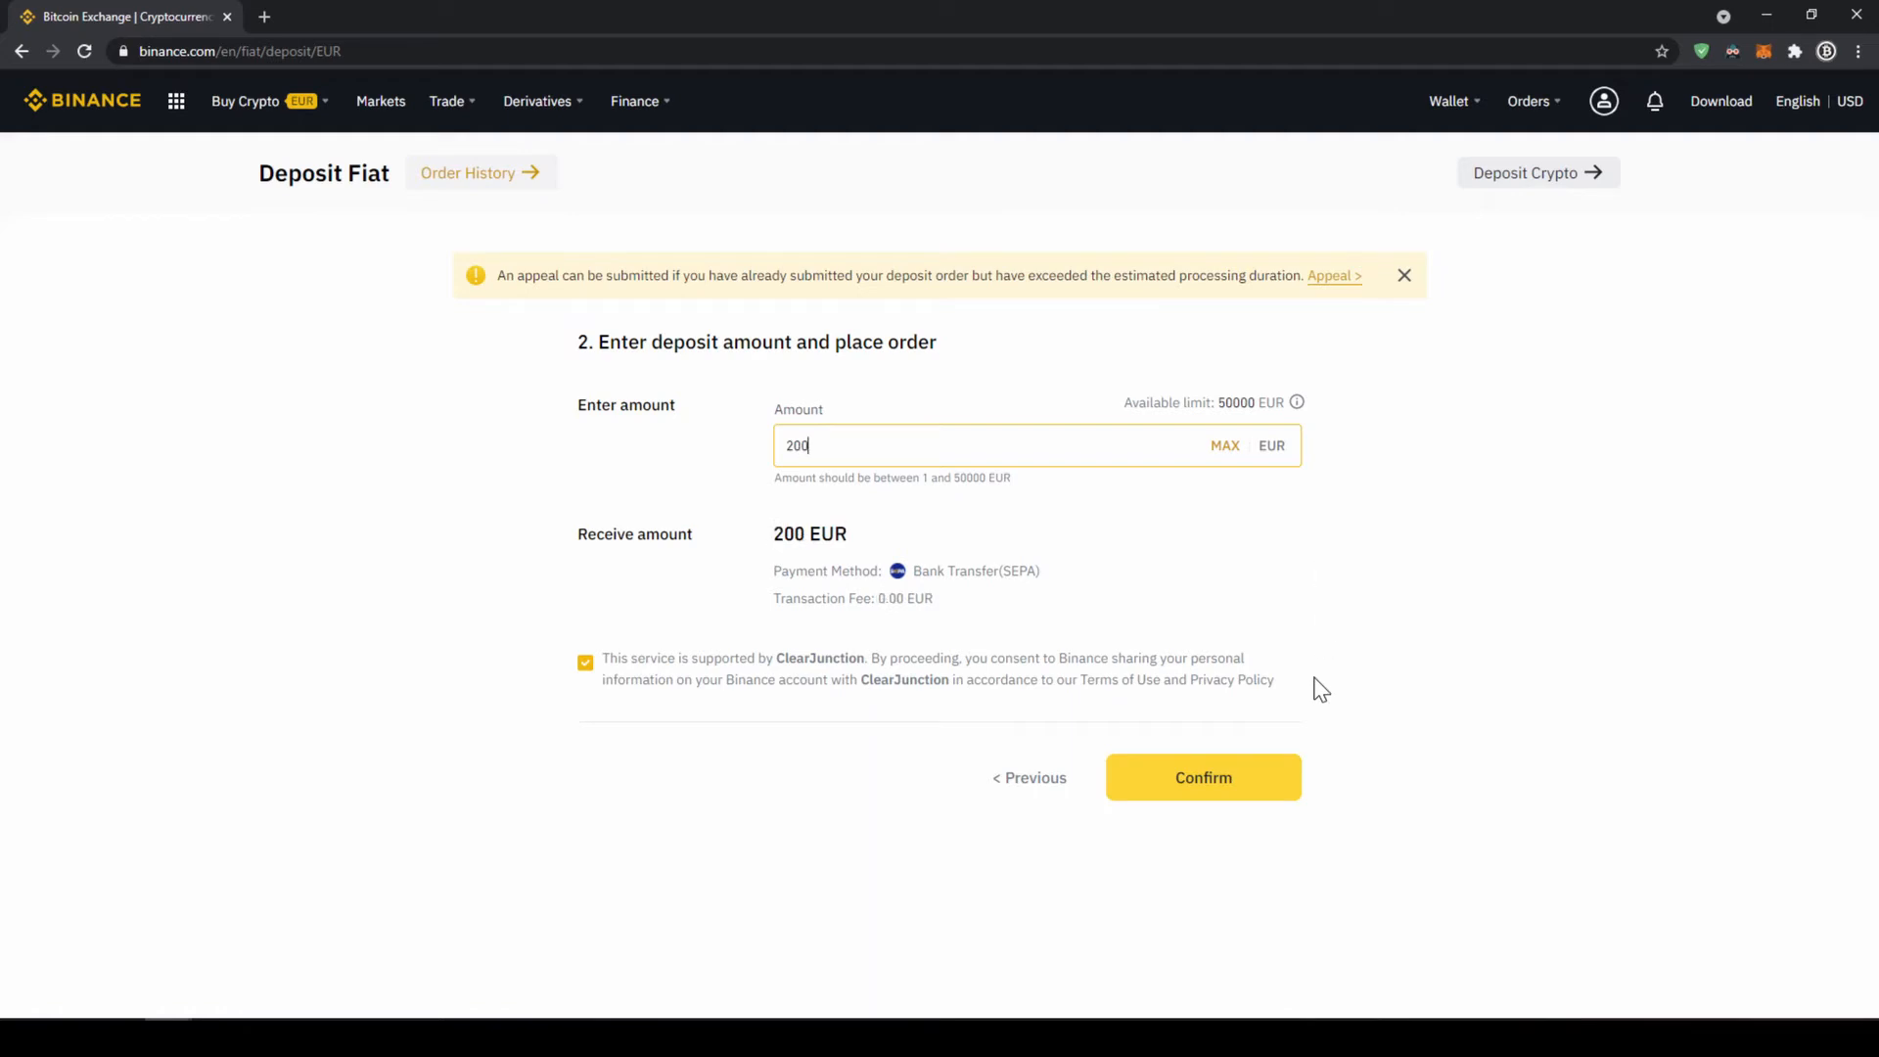
pyautogui.click(1202, 777)
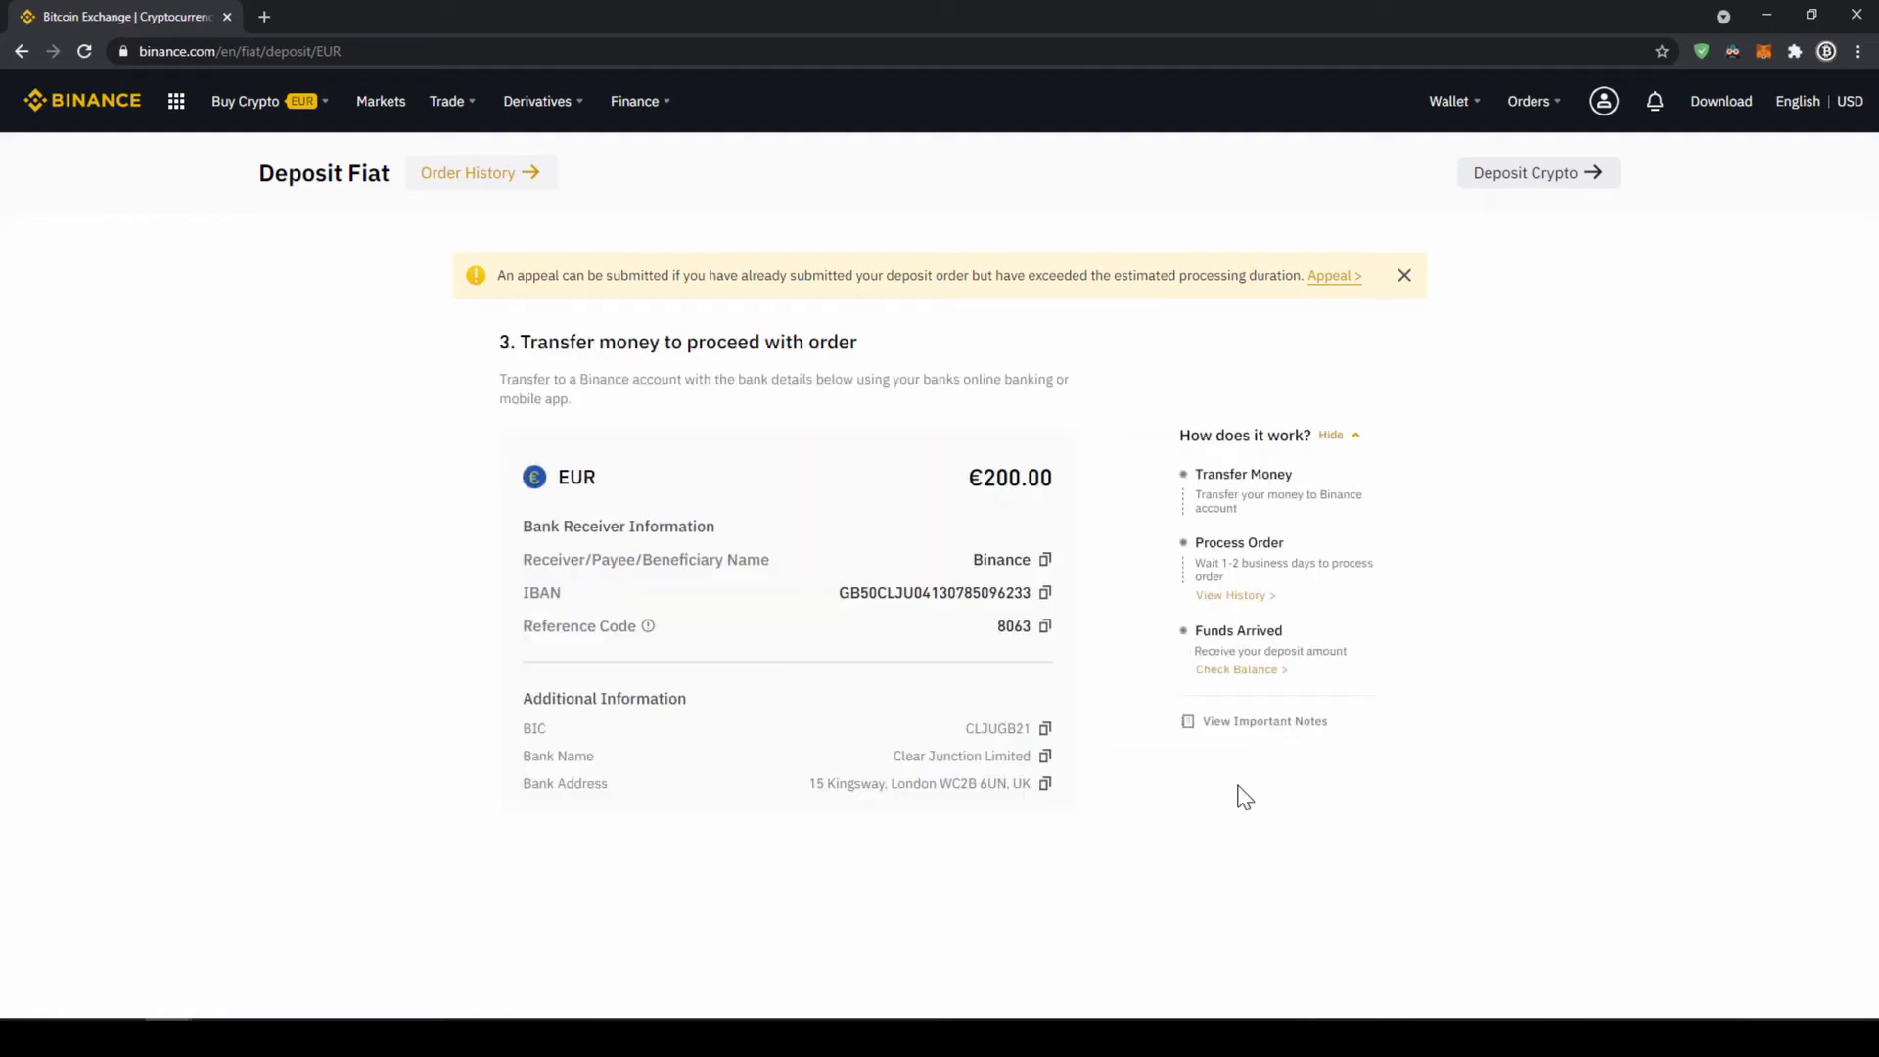
# Step: Review the important notes for the transfer and close them
pyautogui.click(1263, 720)
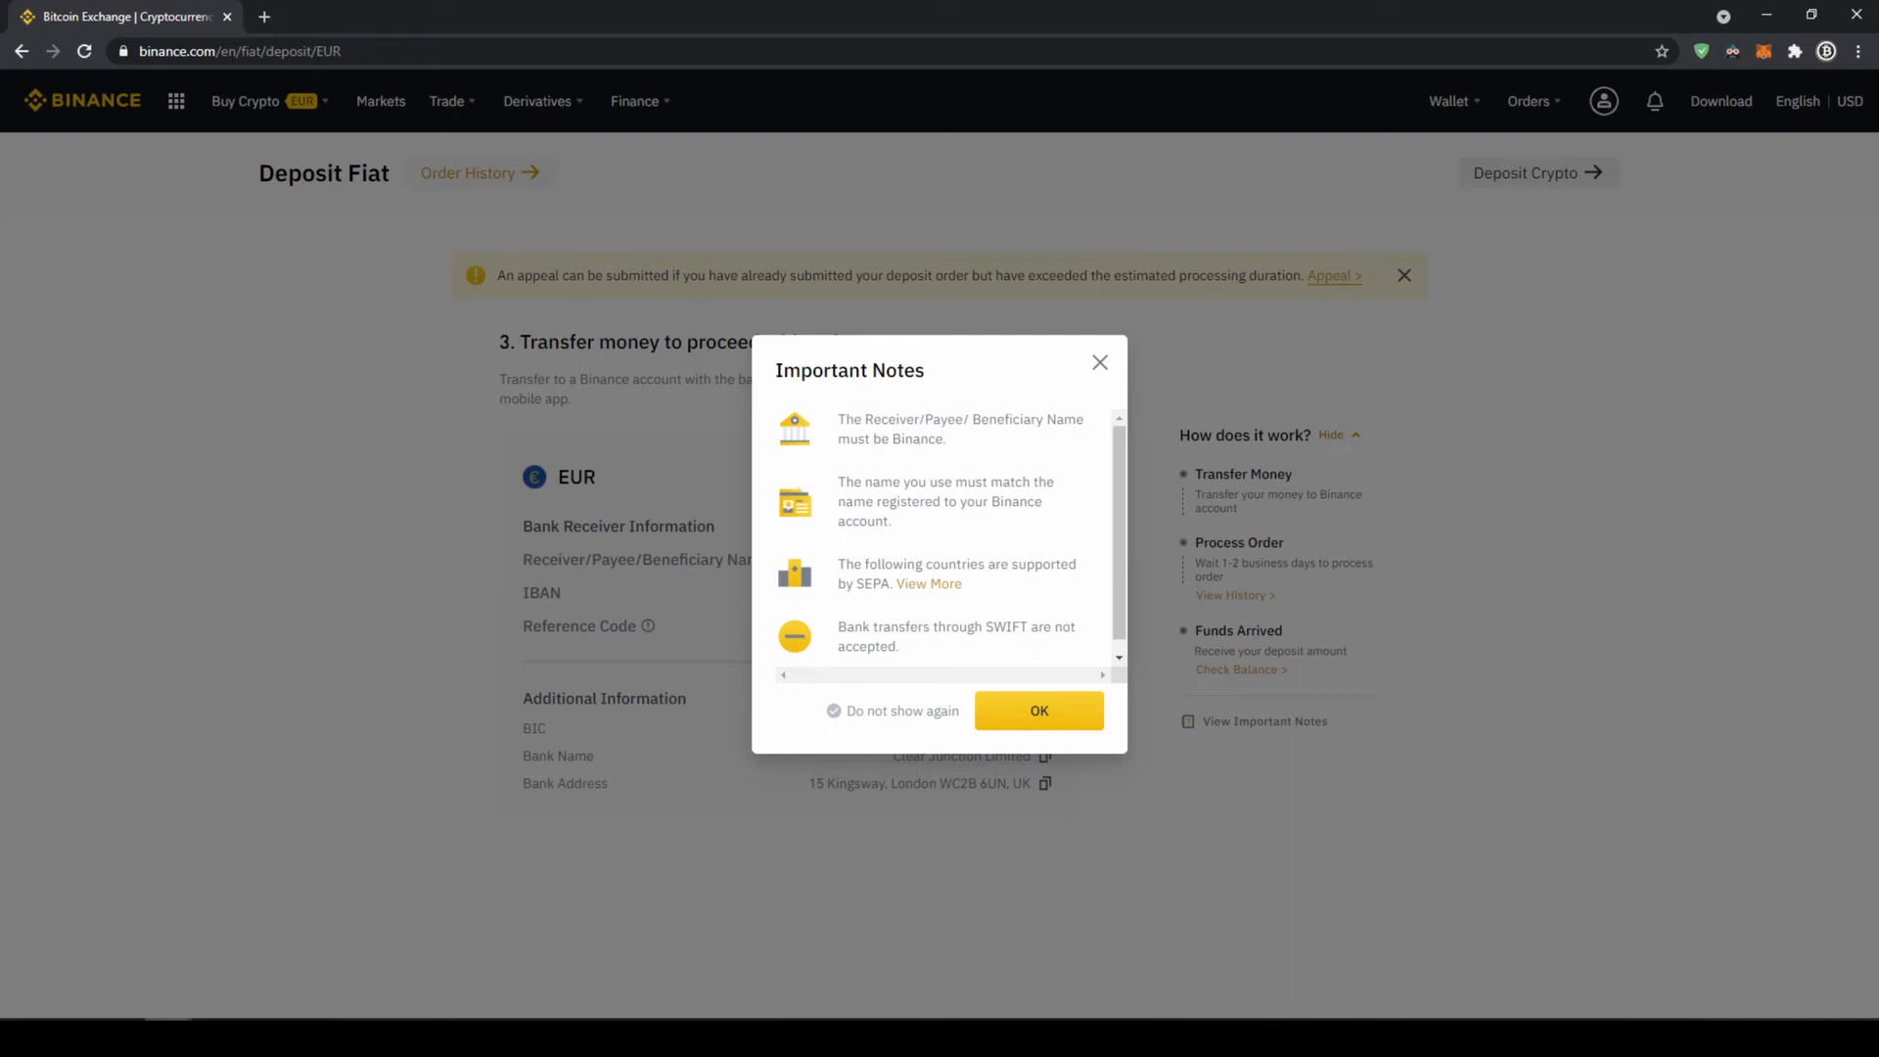
pyautogui.doubleClick(901, 438)
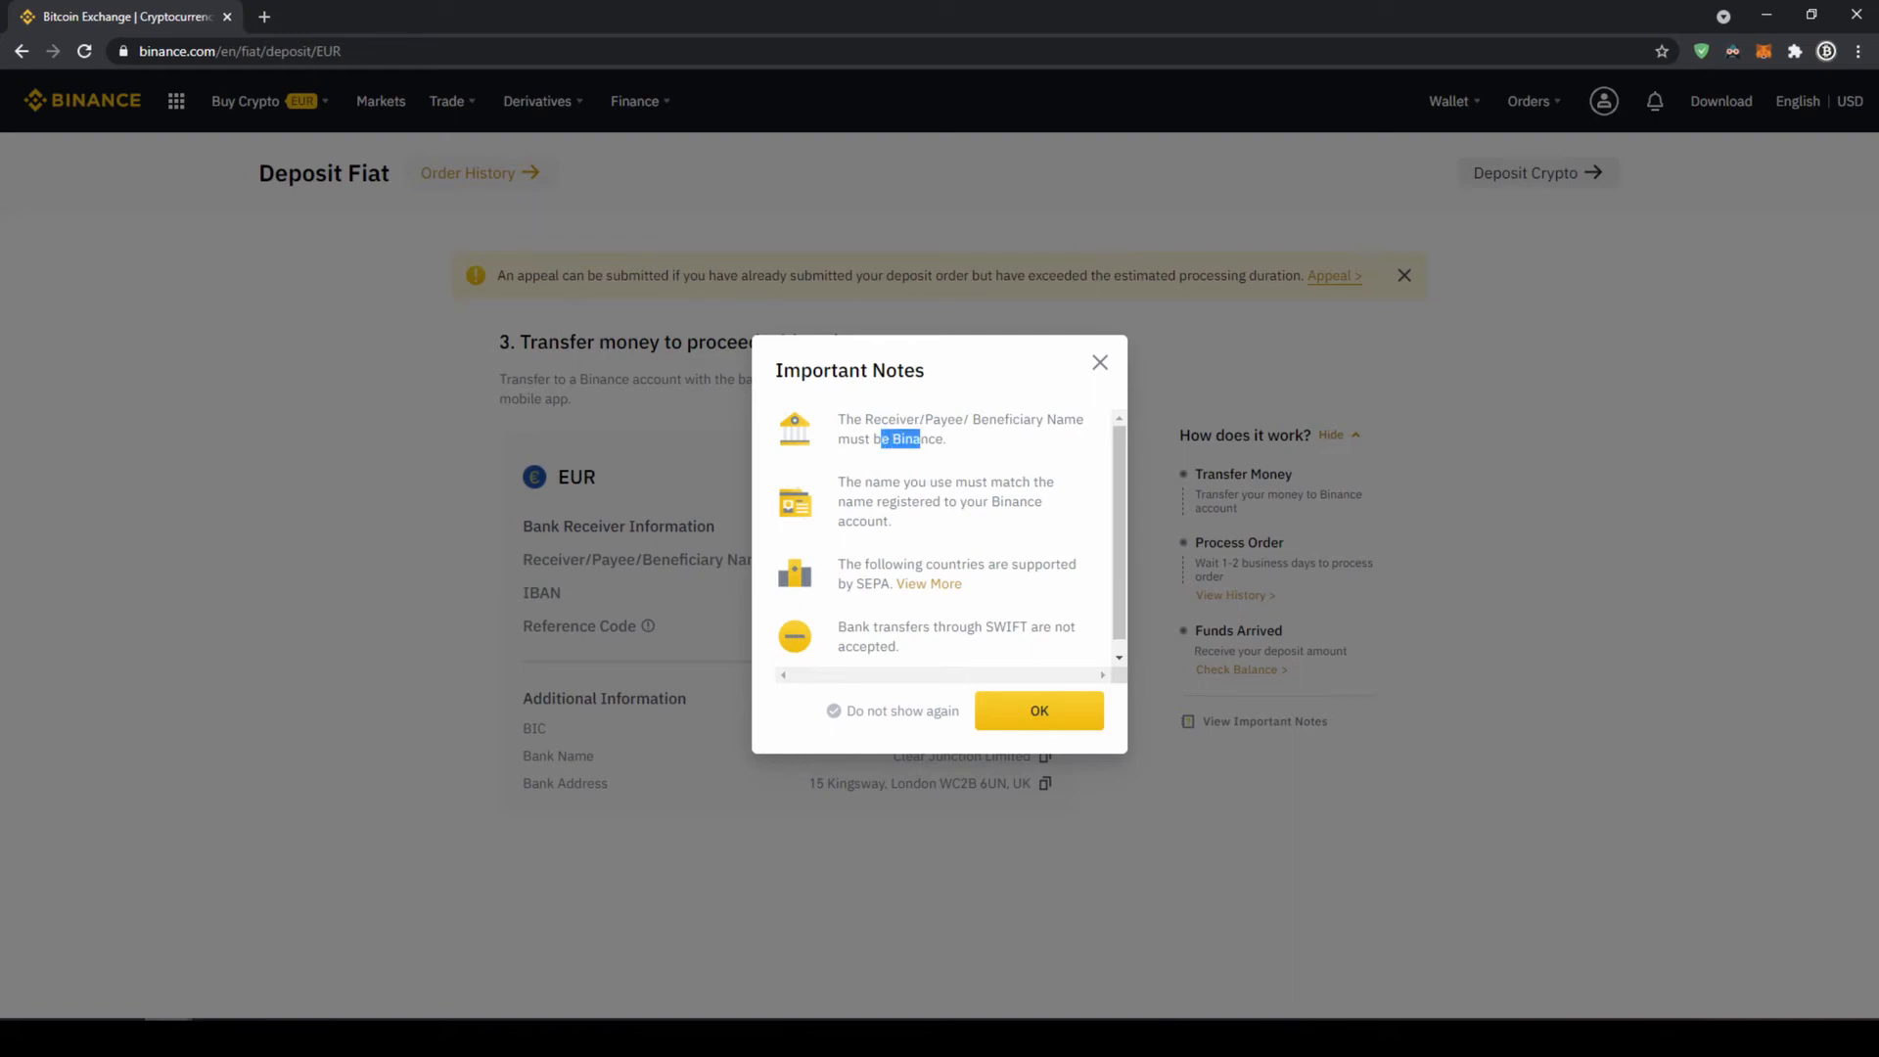
pyautogui.moveTo(876, 438); pyautogui.dragTo(948, 438)
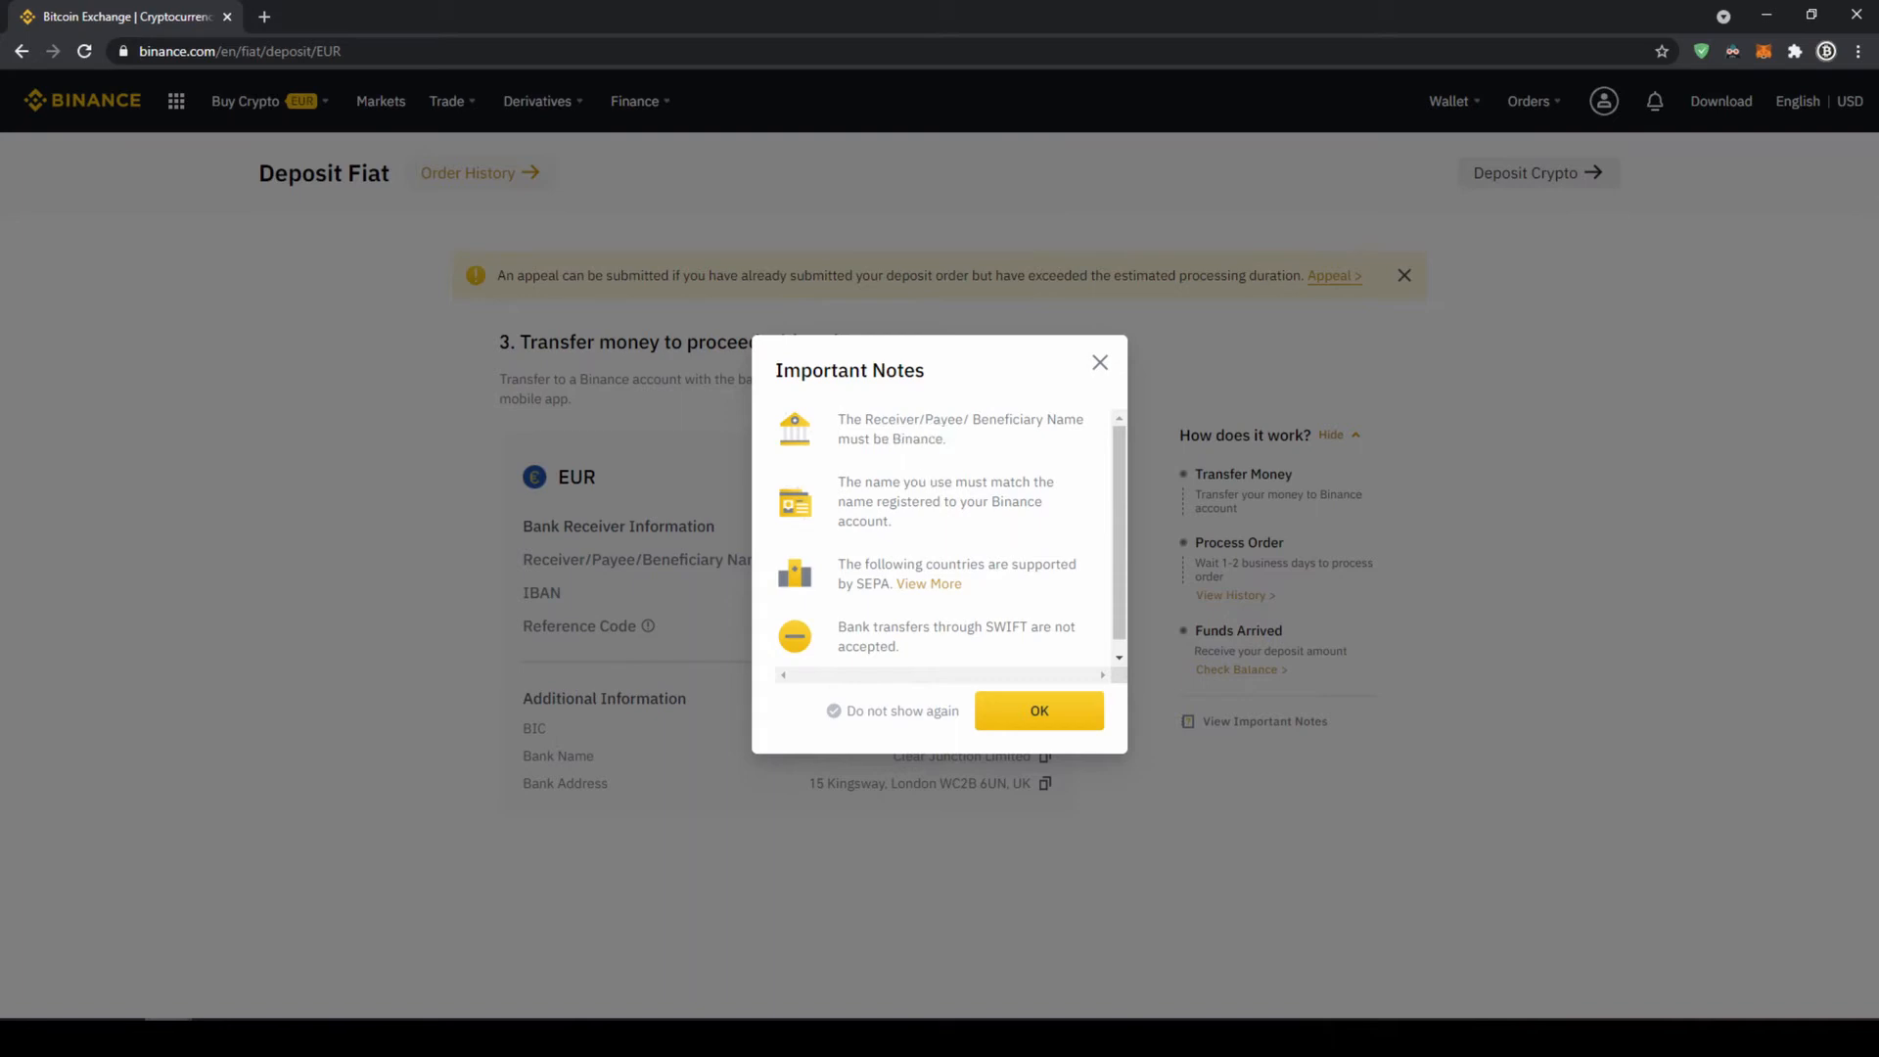
pyautogui.click(1037, 709)
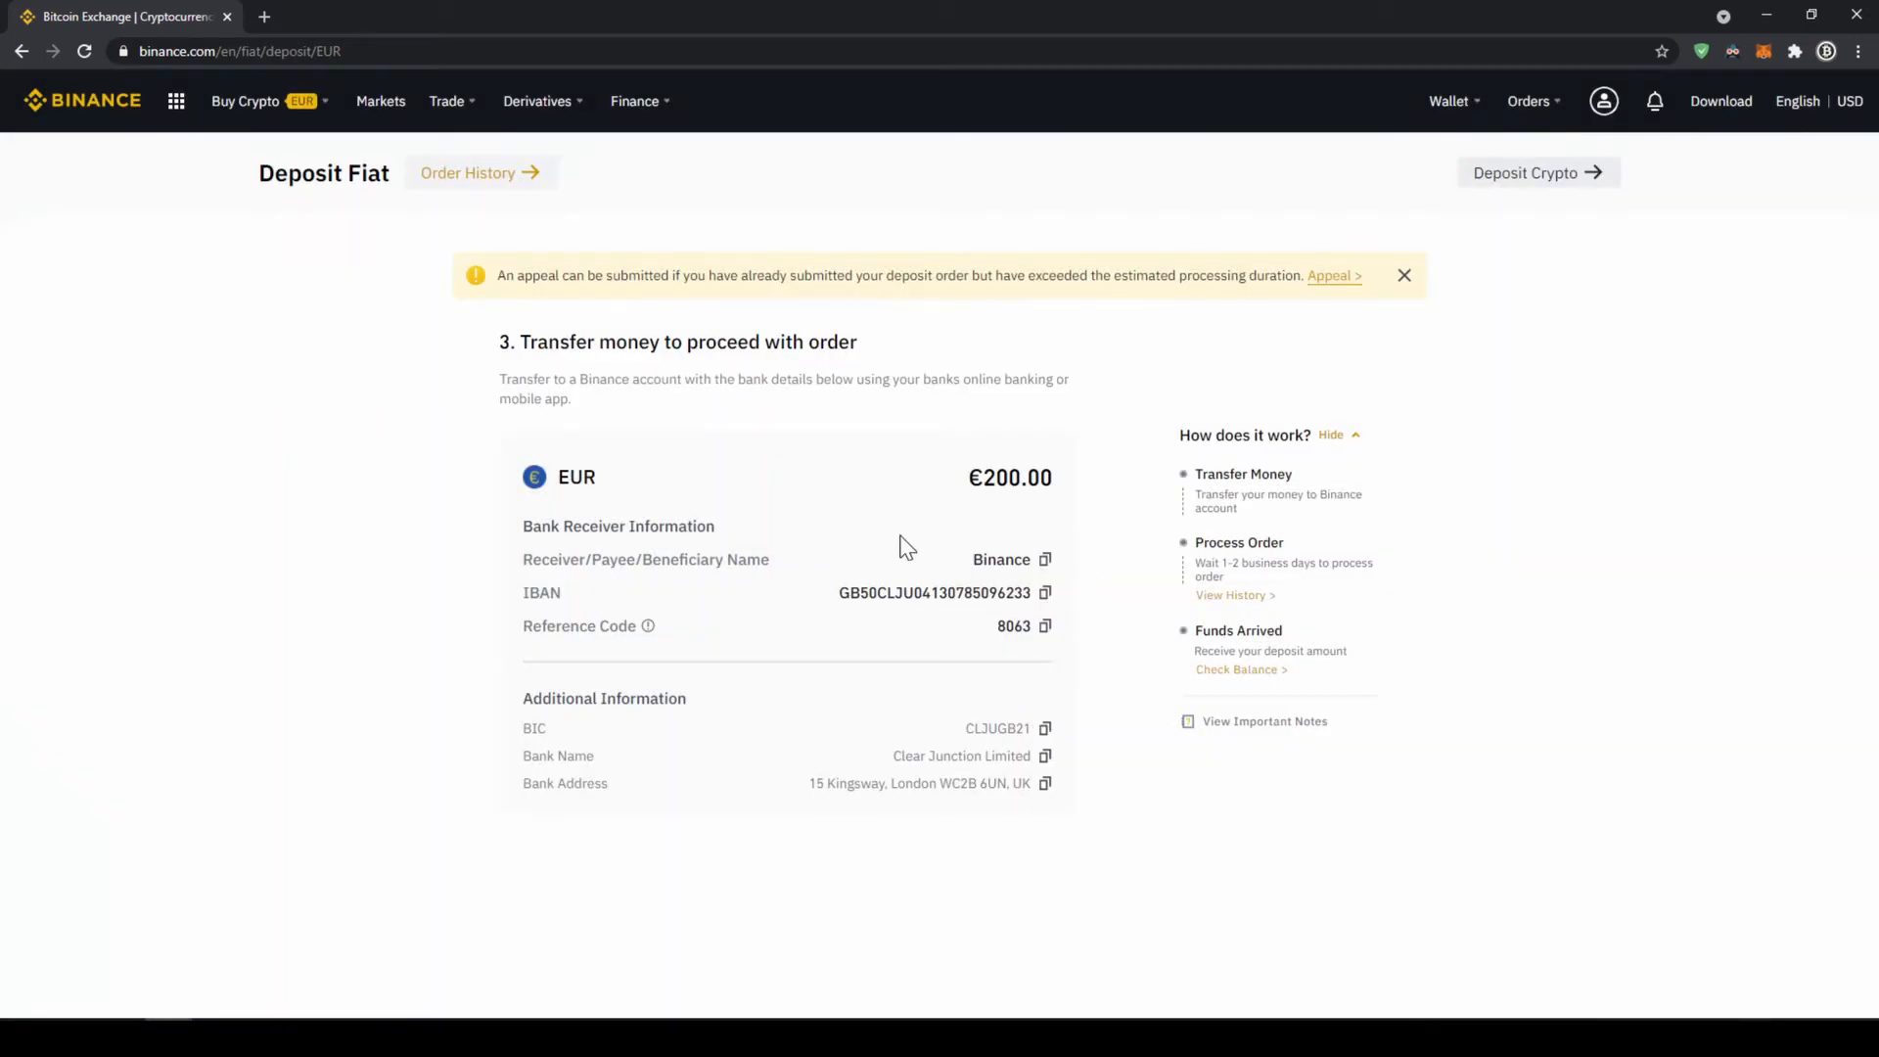
# Step: Bring up the wallet sections list from the bank transfer details page
pyautogui.doubleClick(982, 560)
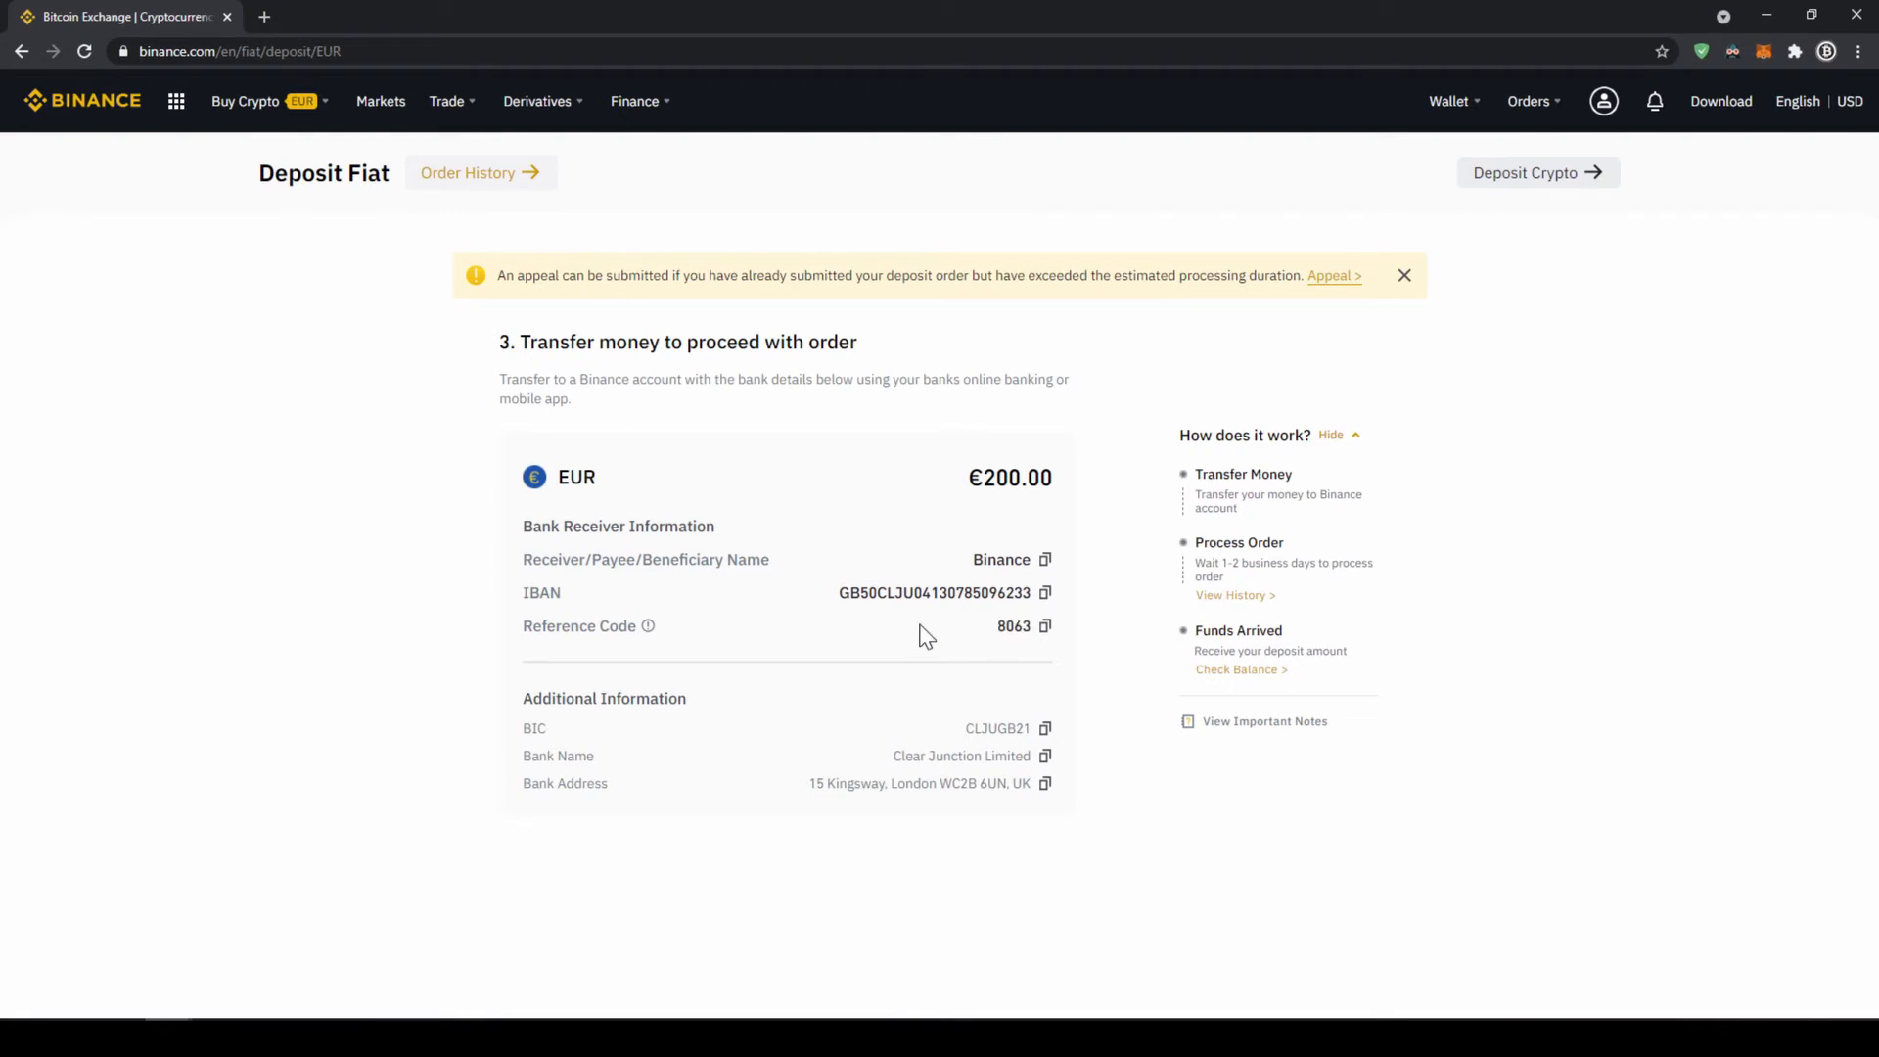
pyautogui.moveTo(824, 716)
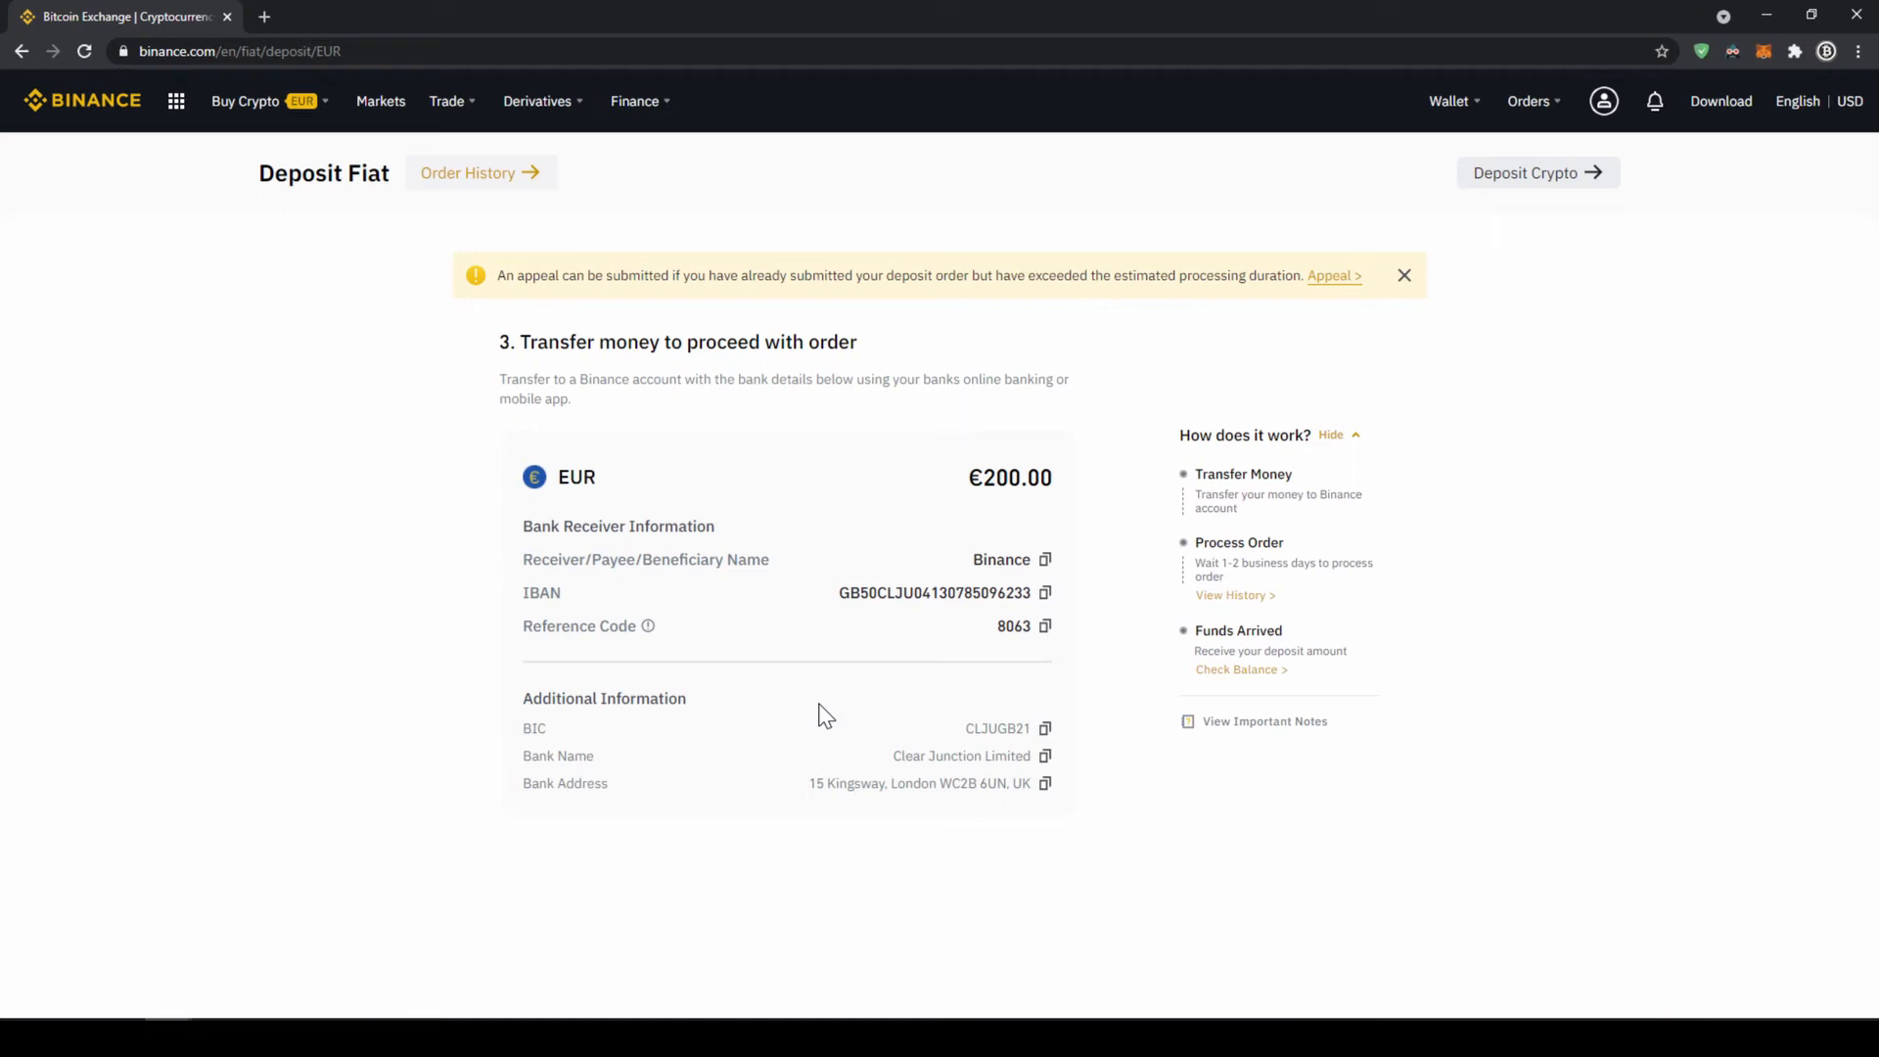
pyautogui.click(1450, 100)
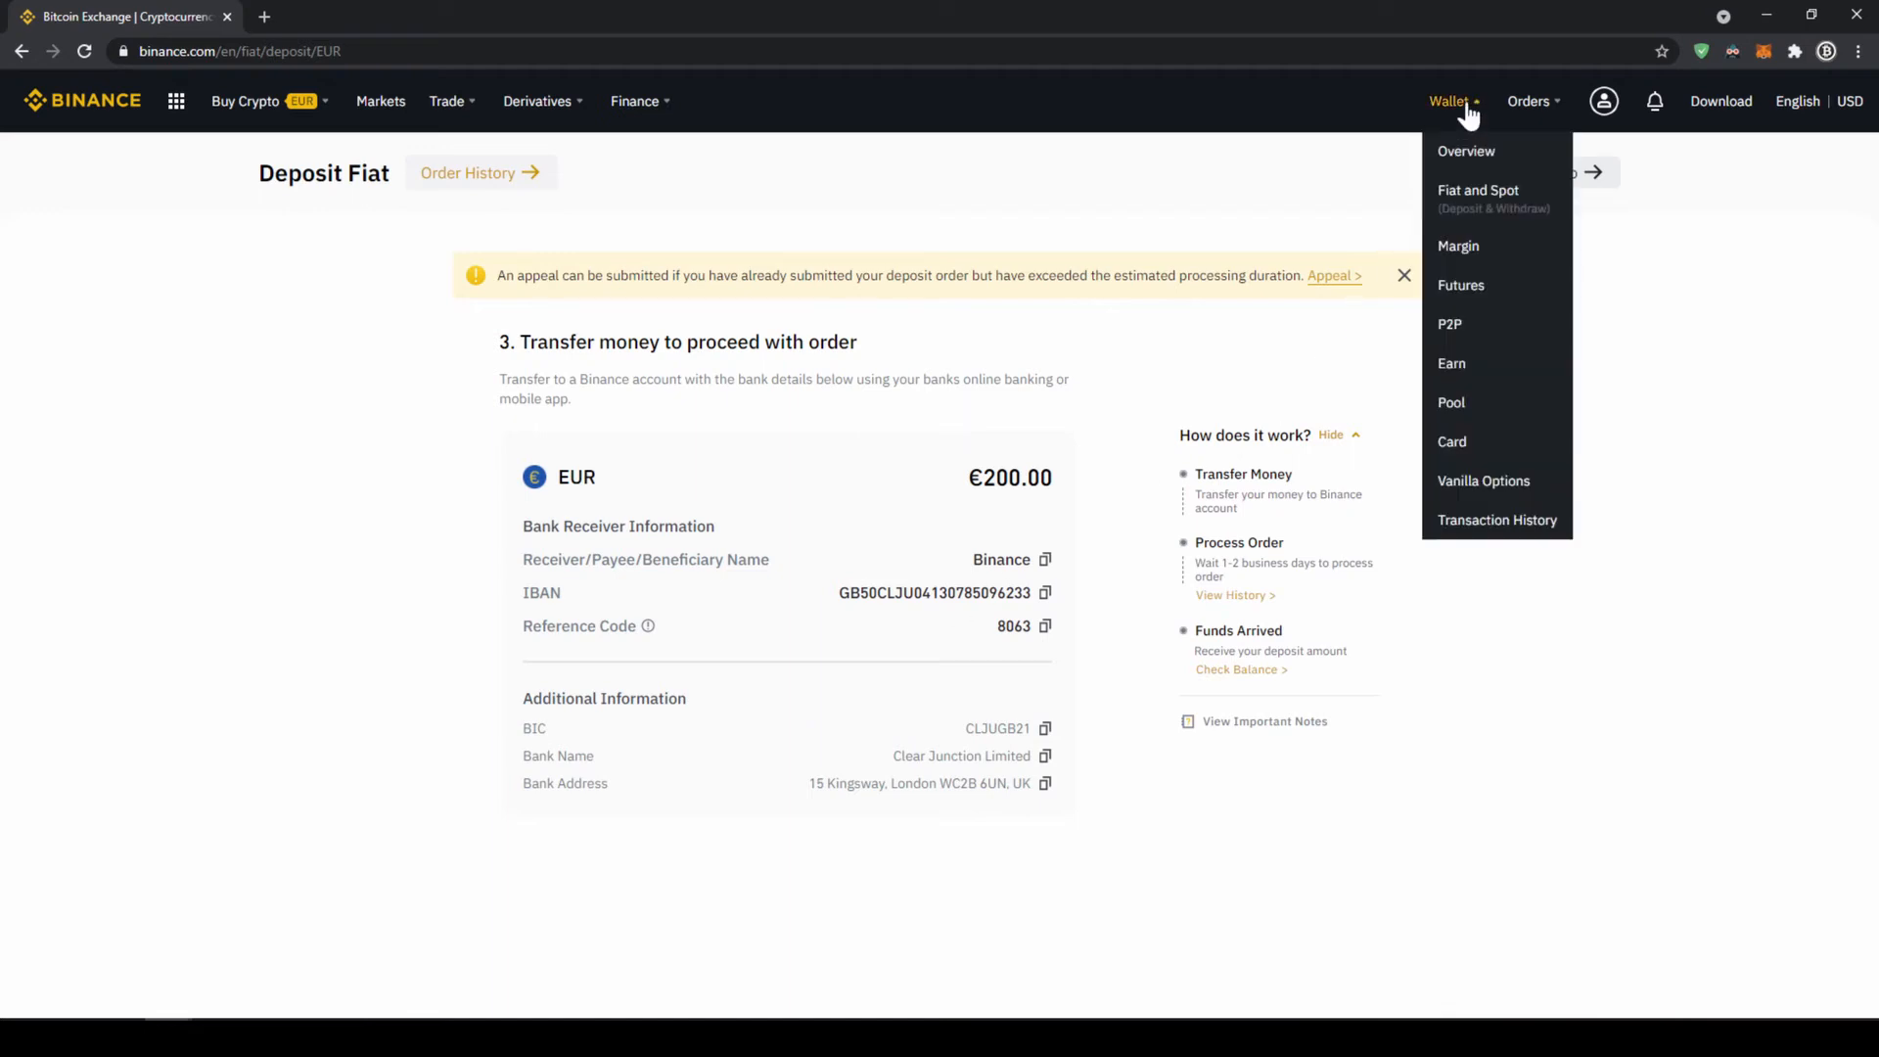
# Step: Go to Buy Crypto with cash balance and choose USDT as the coin to buy
pyautogui.click(1478, 190)
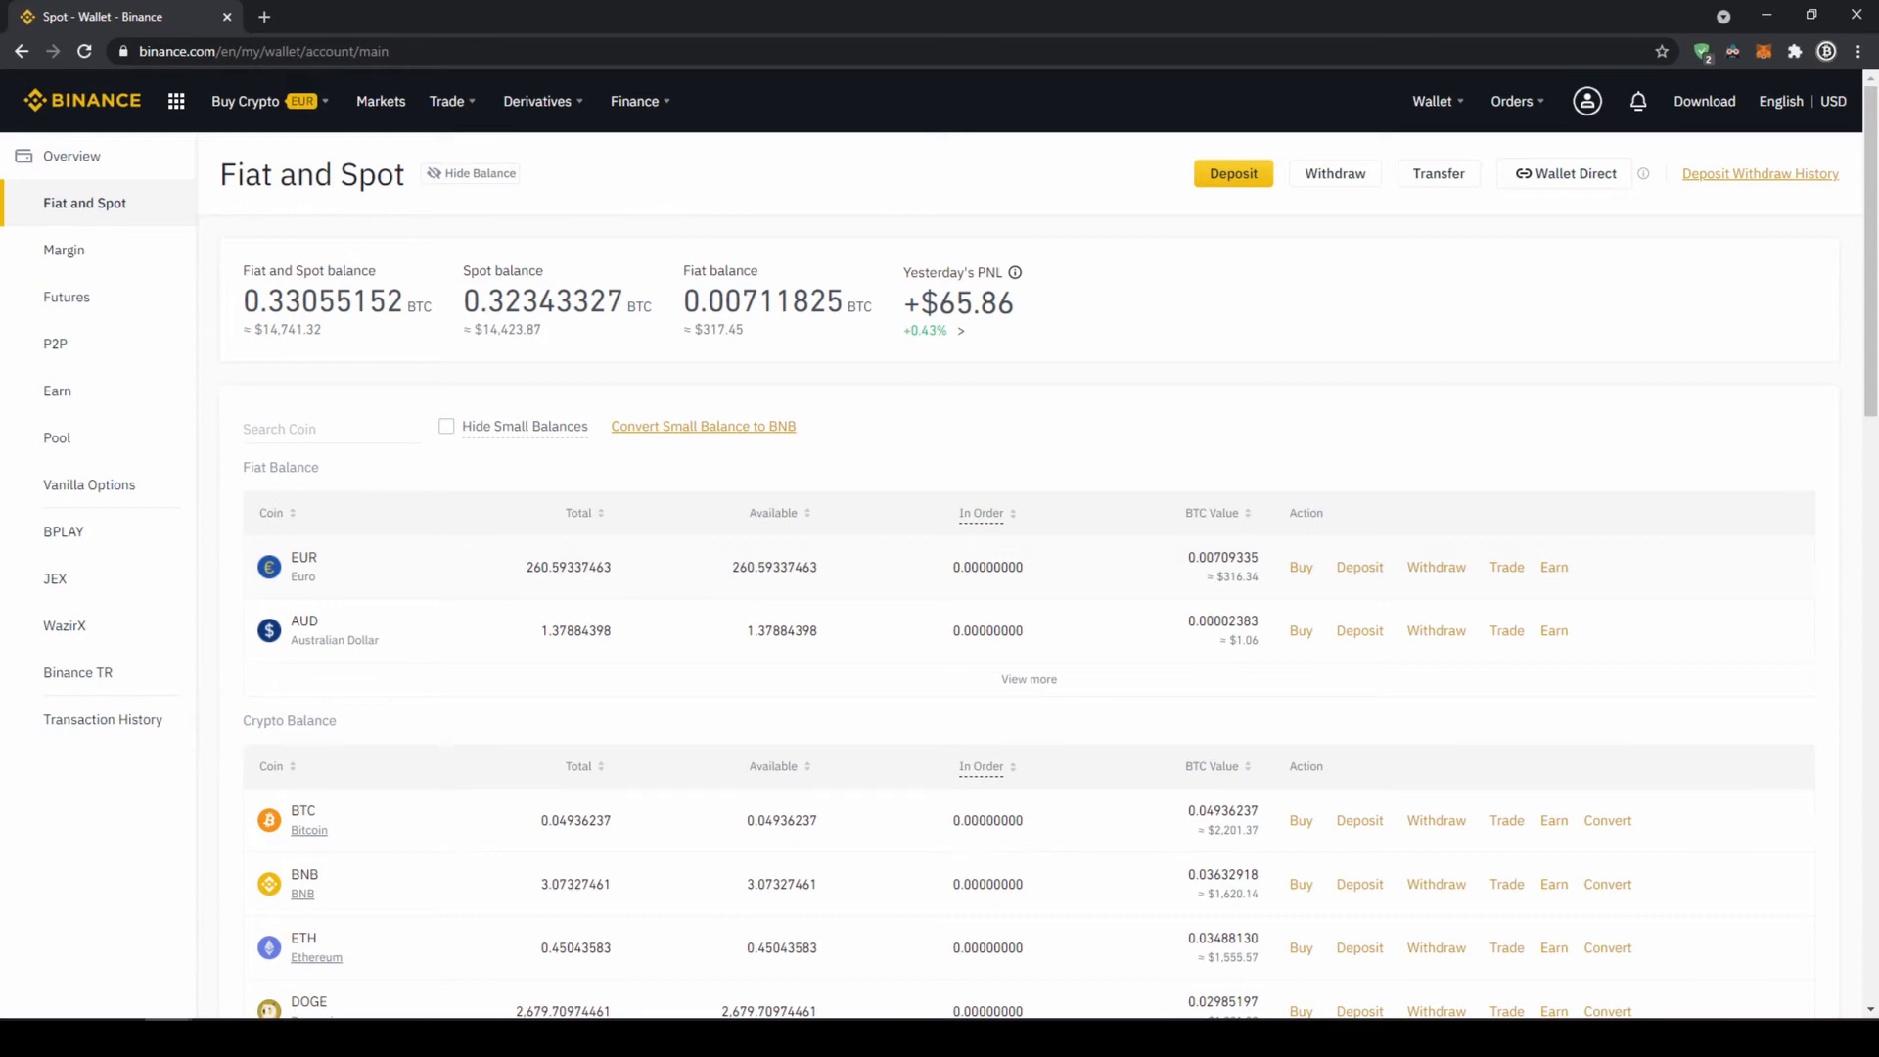
pyautogui.click(247, 100)
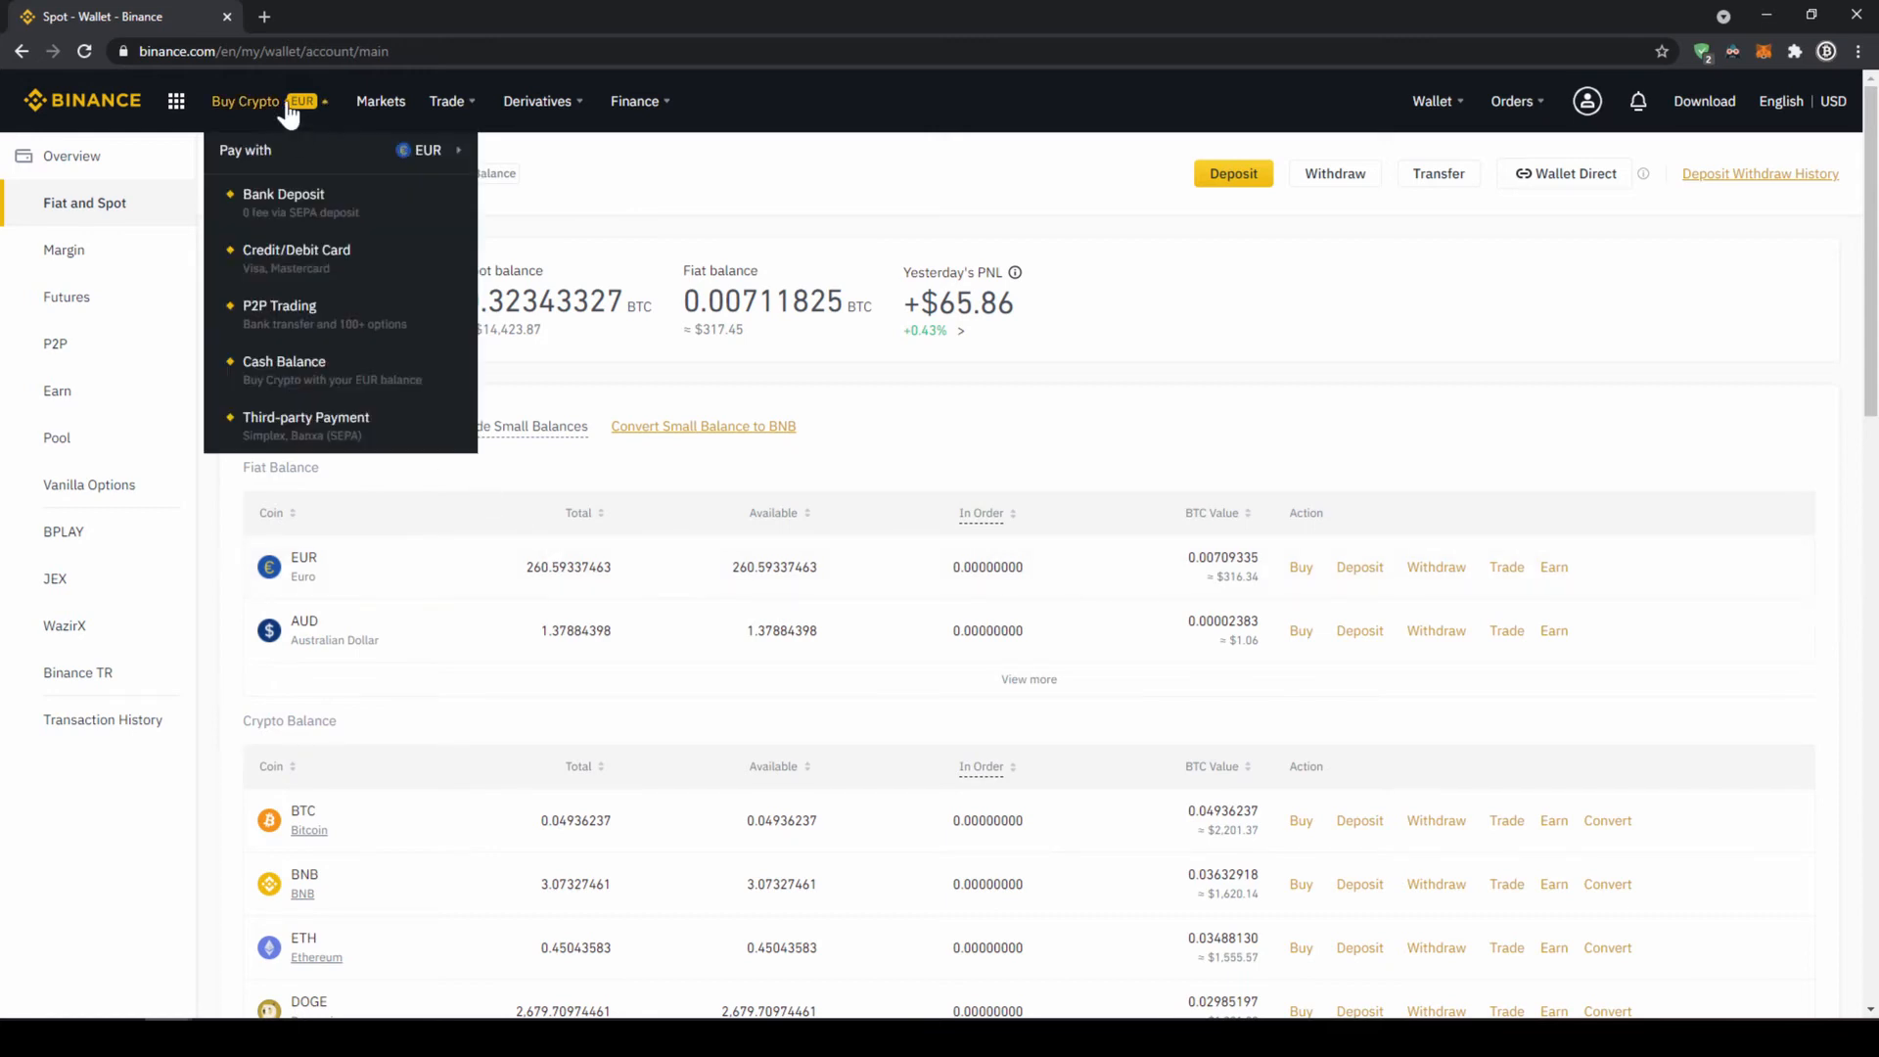
pyautogui.click(284, 370)
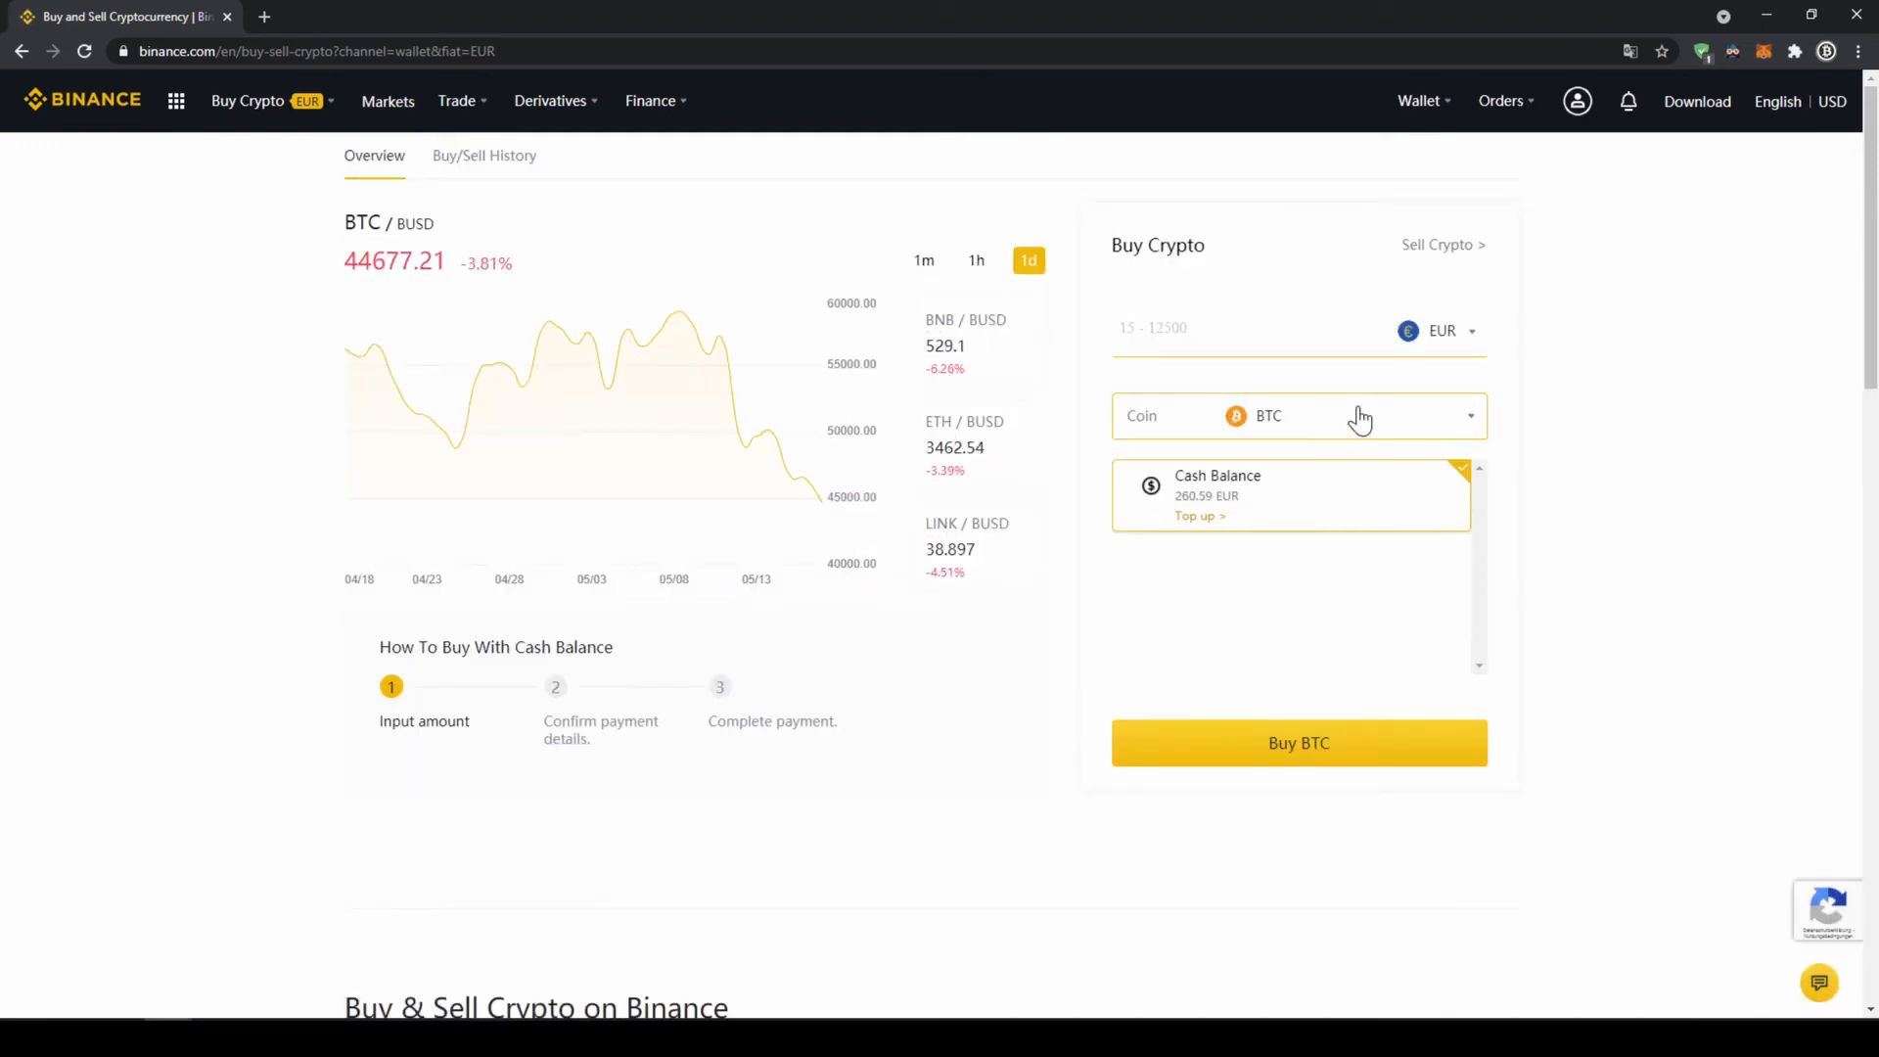
pyautogui.click(1298, 415)
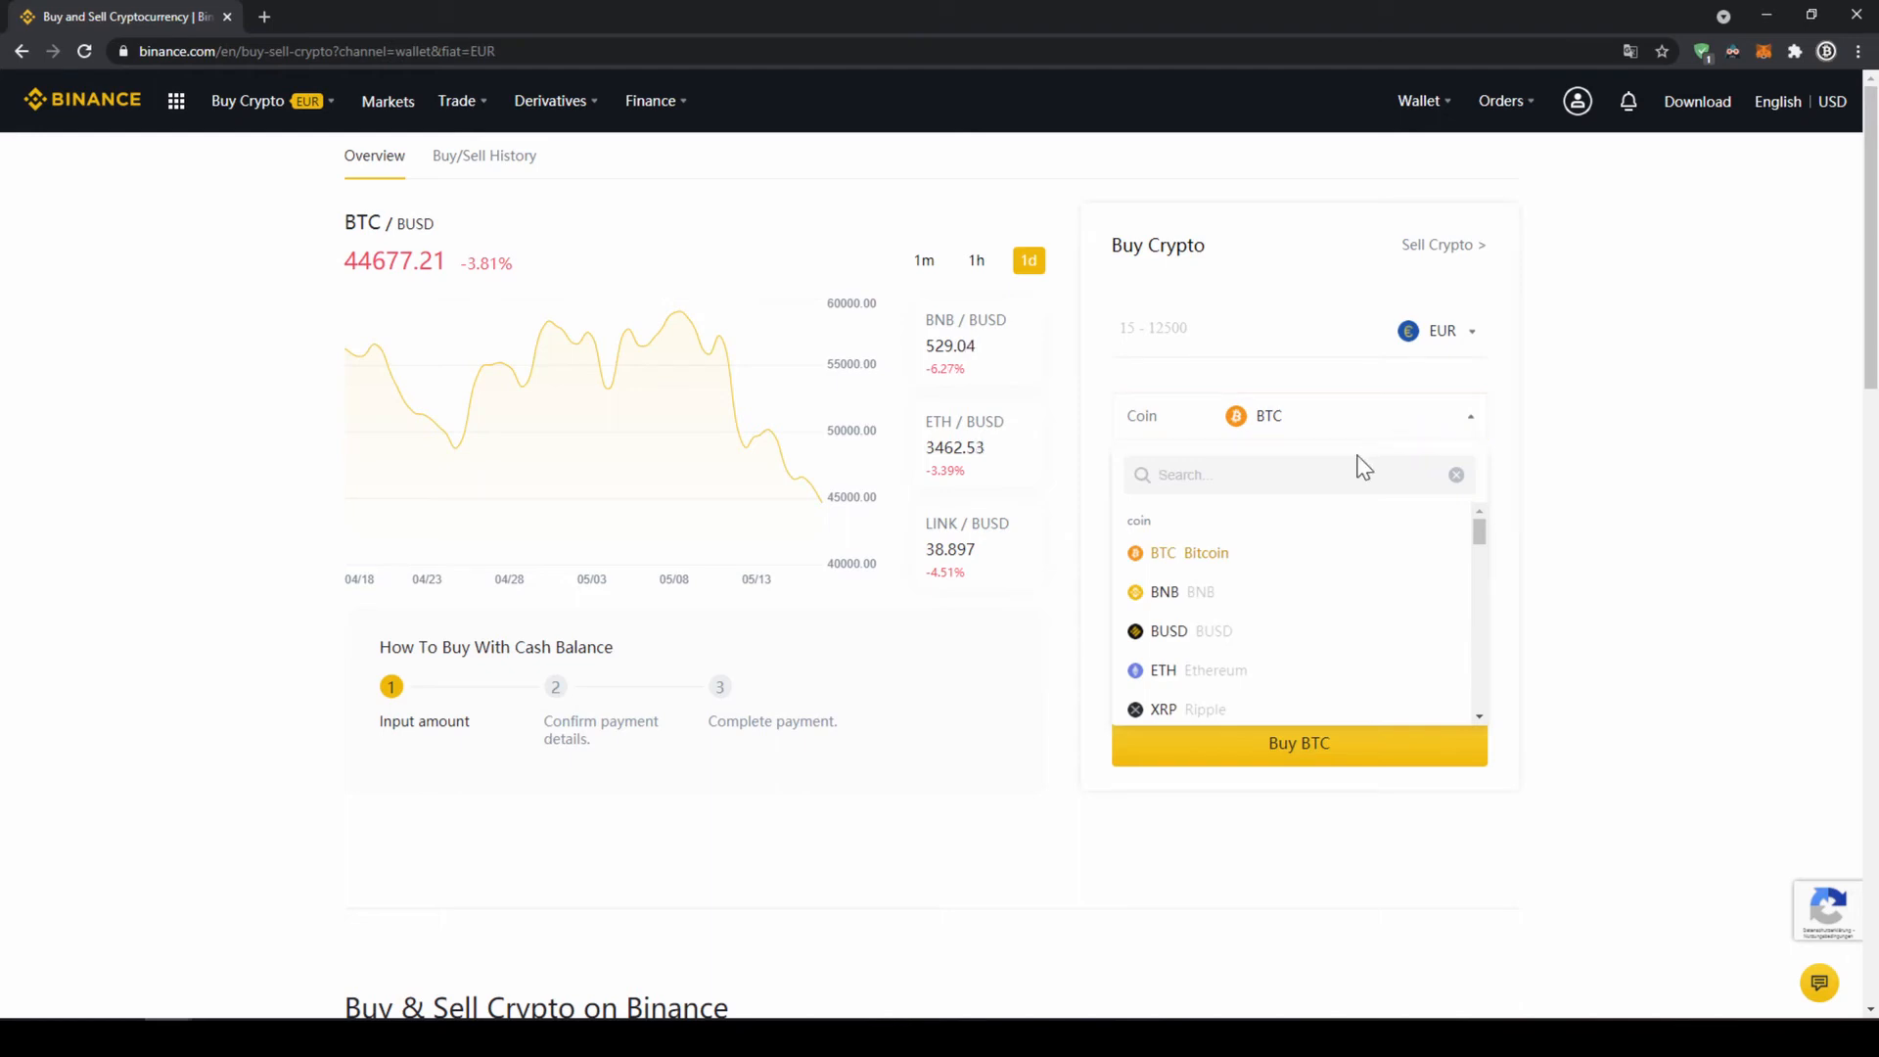
pyautogui.write('usd')
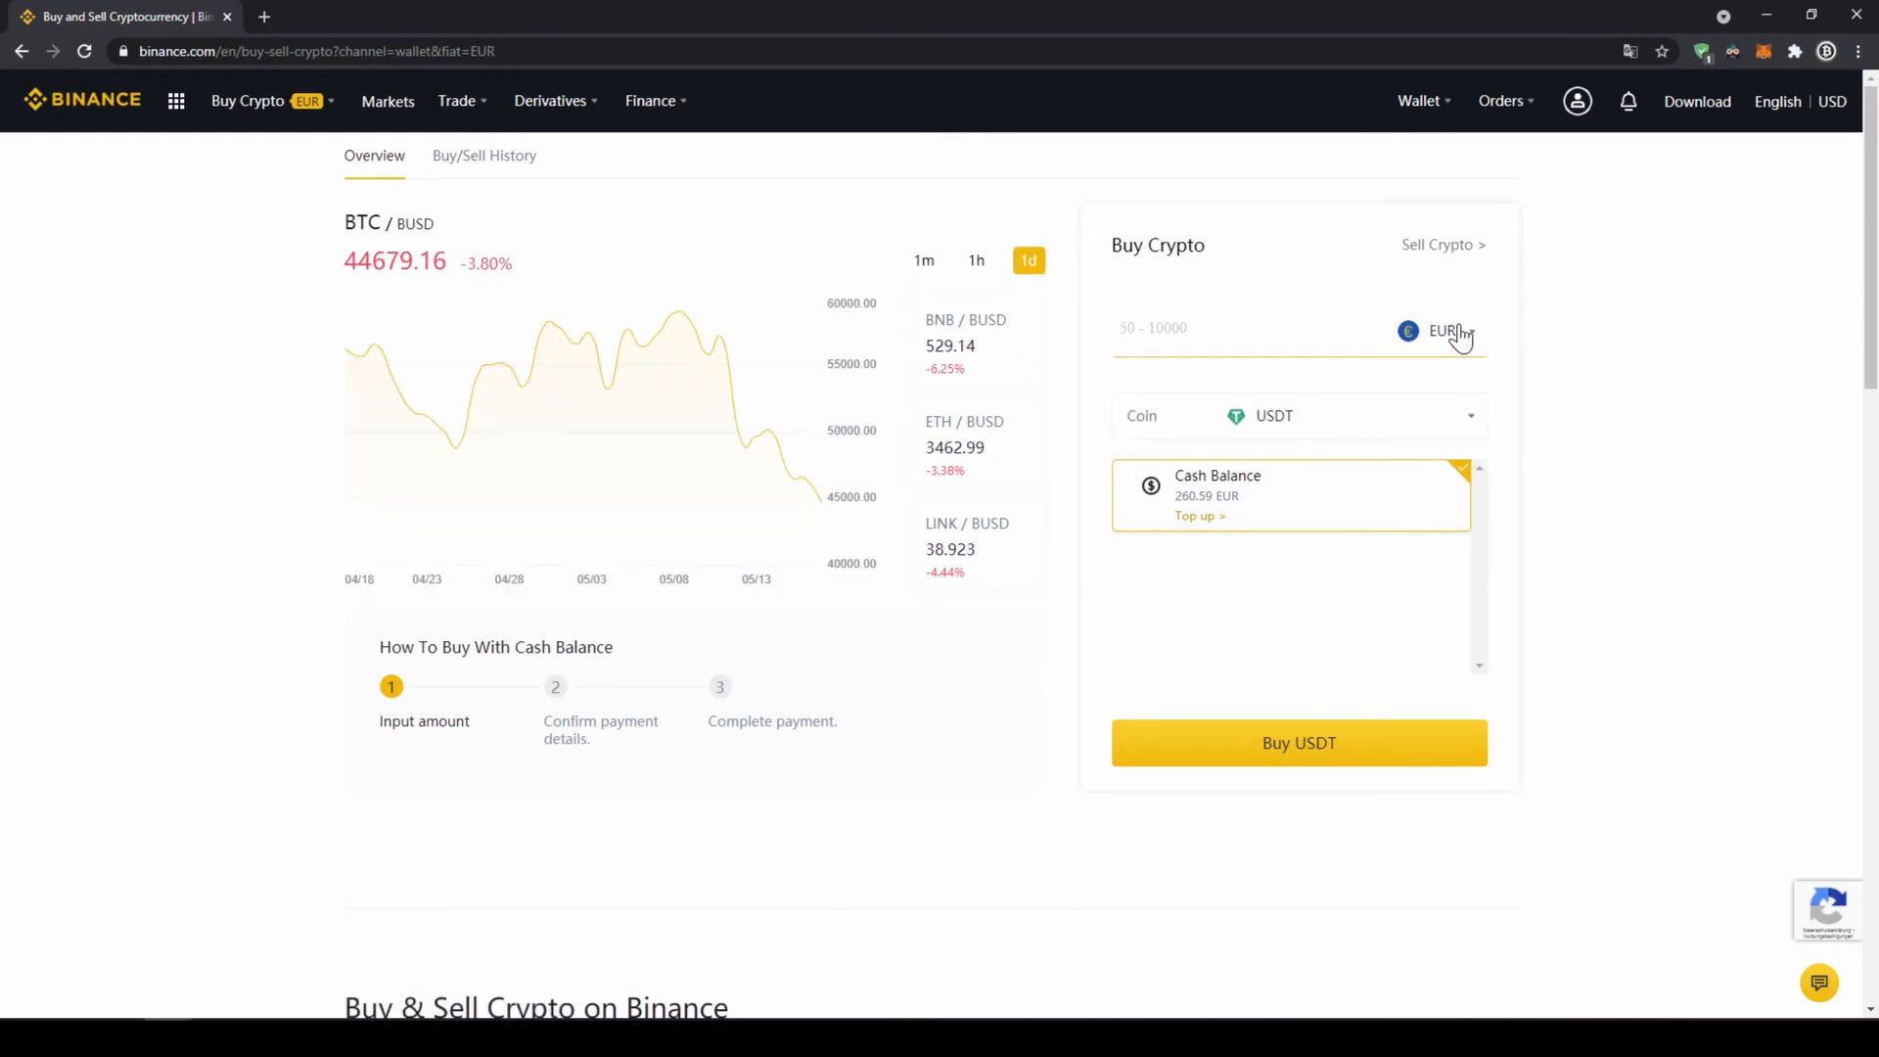
pyautogui.click(1449, 331)
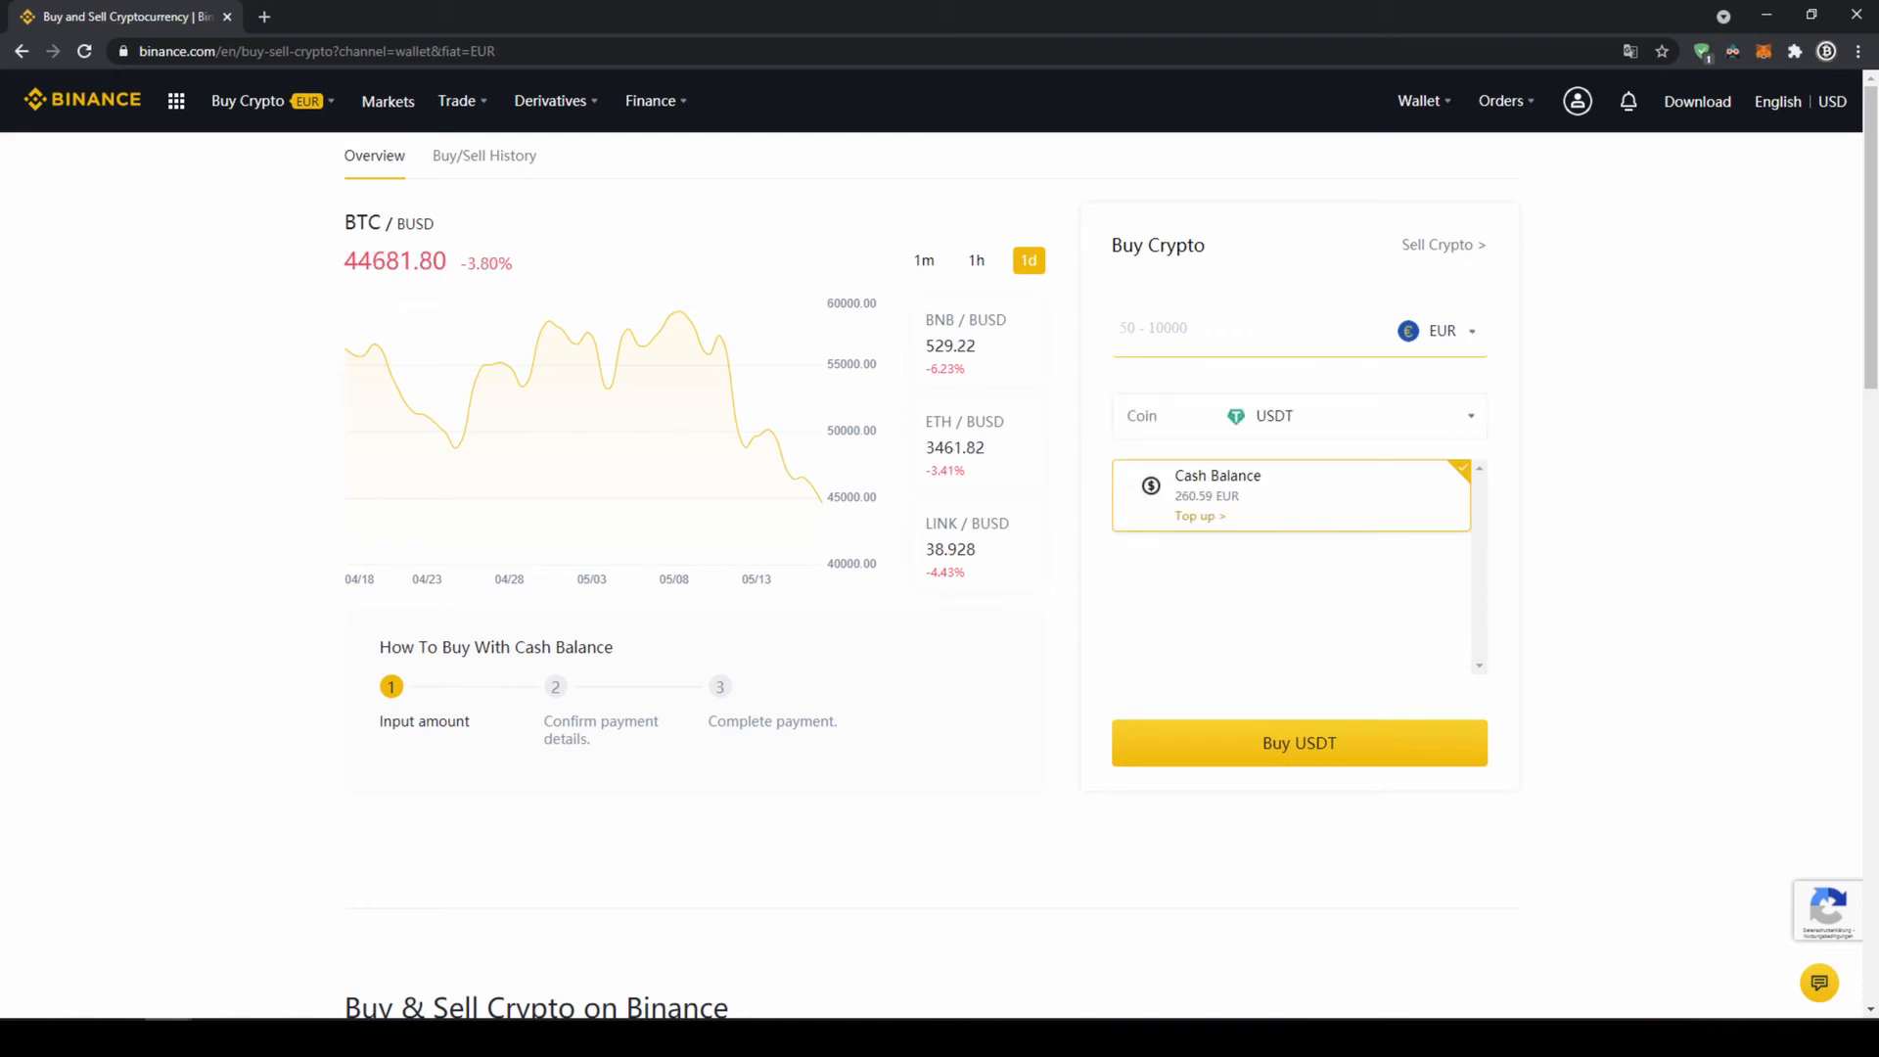
# Step: Enter 200 EUR and proceed to the order confirmation for buying USDT
pyautogui.write('2')
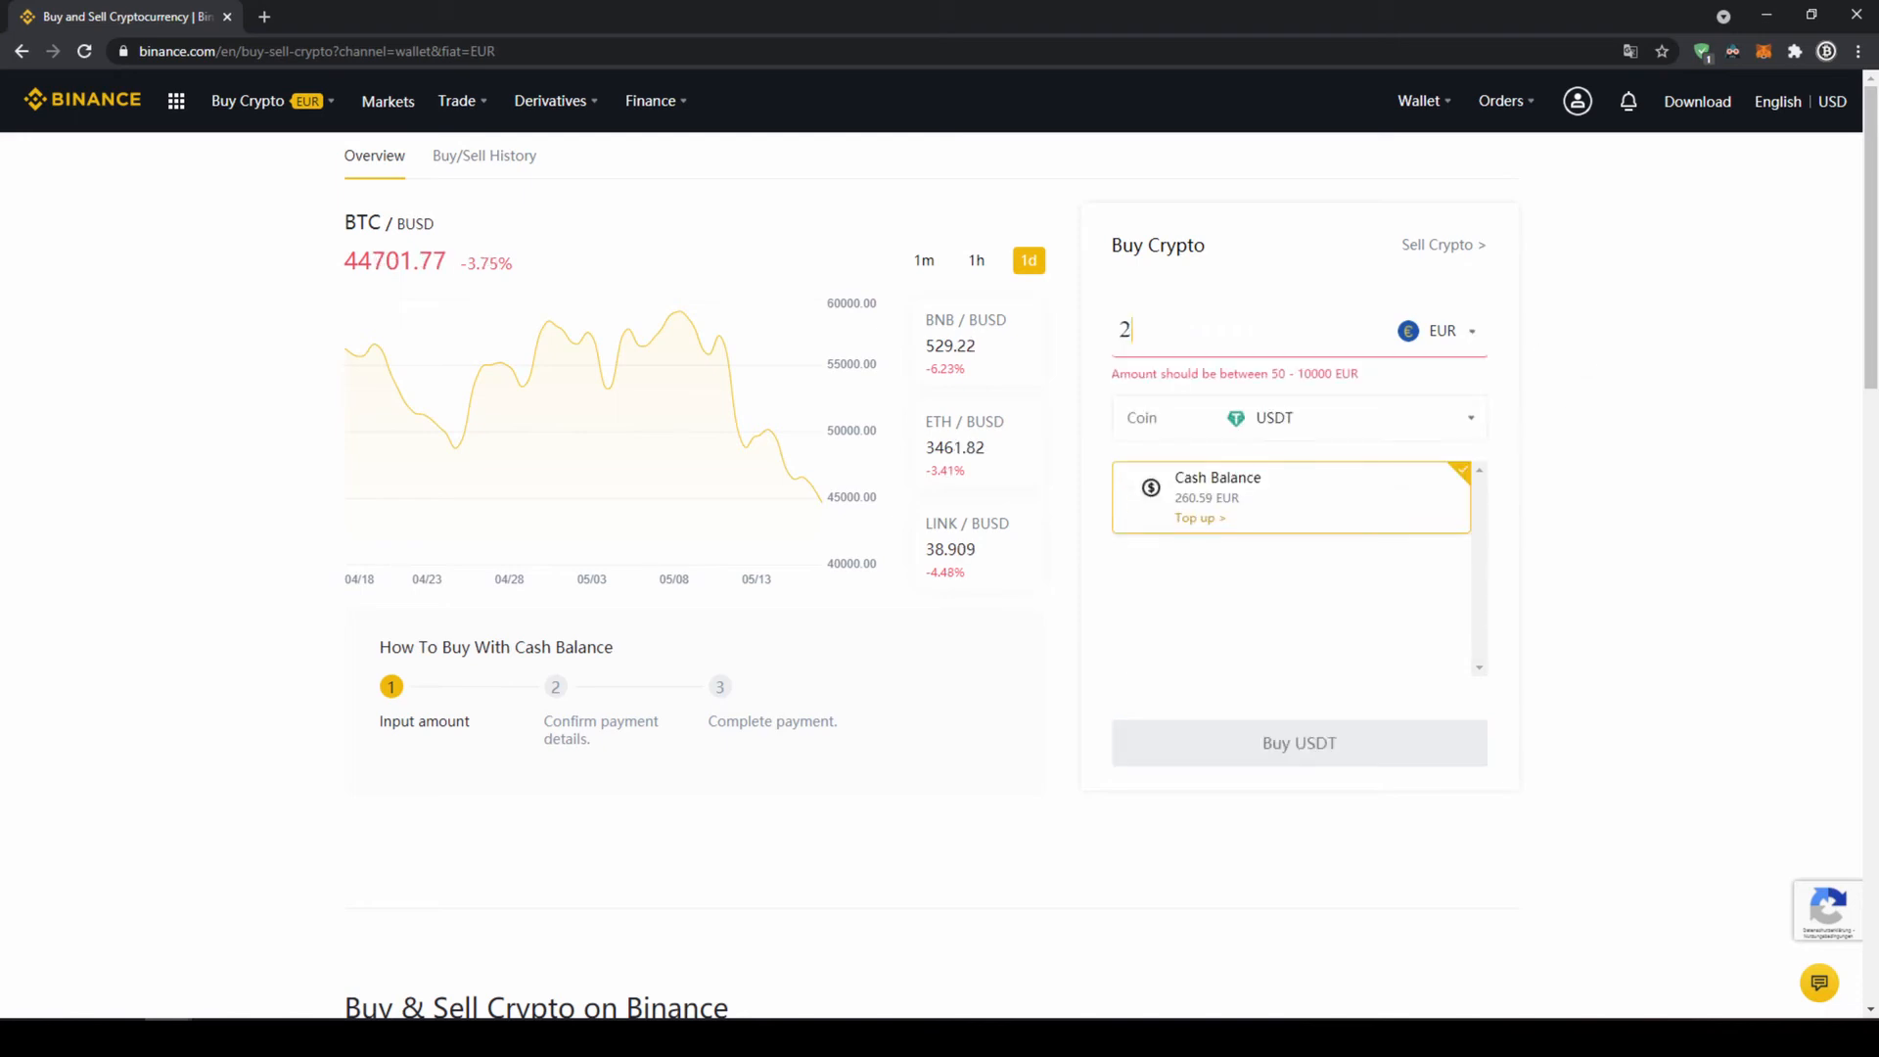
pyautogui.write('00')
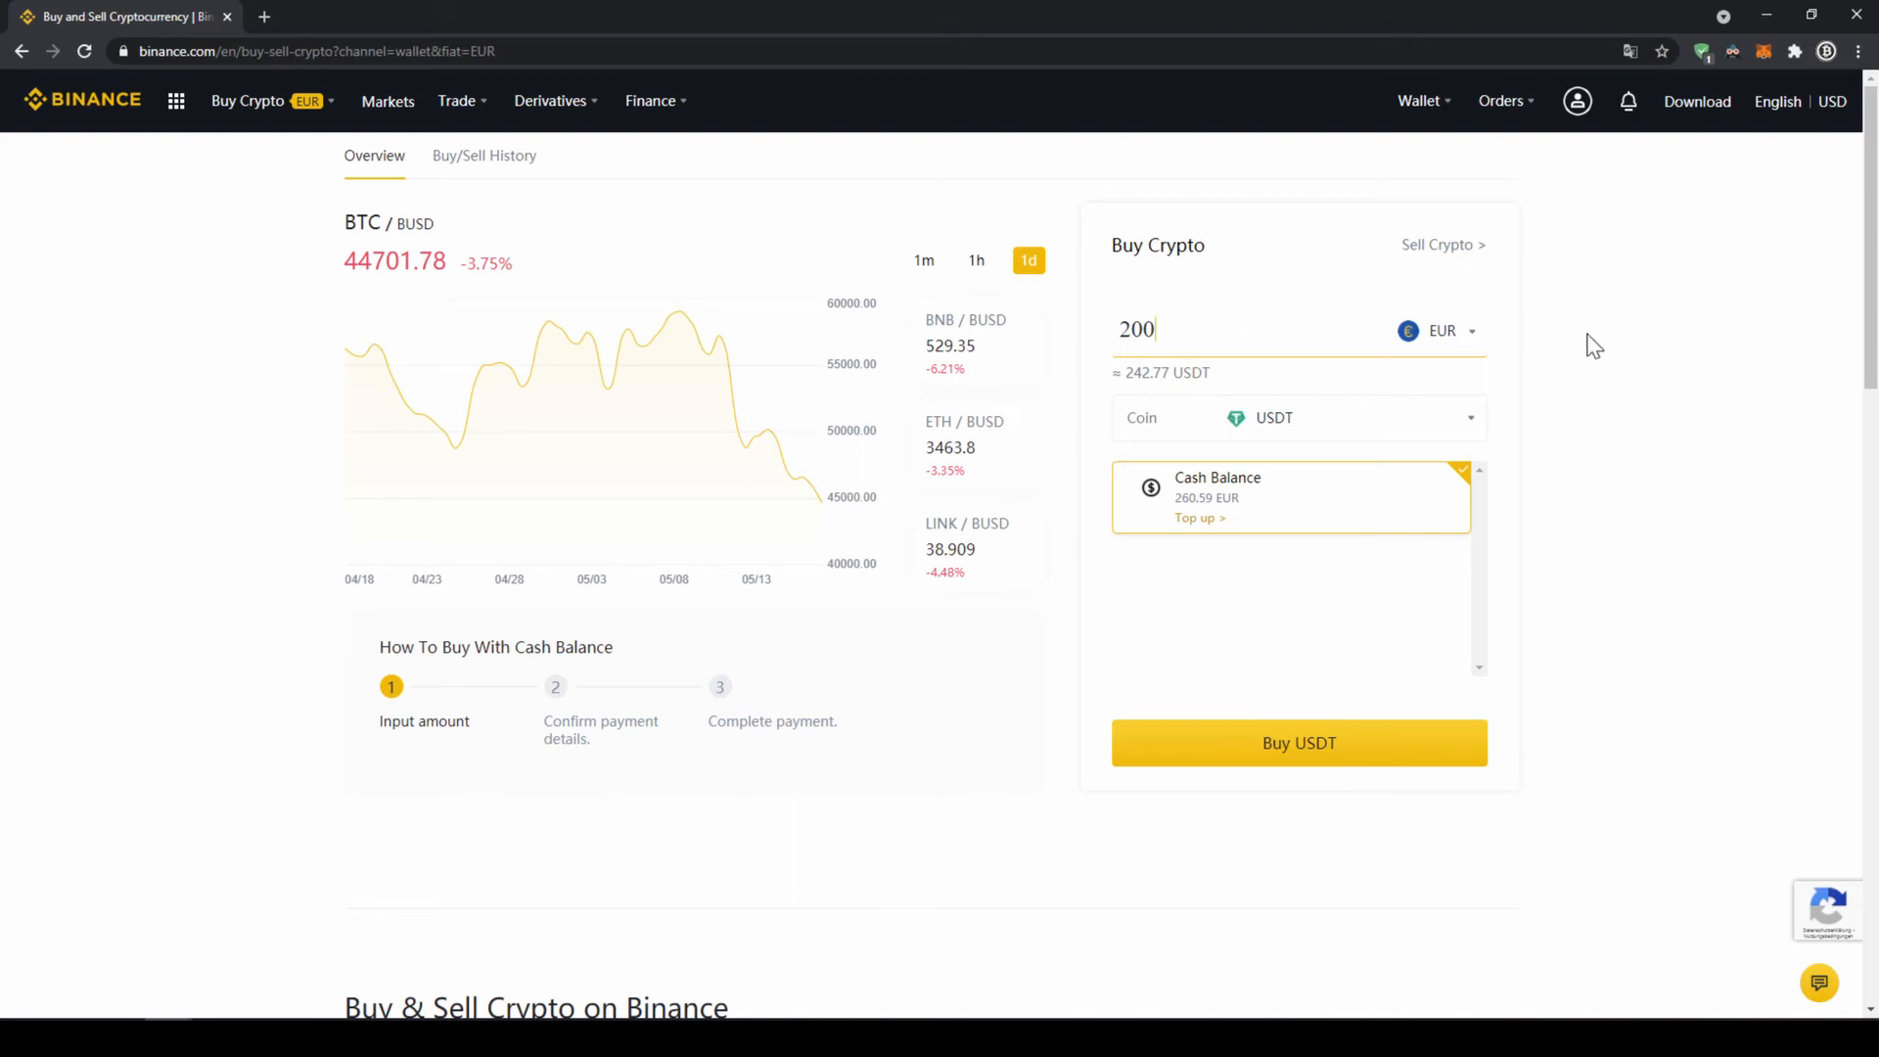
pyautogui.click(1298, 744)
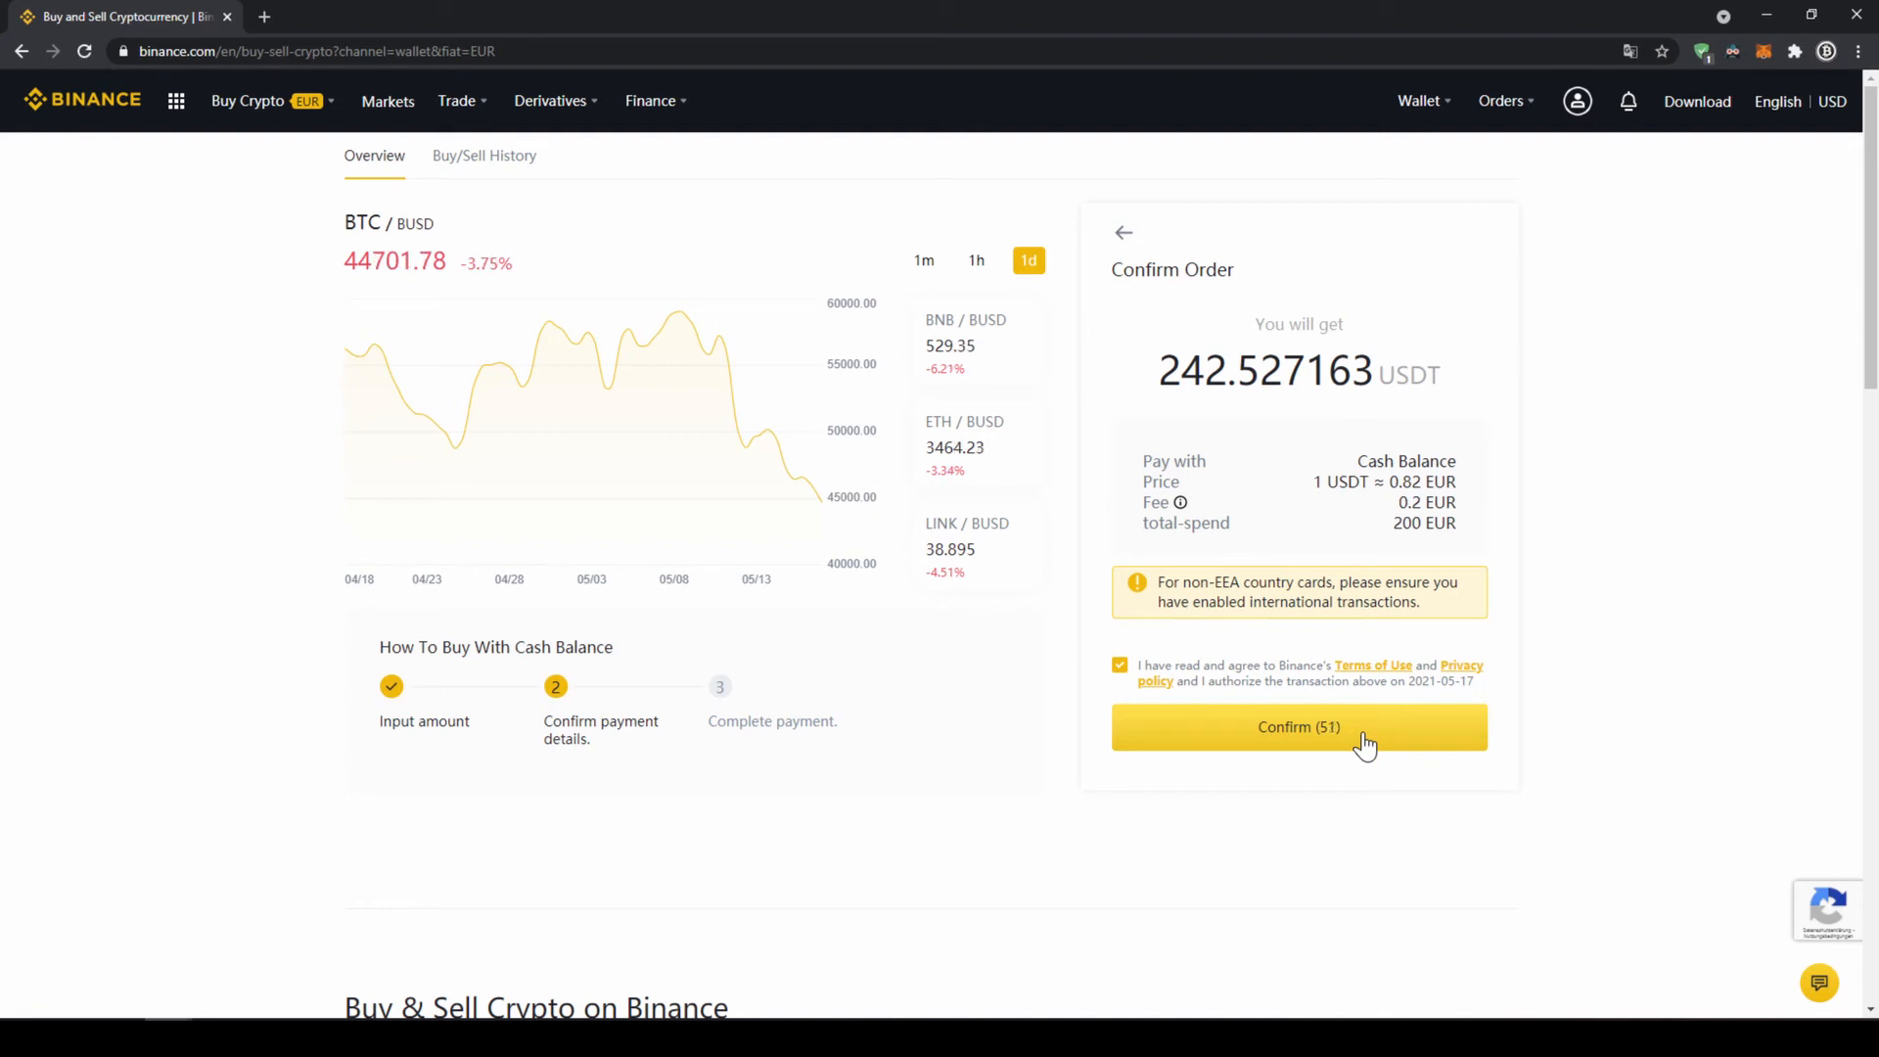
pyautogui.moveTo(1670, 726)
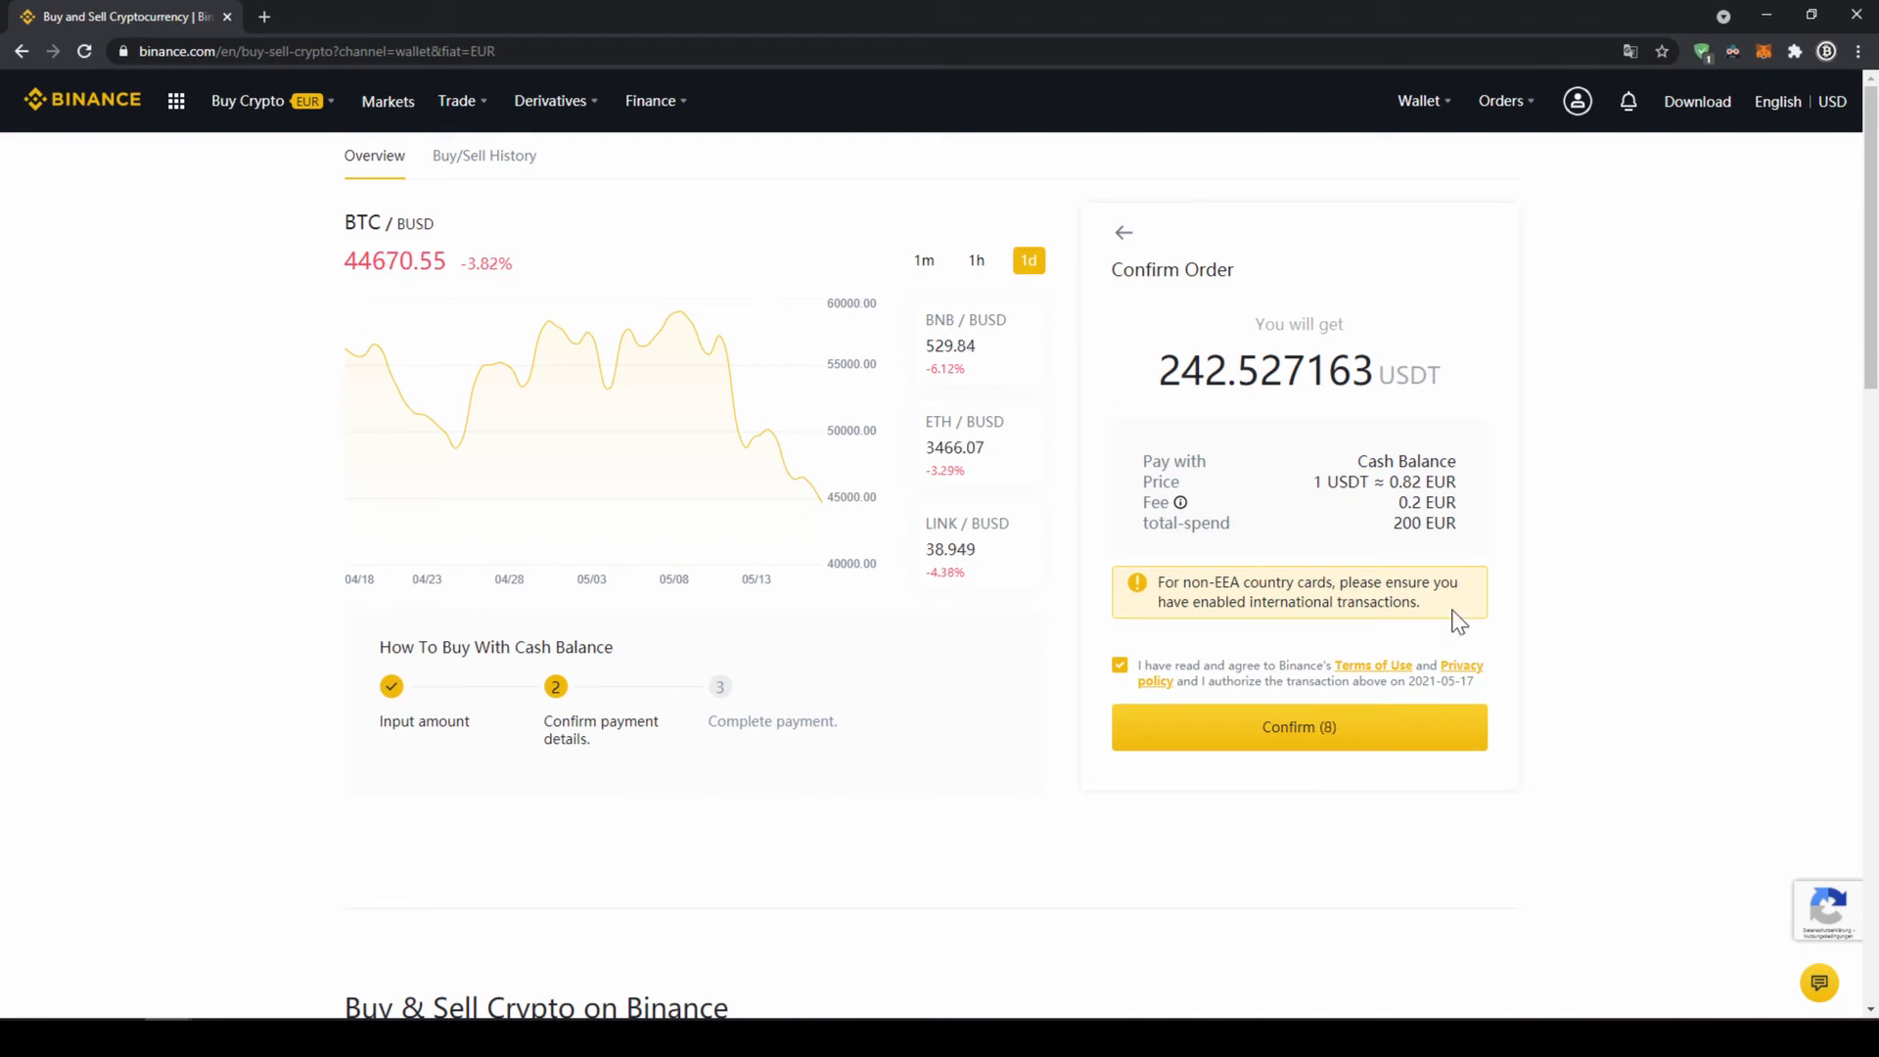
# Step: Set up a 200 EUR credit/debit card purchase of USDT up to the card details form
pyautogui.click(248, 100)
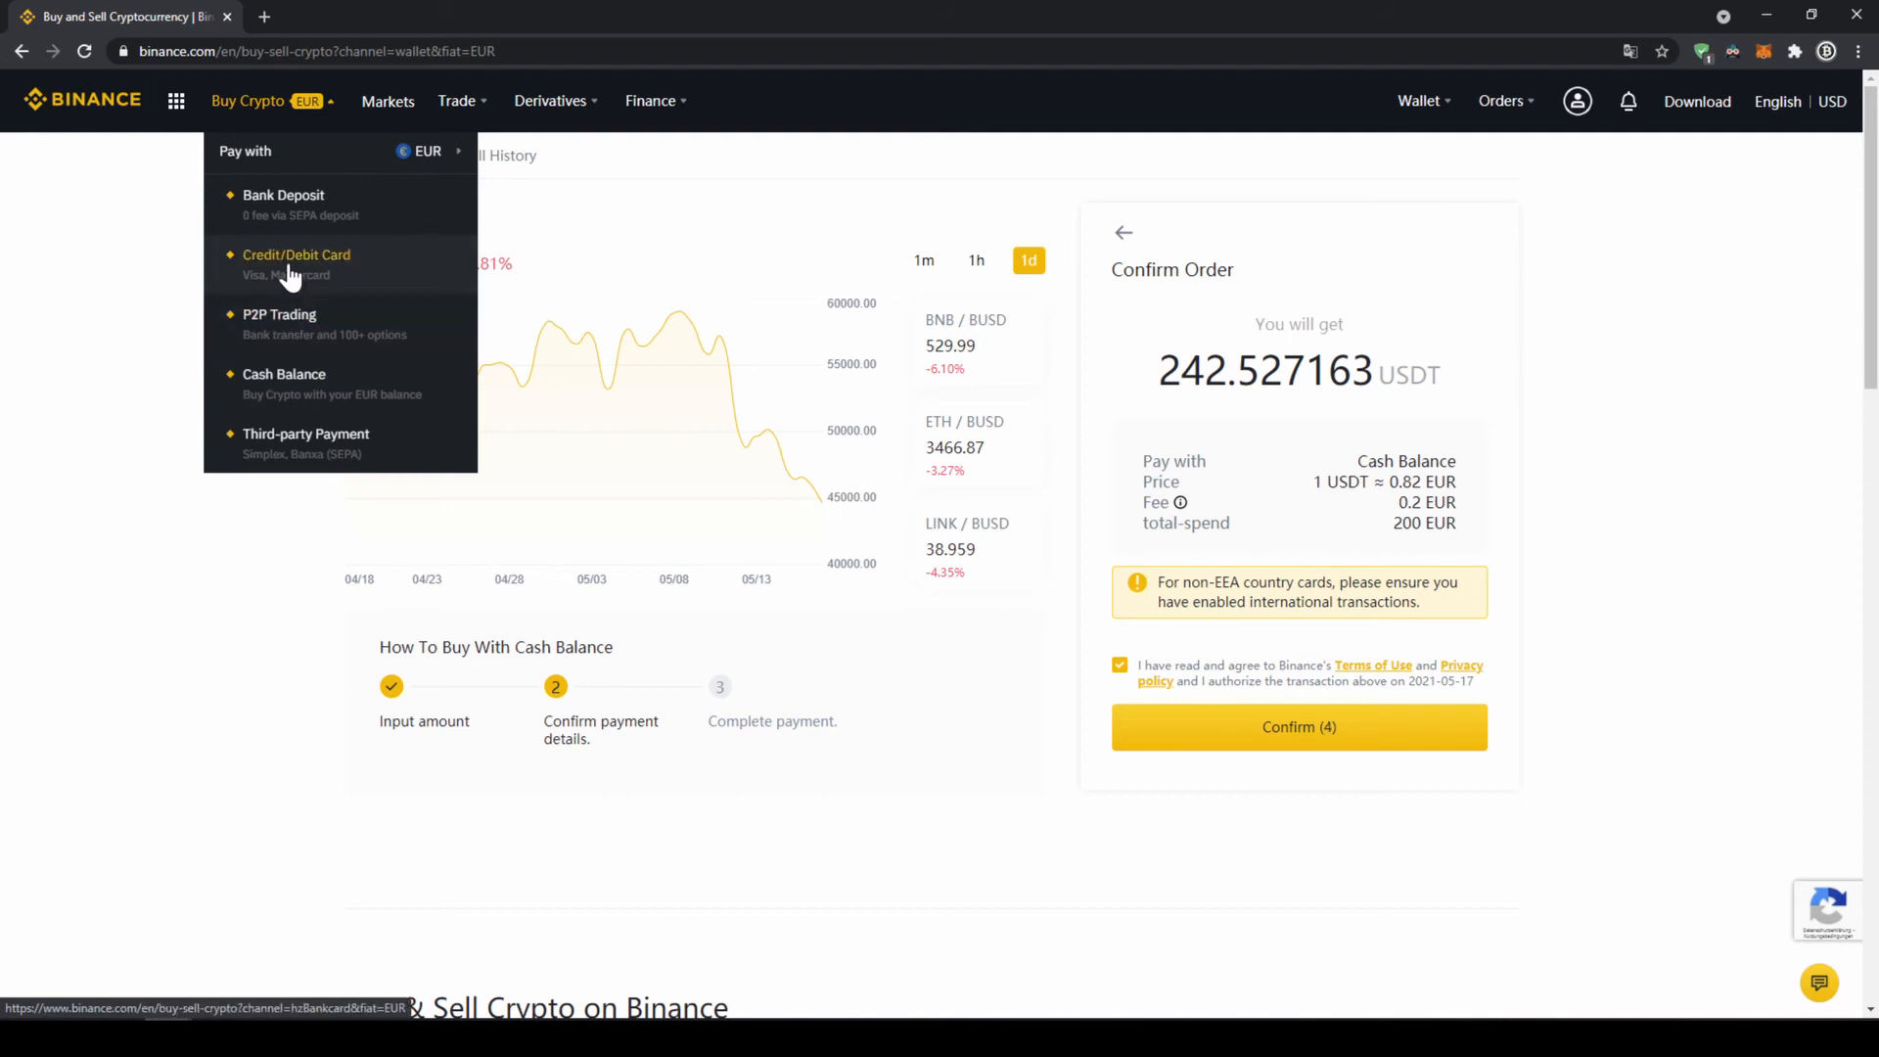
pyautogui.click(295, 254)
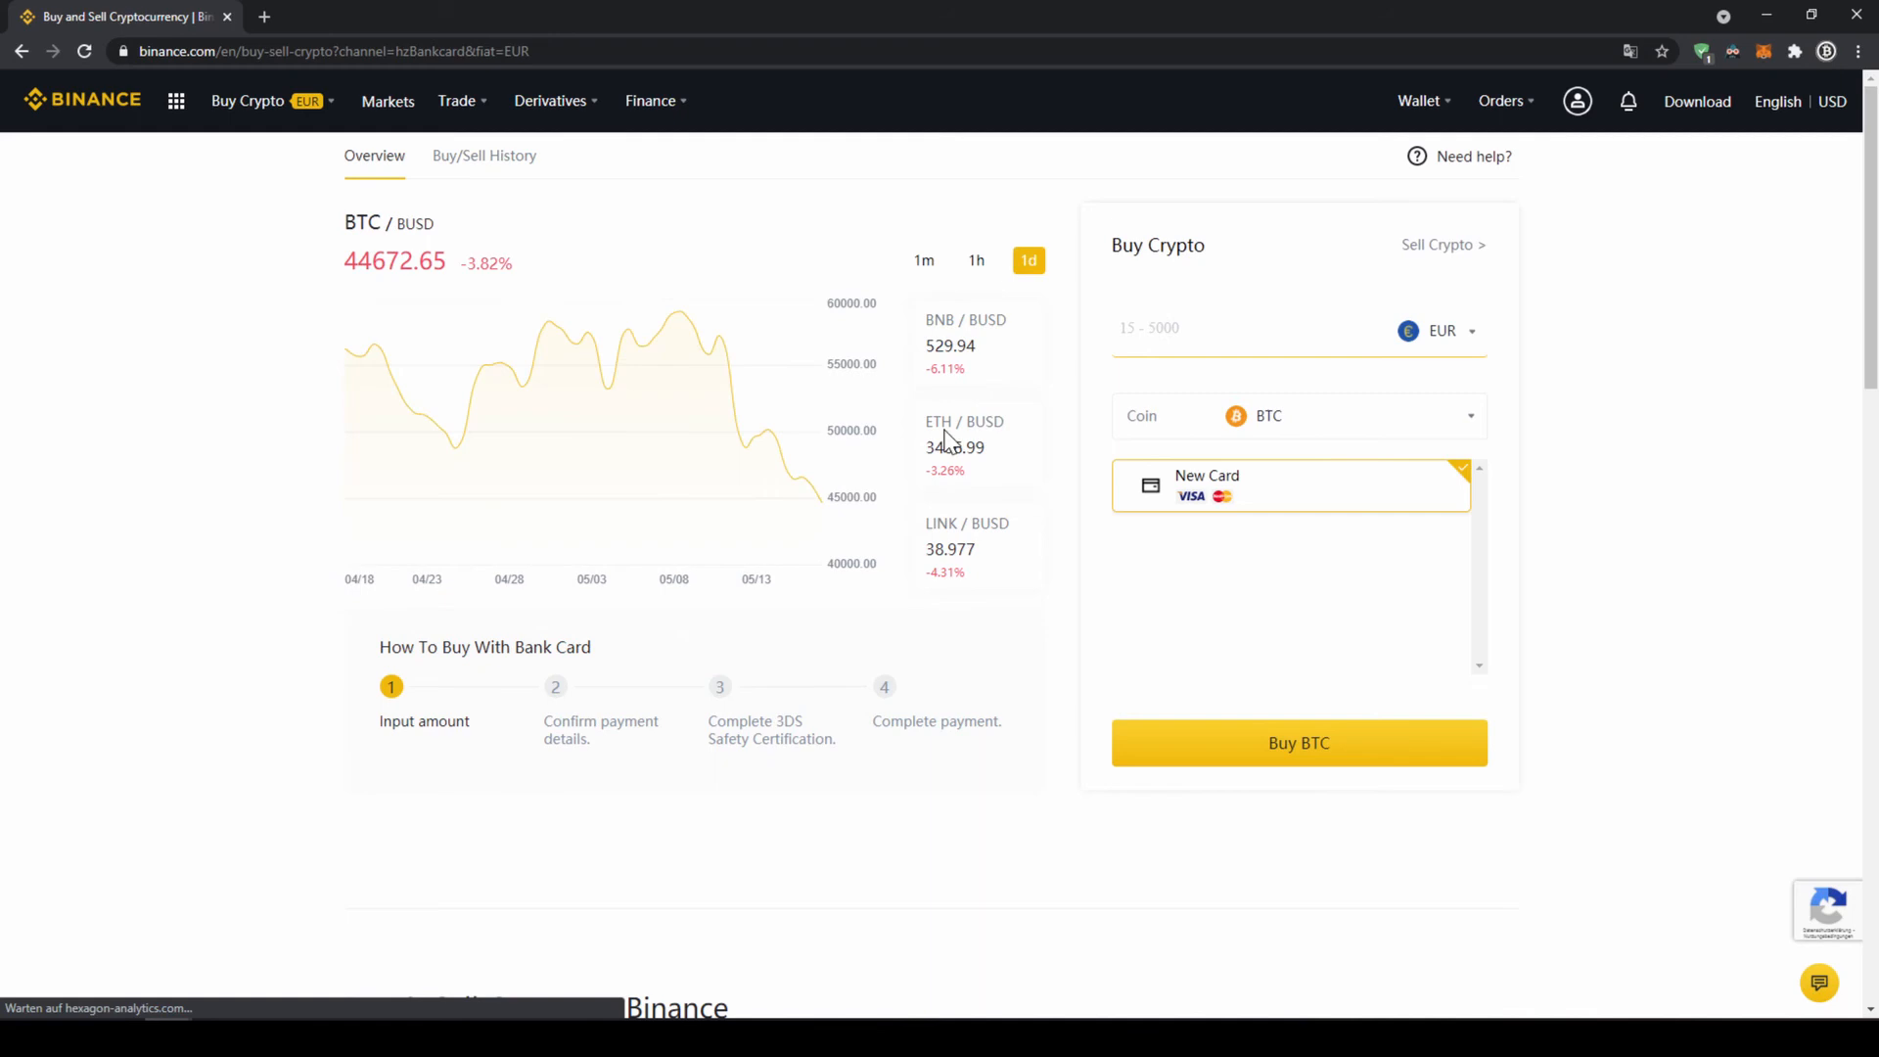
pyautogui.click(1298, 415)
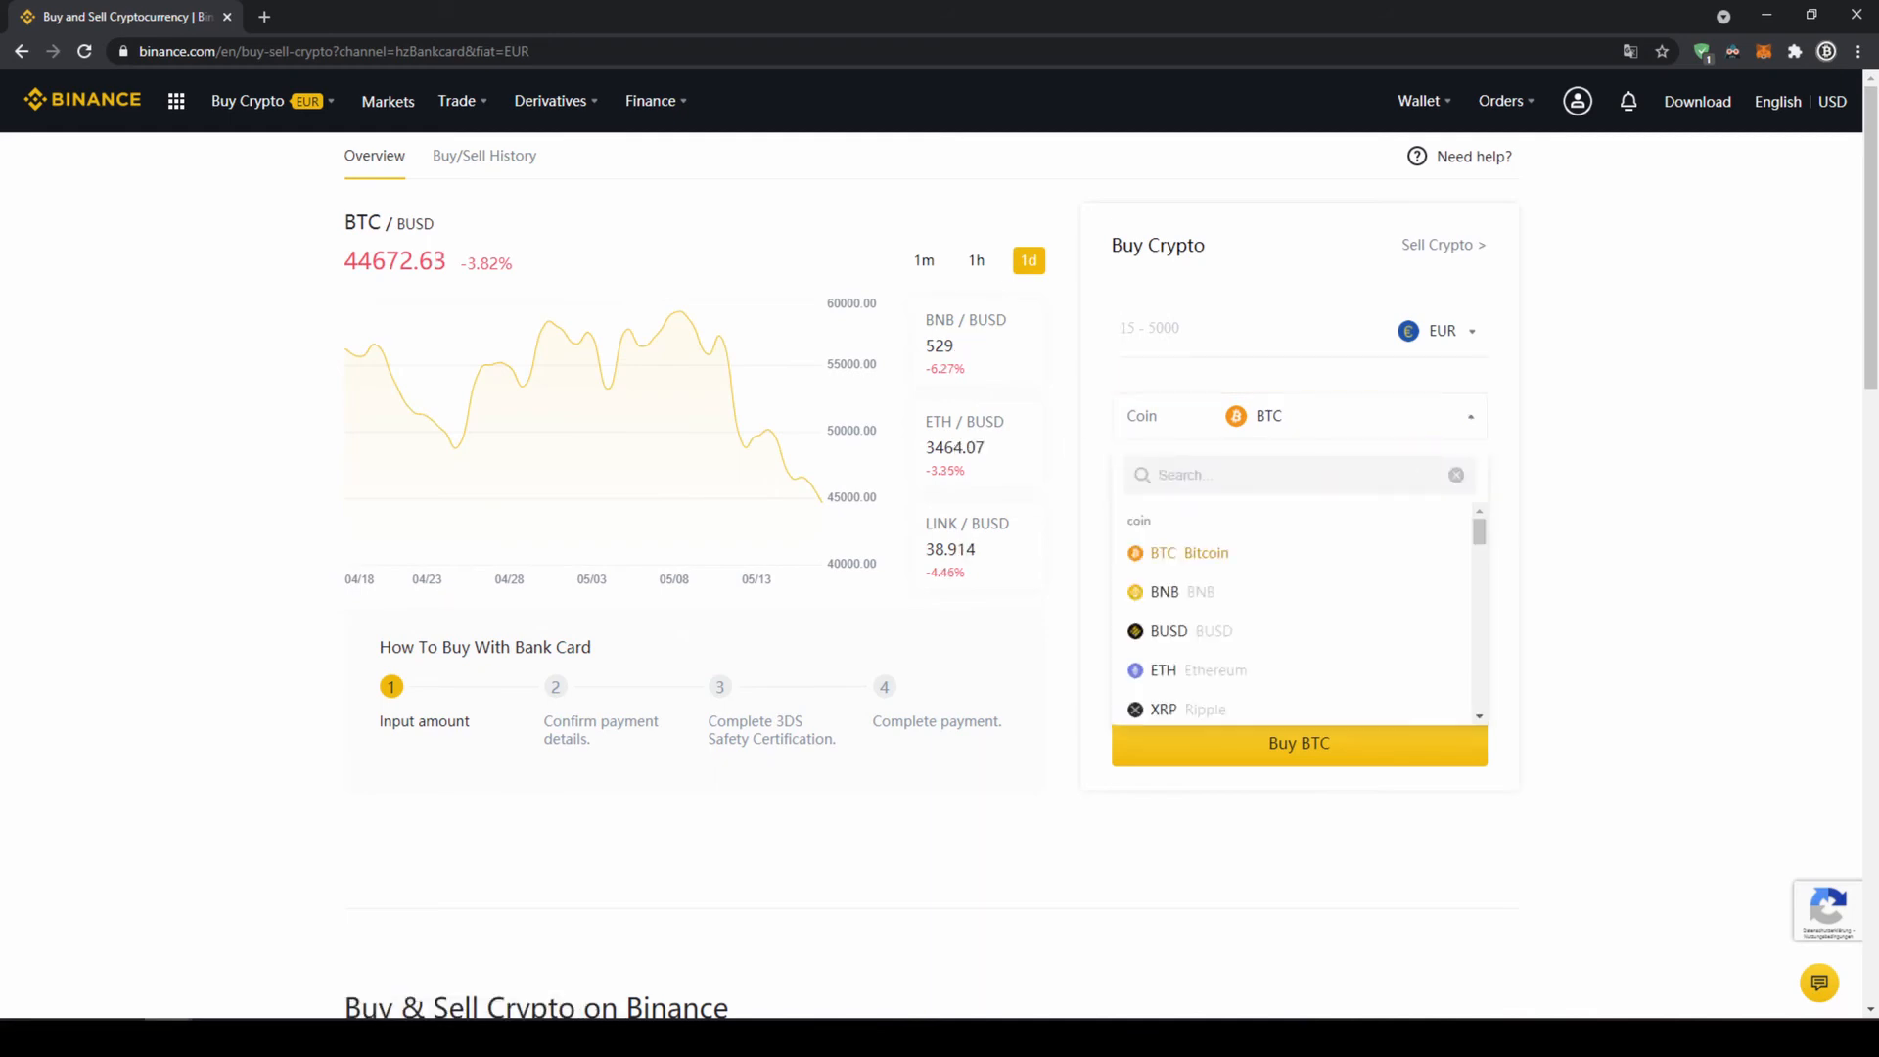
pyautogui.write('usdt')
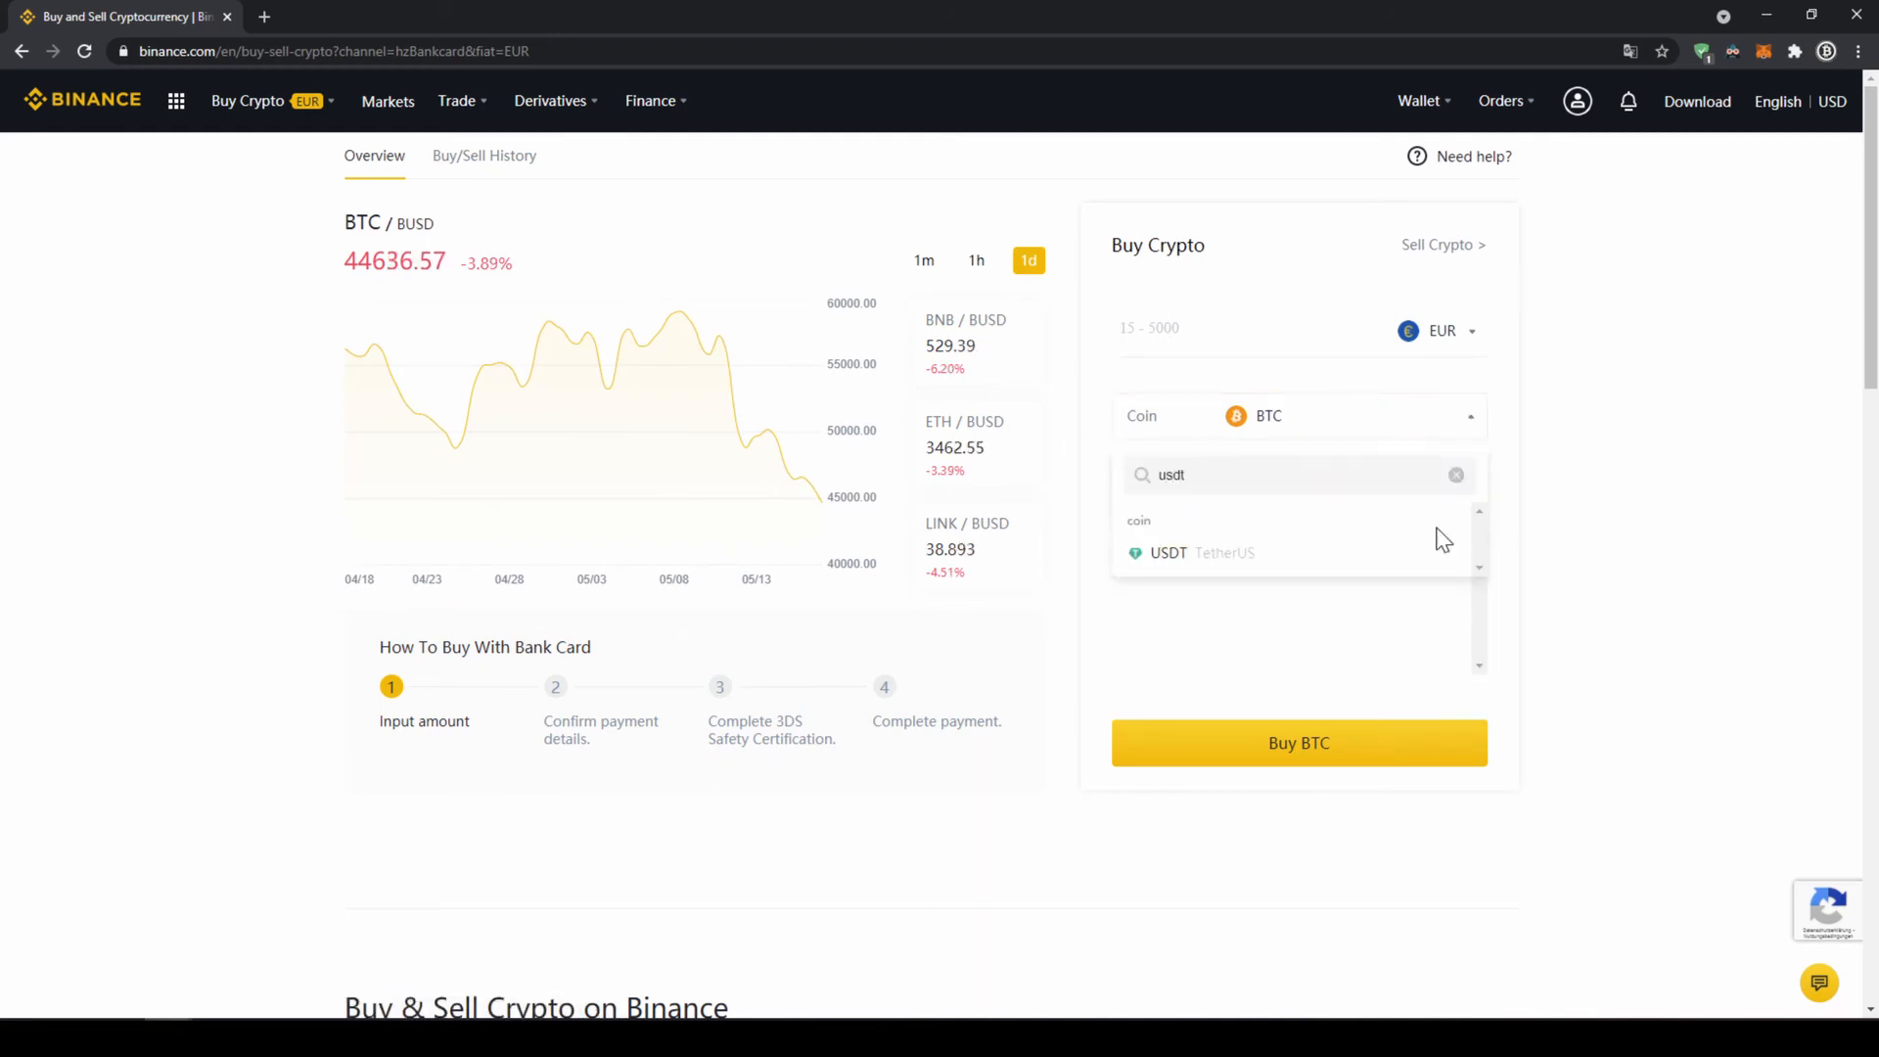
pyautogui.click(1169, 552)
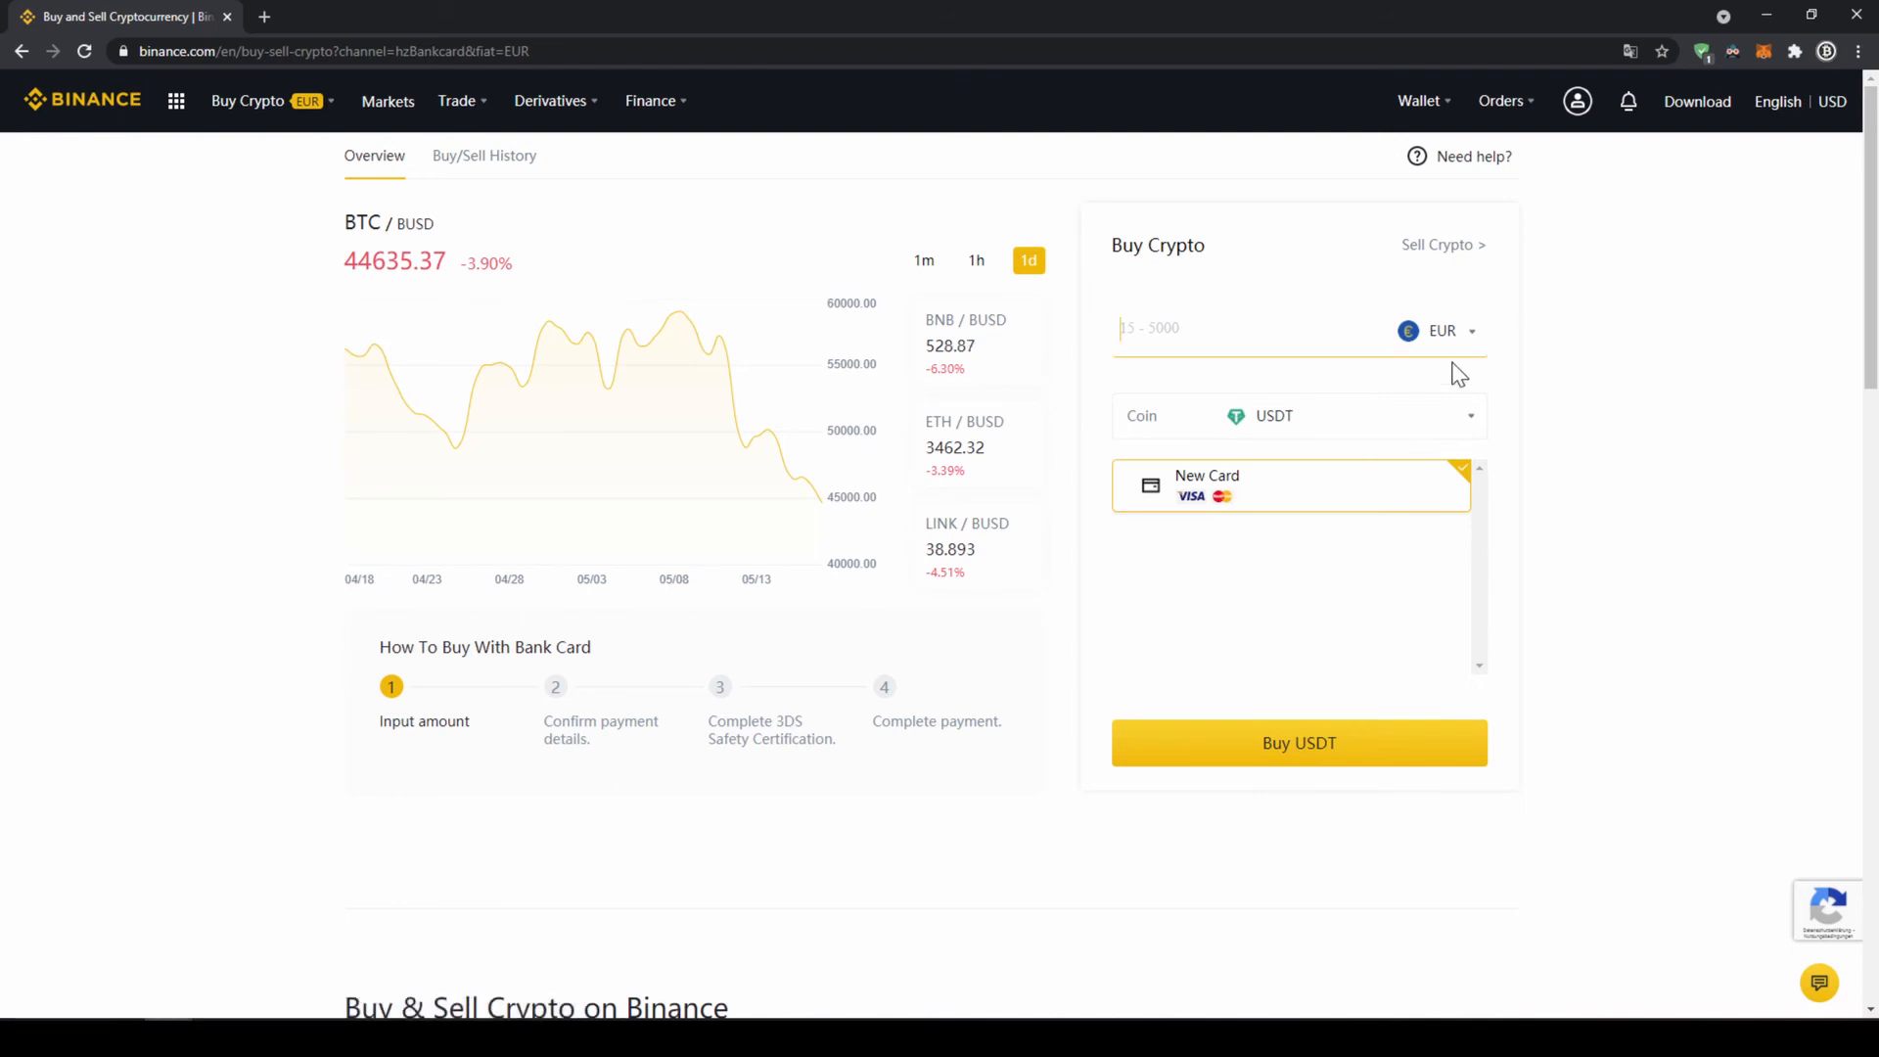
pyautogui.write('200')
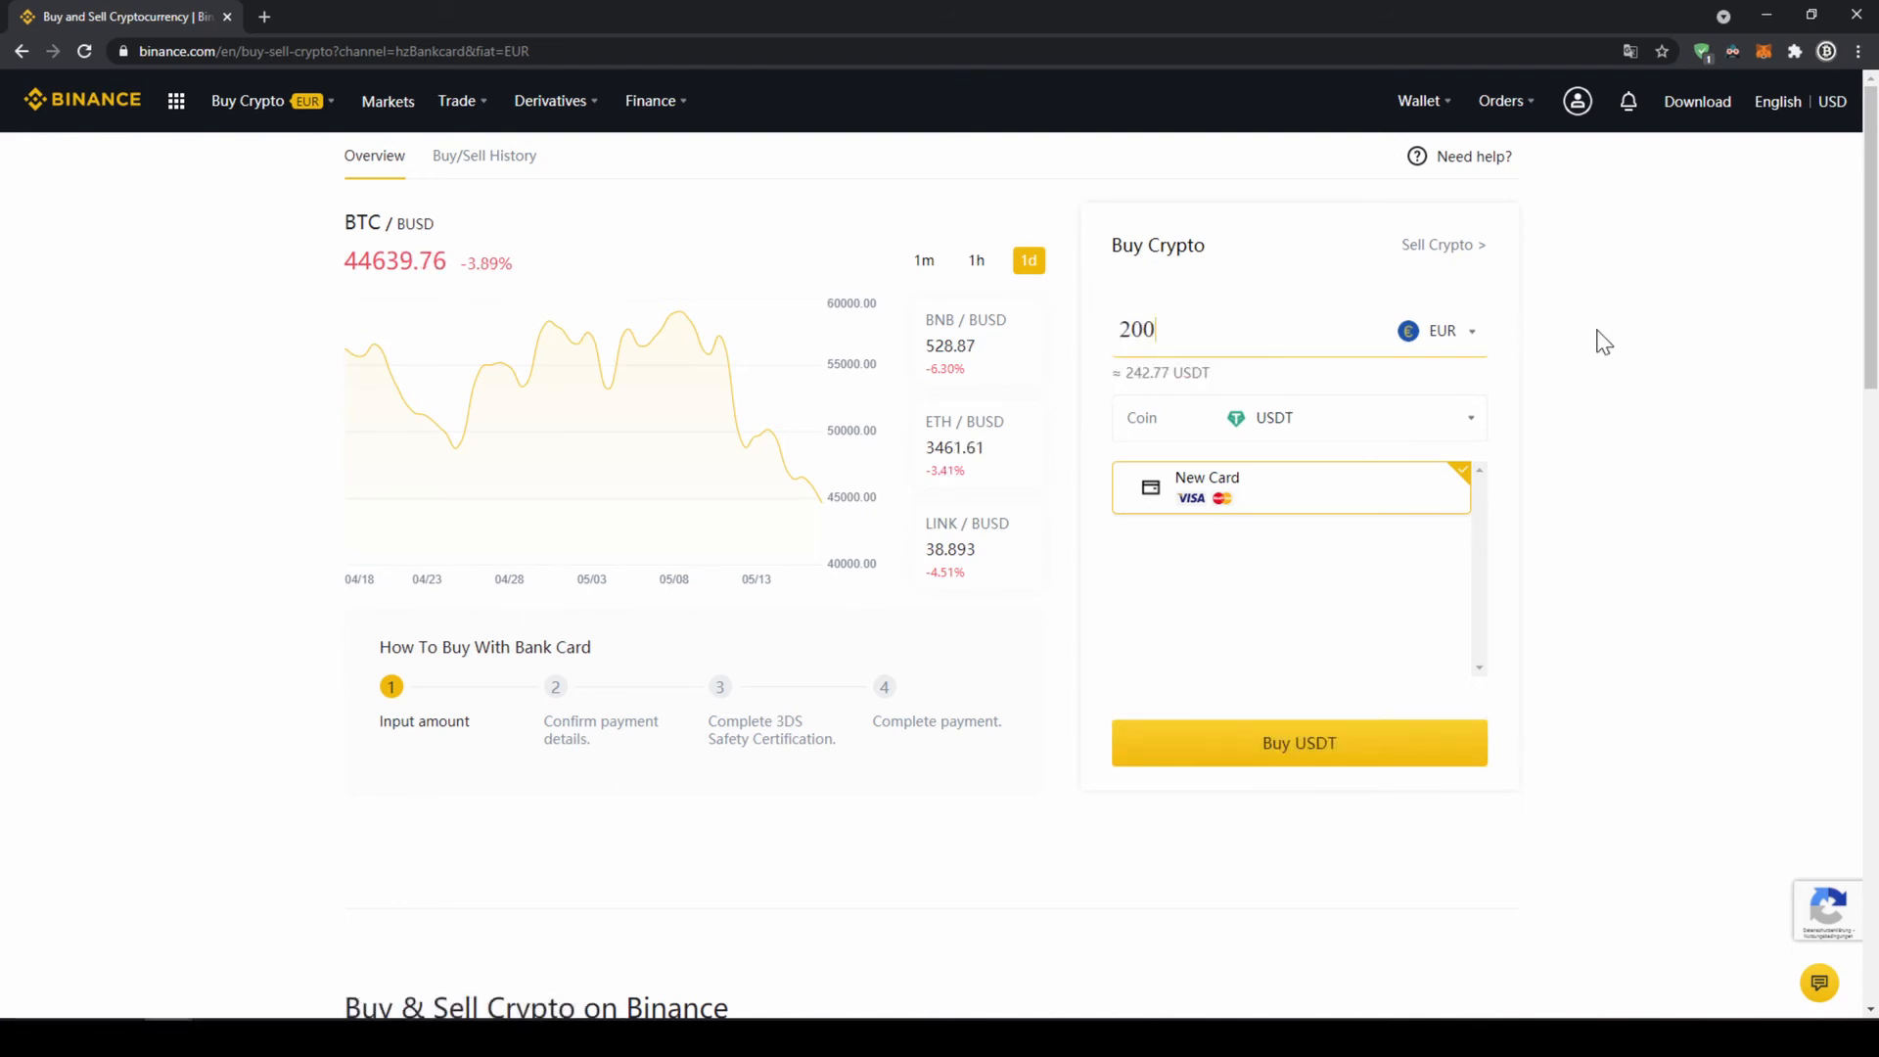
pyautogui.moveTo(1363, 746)
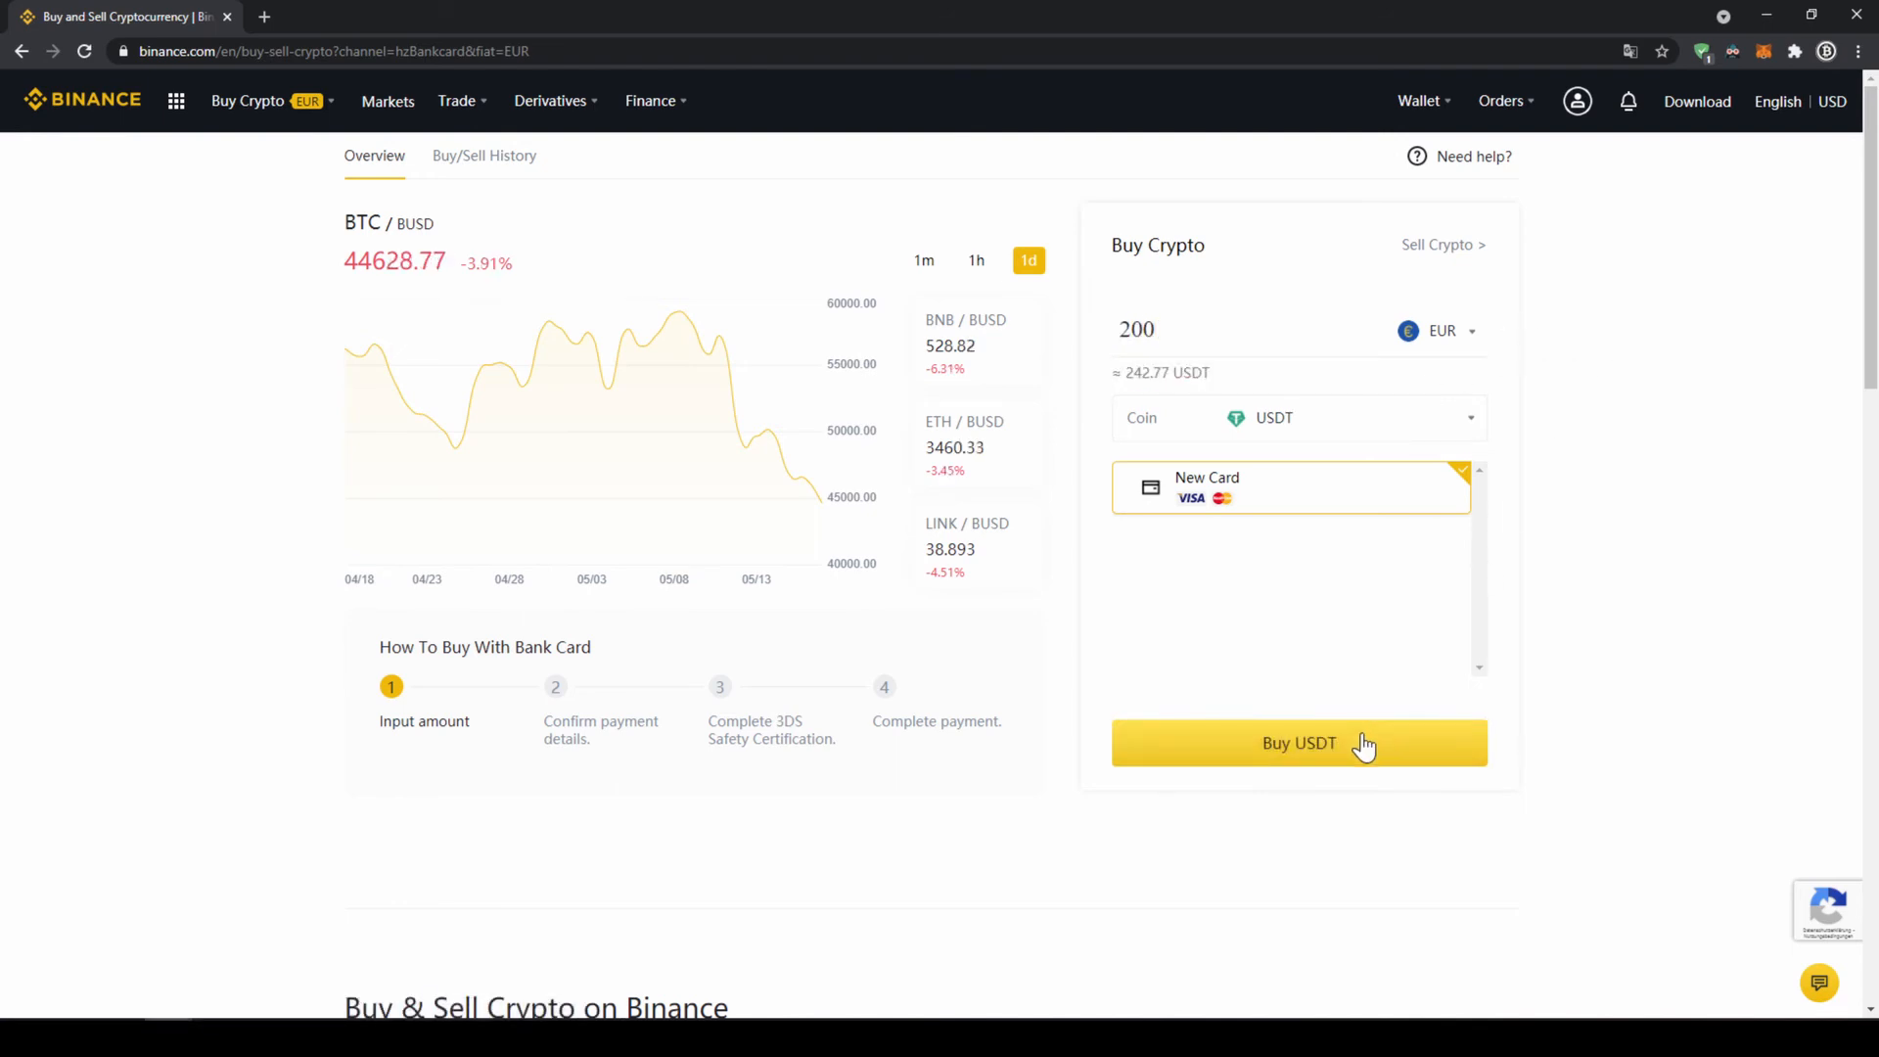
pyautogui.click(1300, 744)
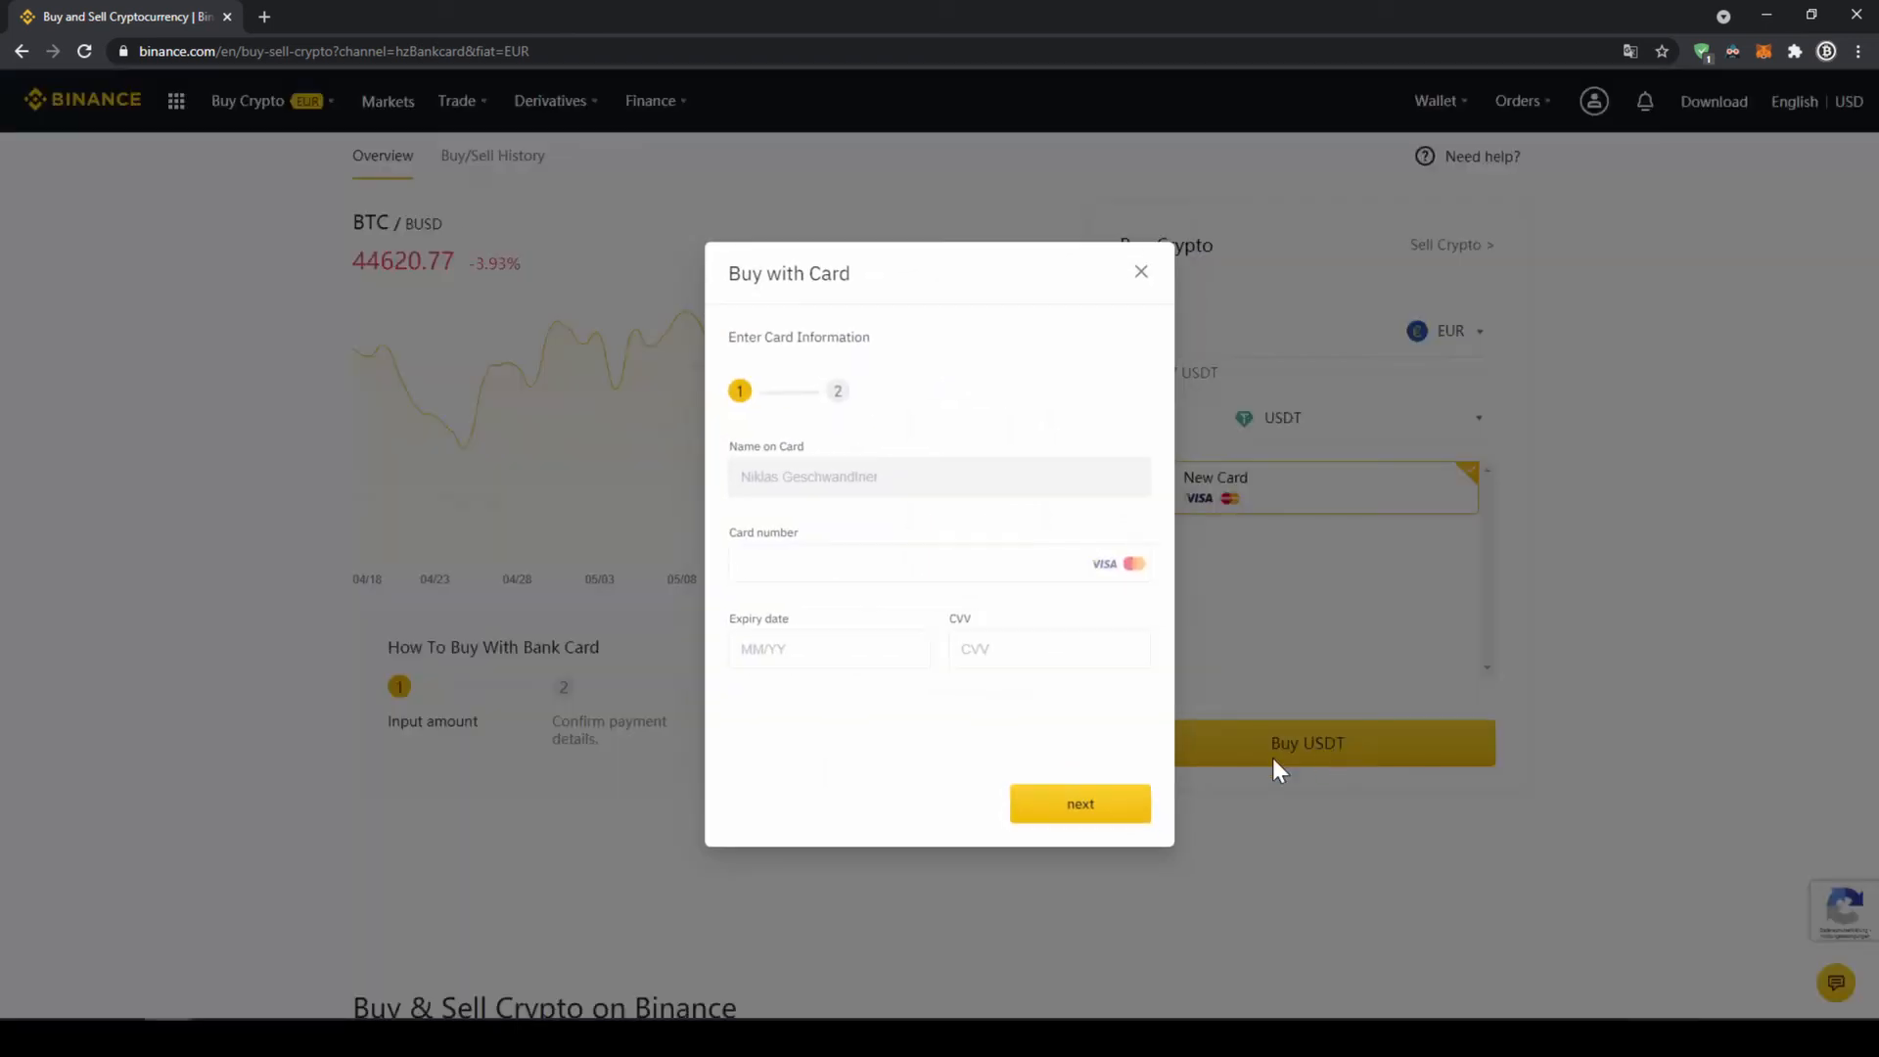
pyautogui.moveTo(869, 687)
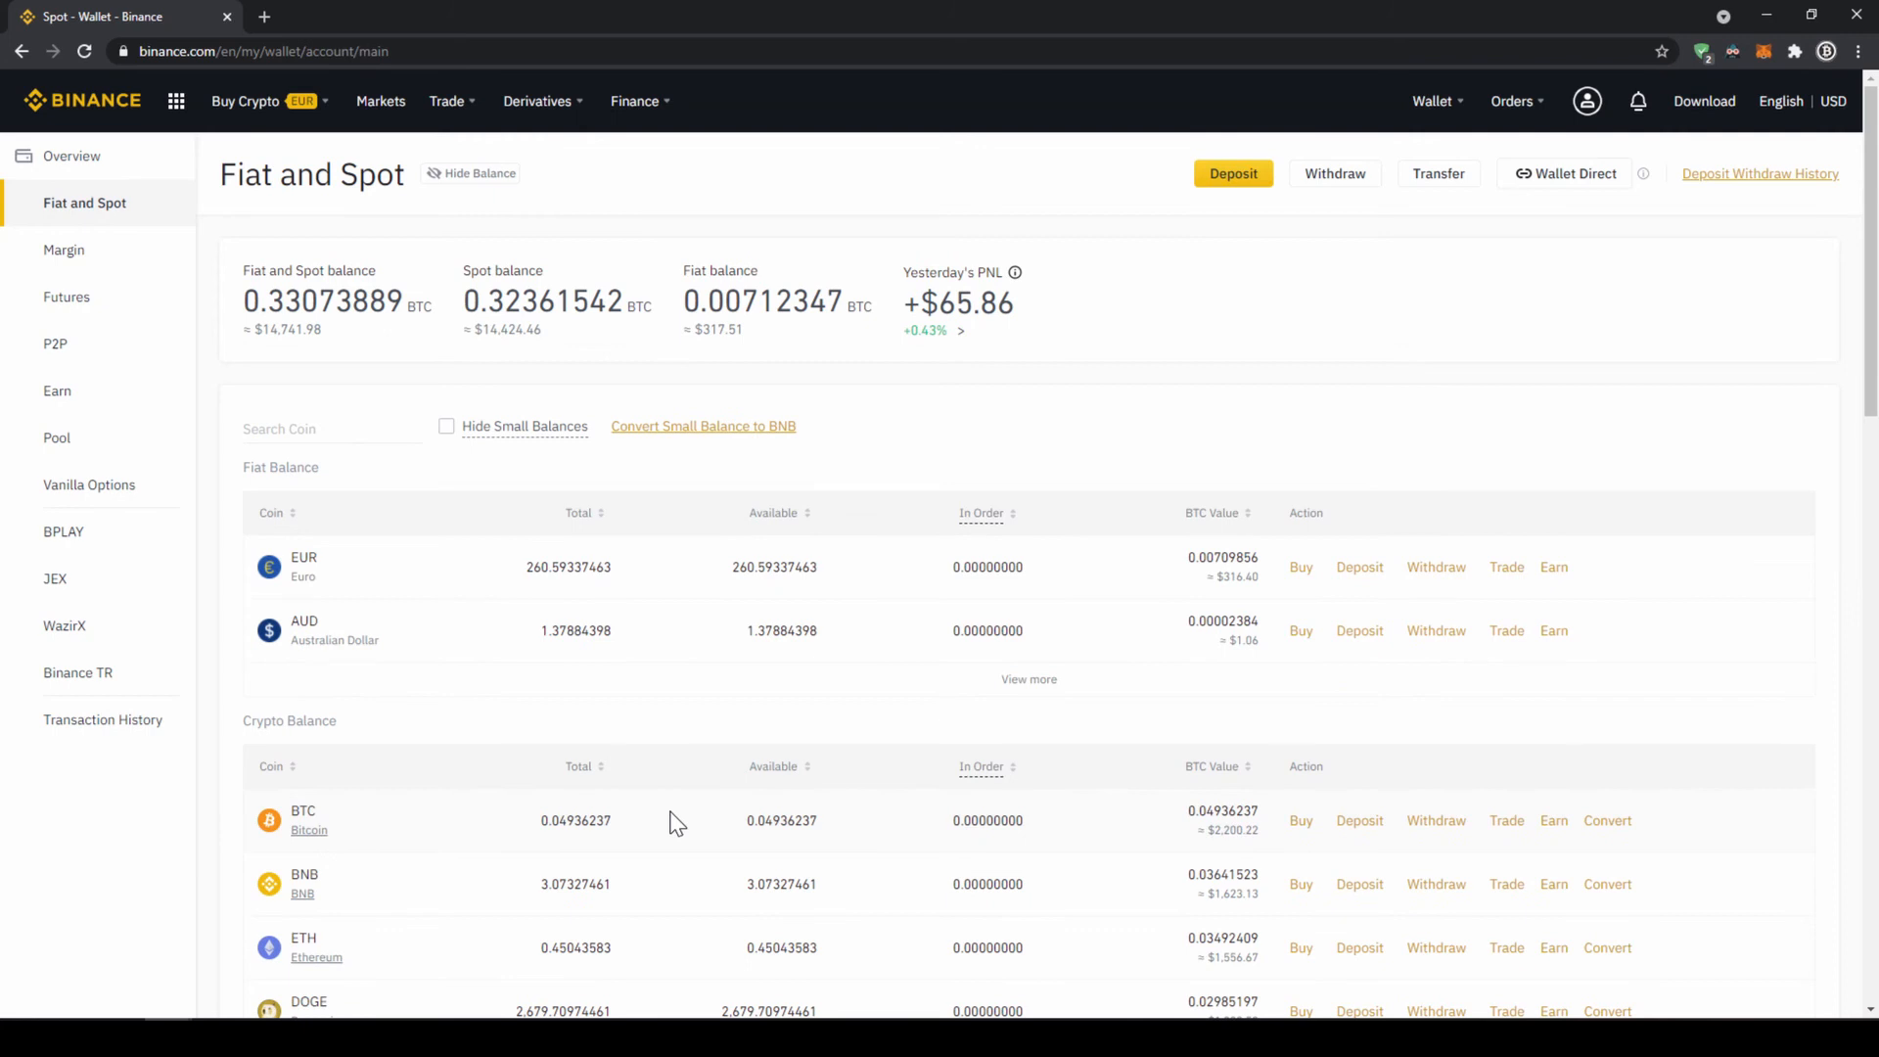
pyautogui.moveTo(640, 699)
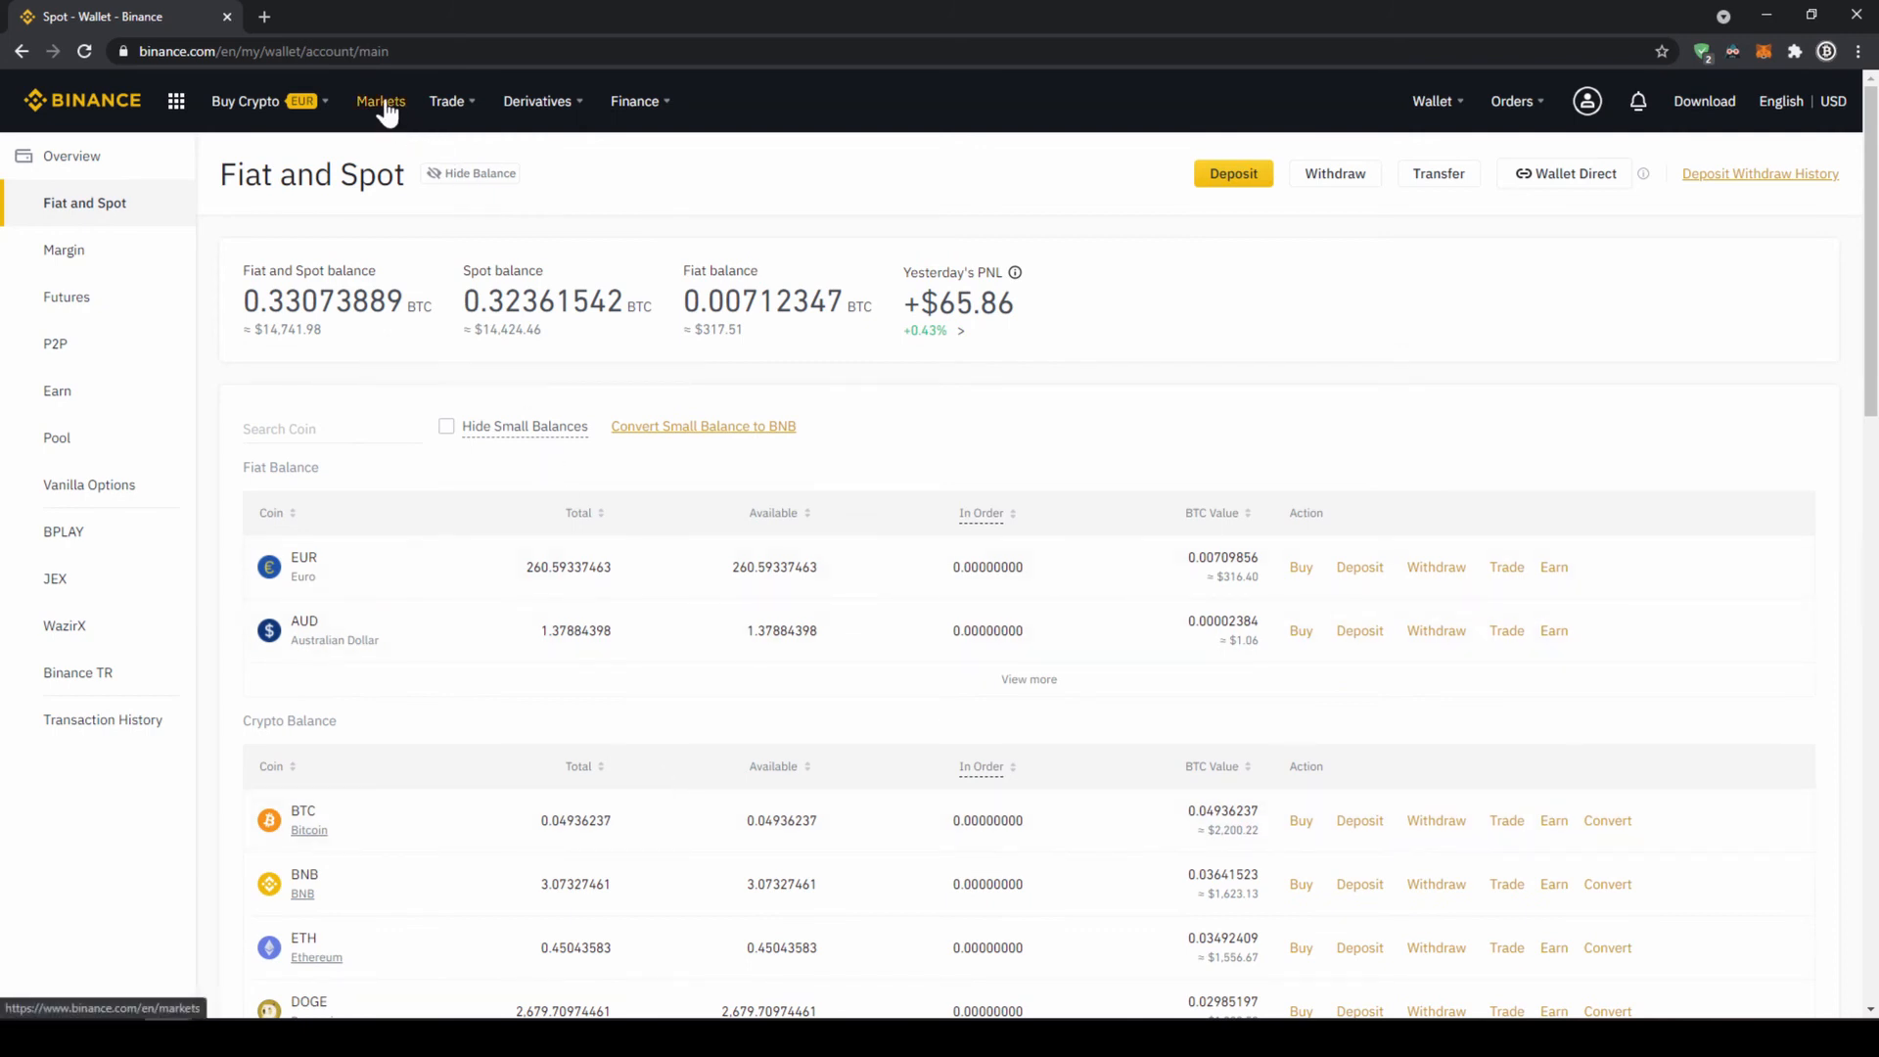
# Step: Search the fiat-quoted spot markets for 'troy' to find TROY/USDT
pyautogui.click(380, 99)
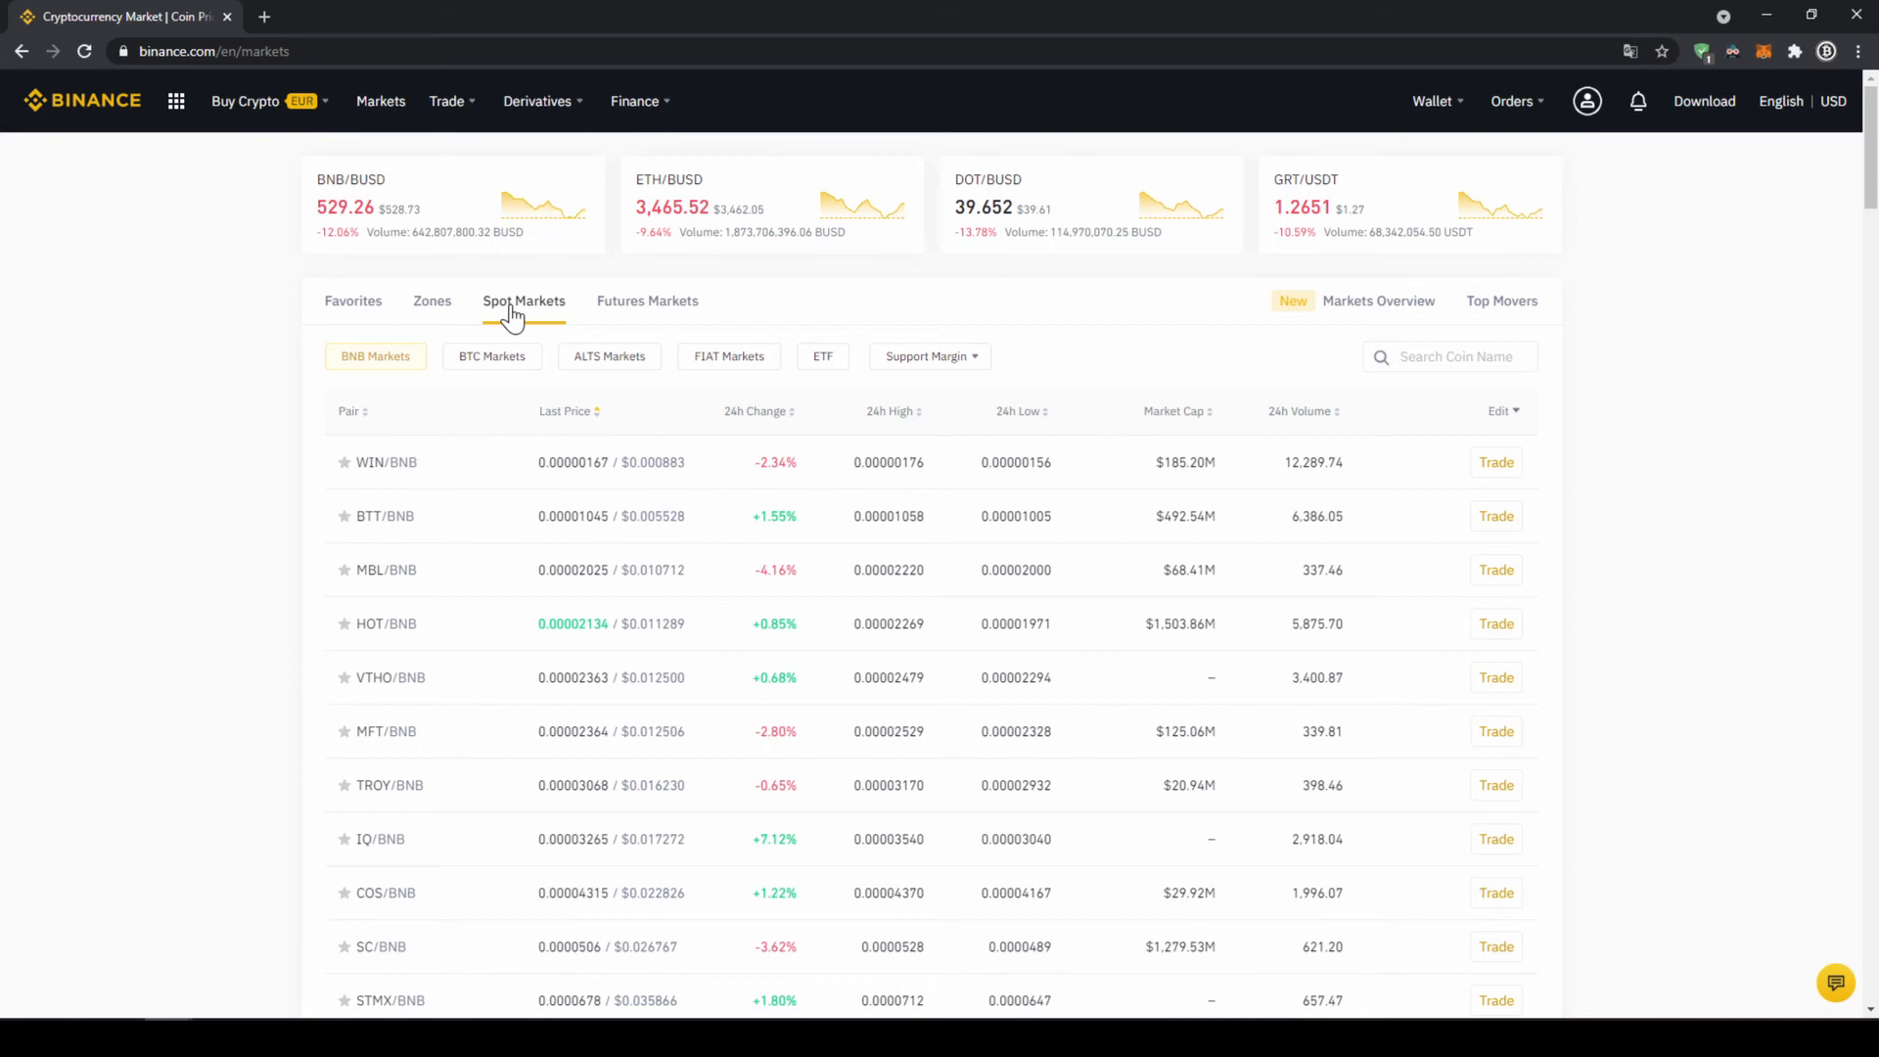
pyautogui.click(729, 357)
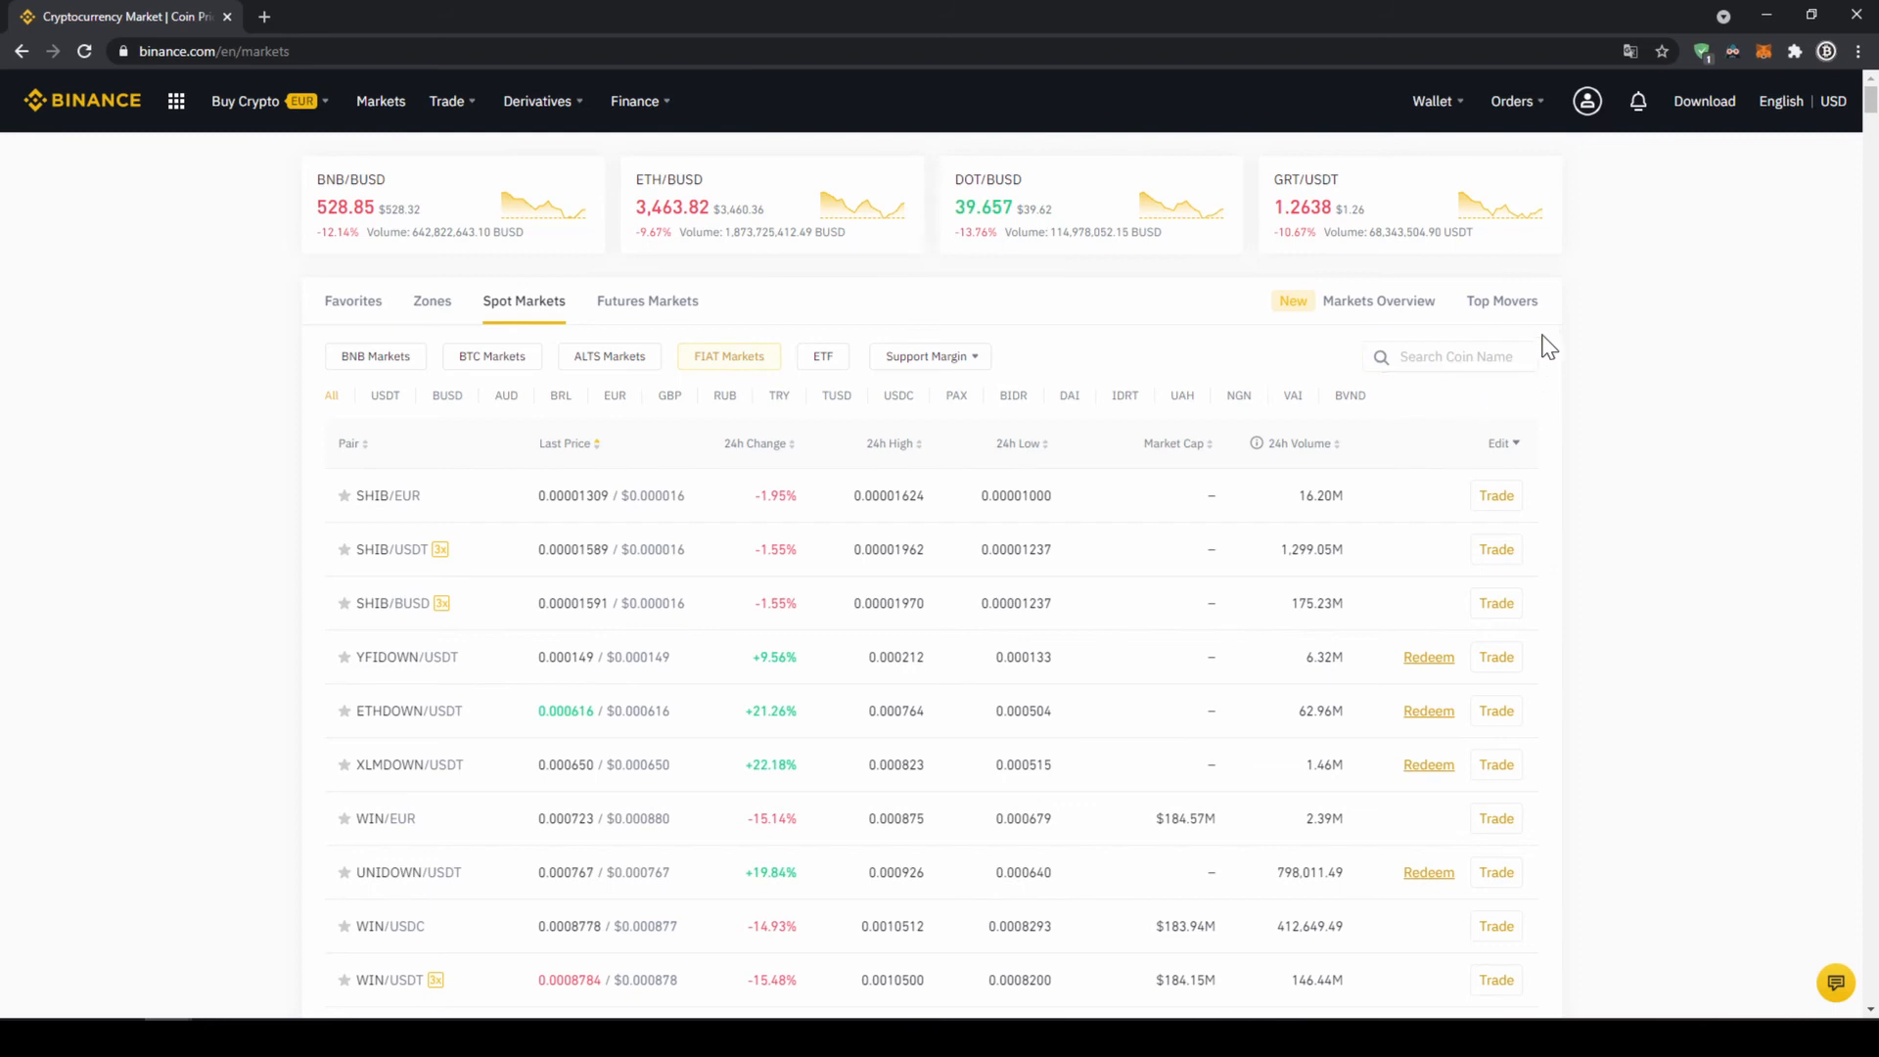
pyautogui.moveTo(1727, 507)
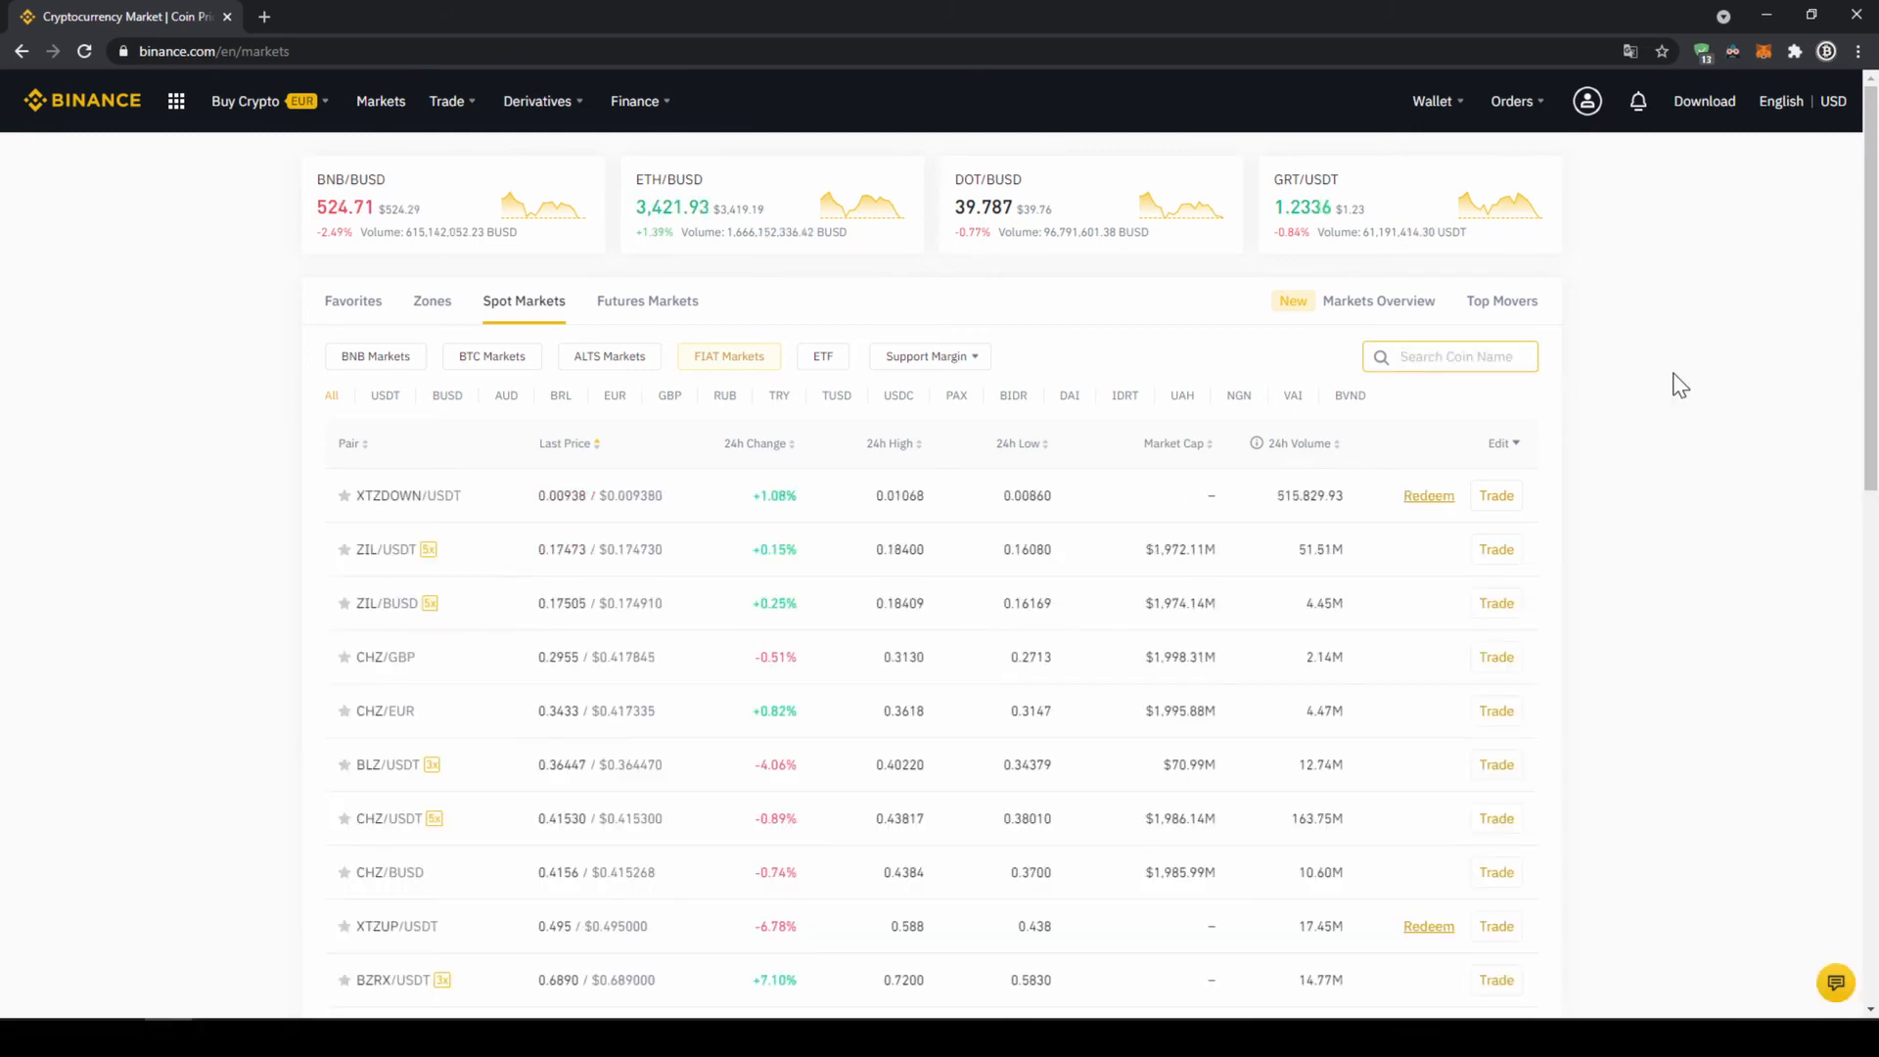
pyautogui.write('trp')
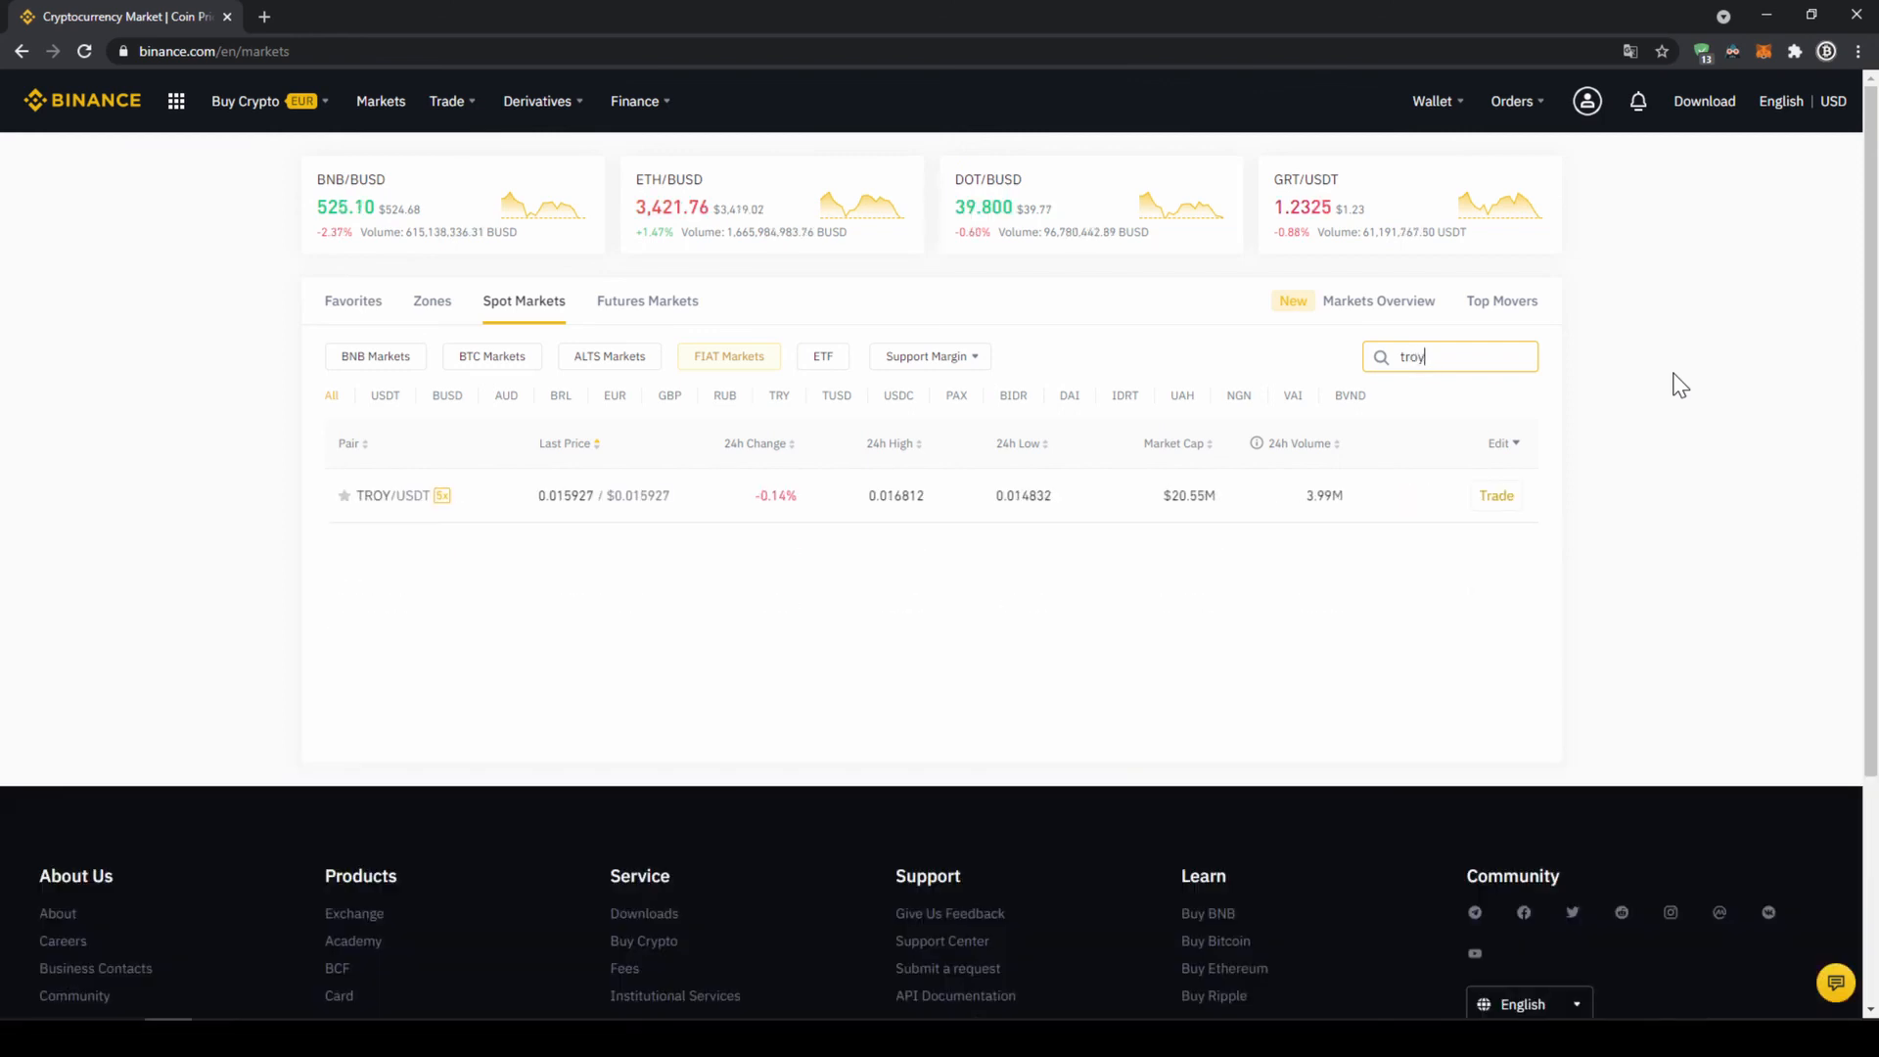
pyautogui.moveTo(429, 525)
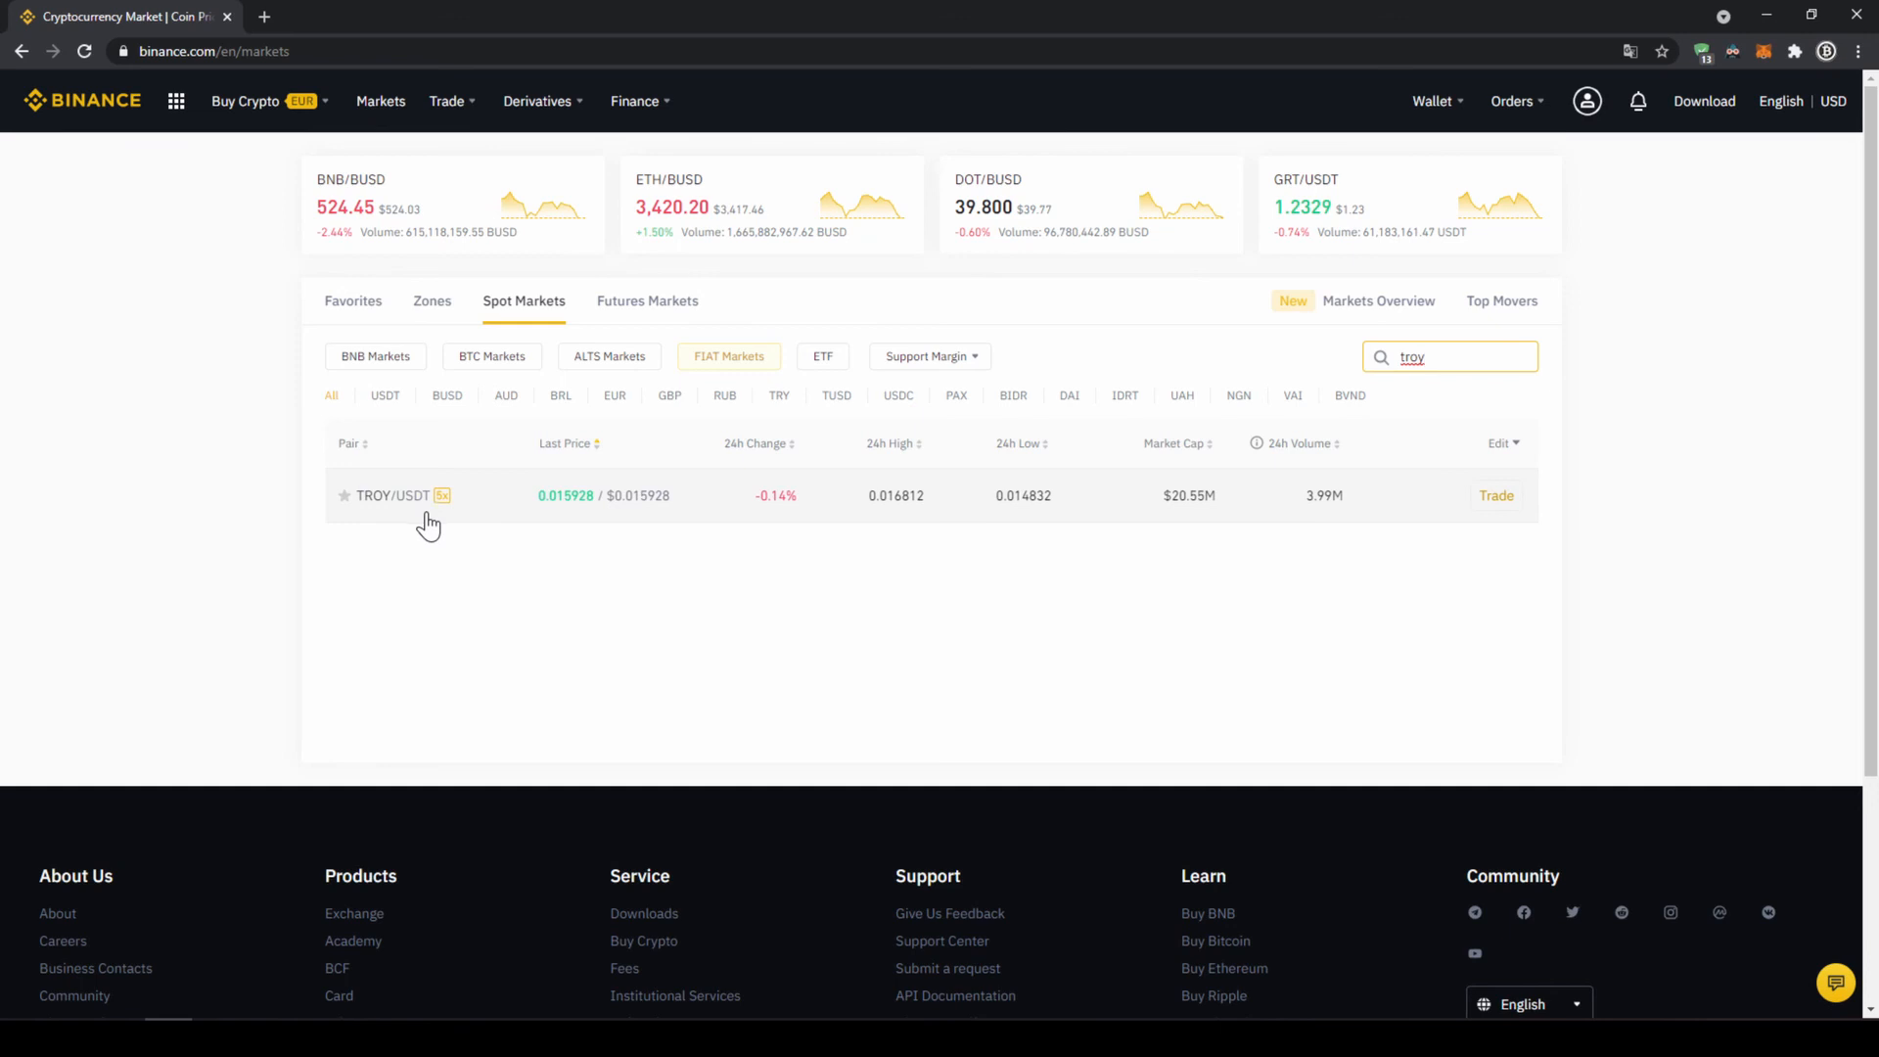
# Step: Open the TROY/USDT trading page and switch the buy order to Market
pyautogui.click(1496, 495)
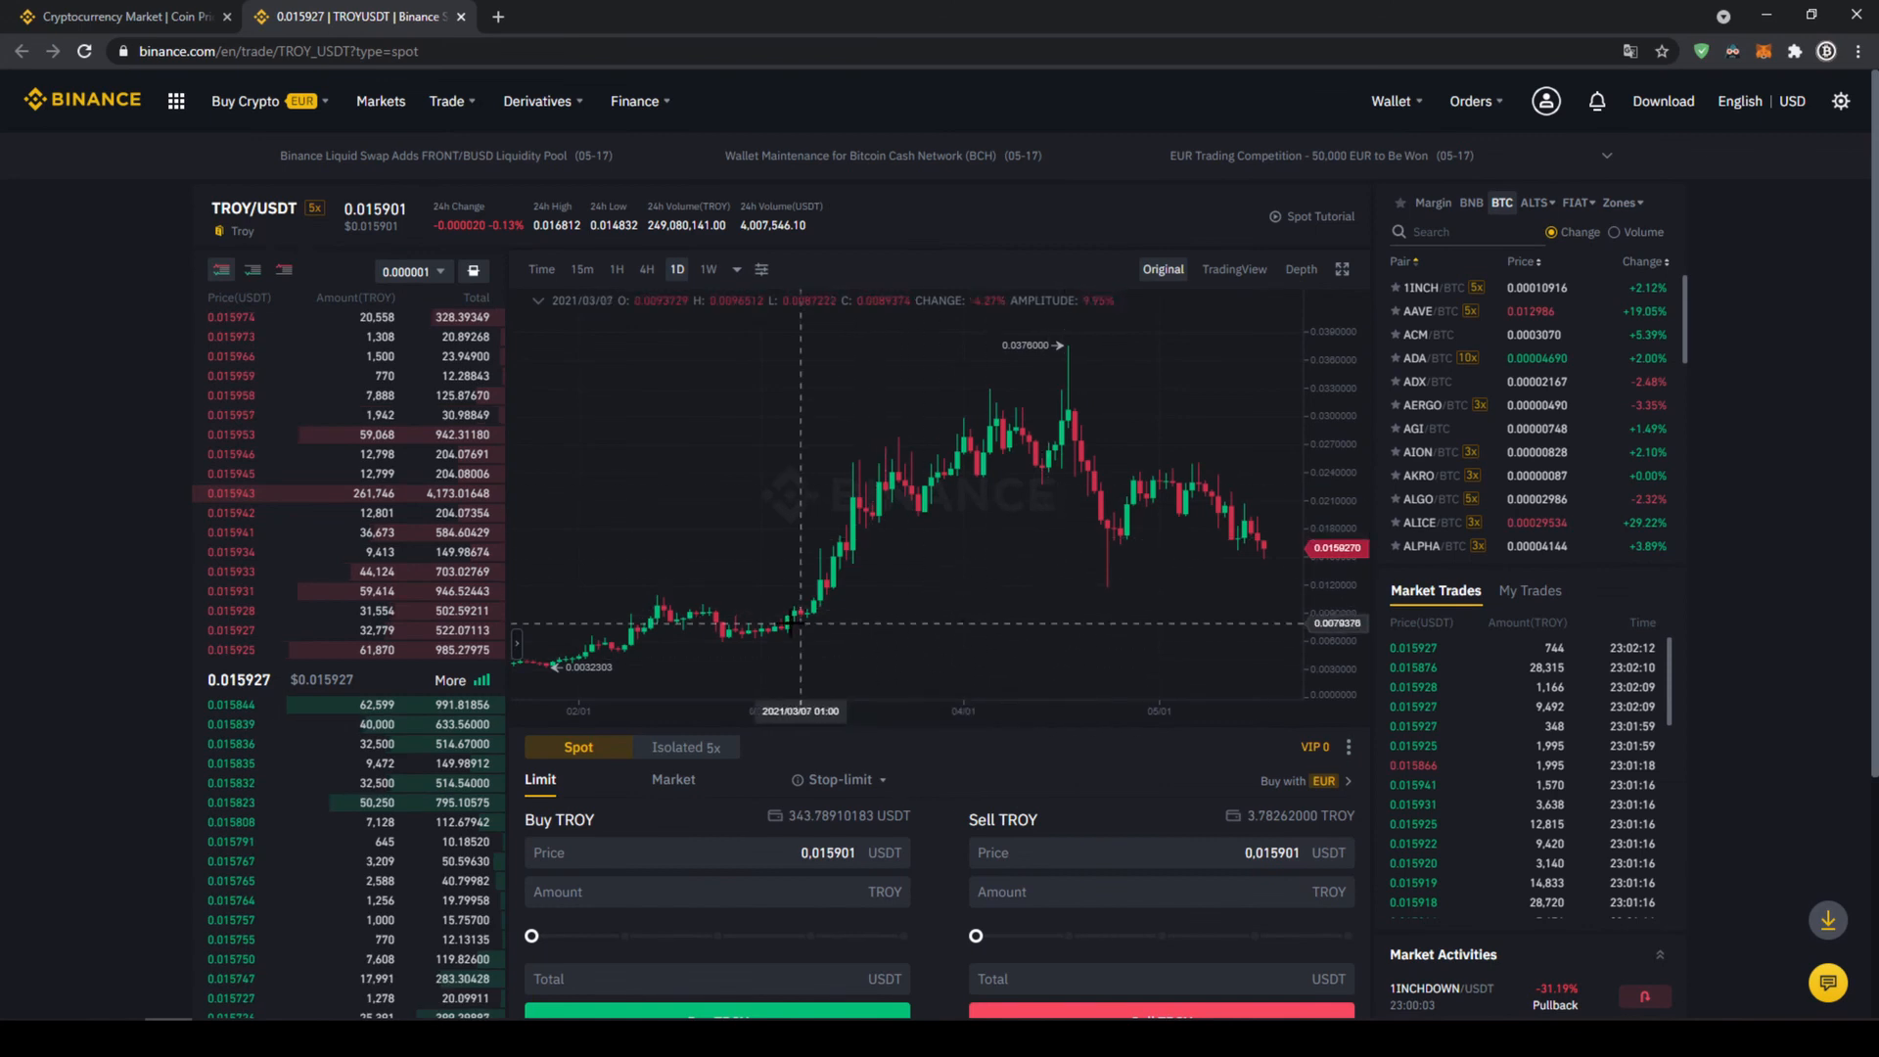
pyautogui.moveTo(351, 842)
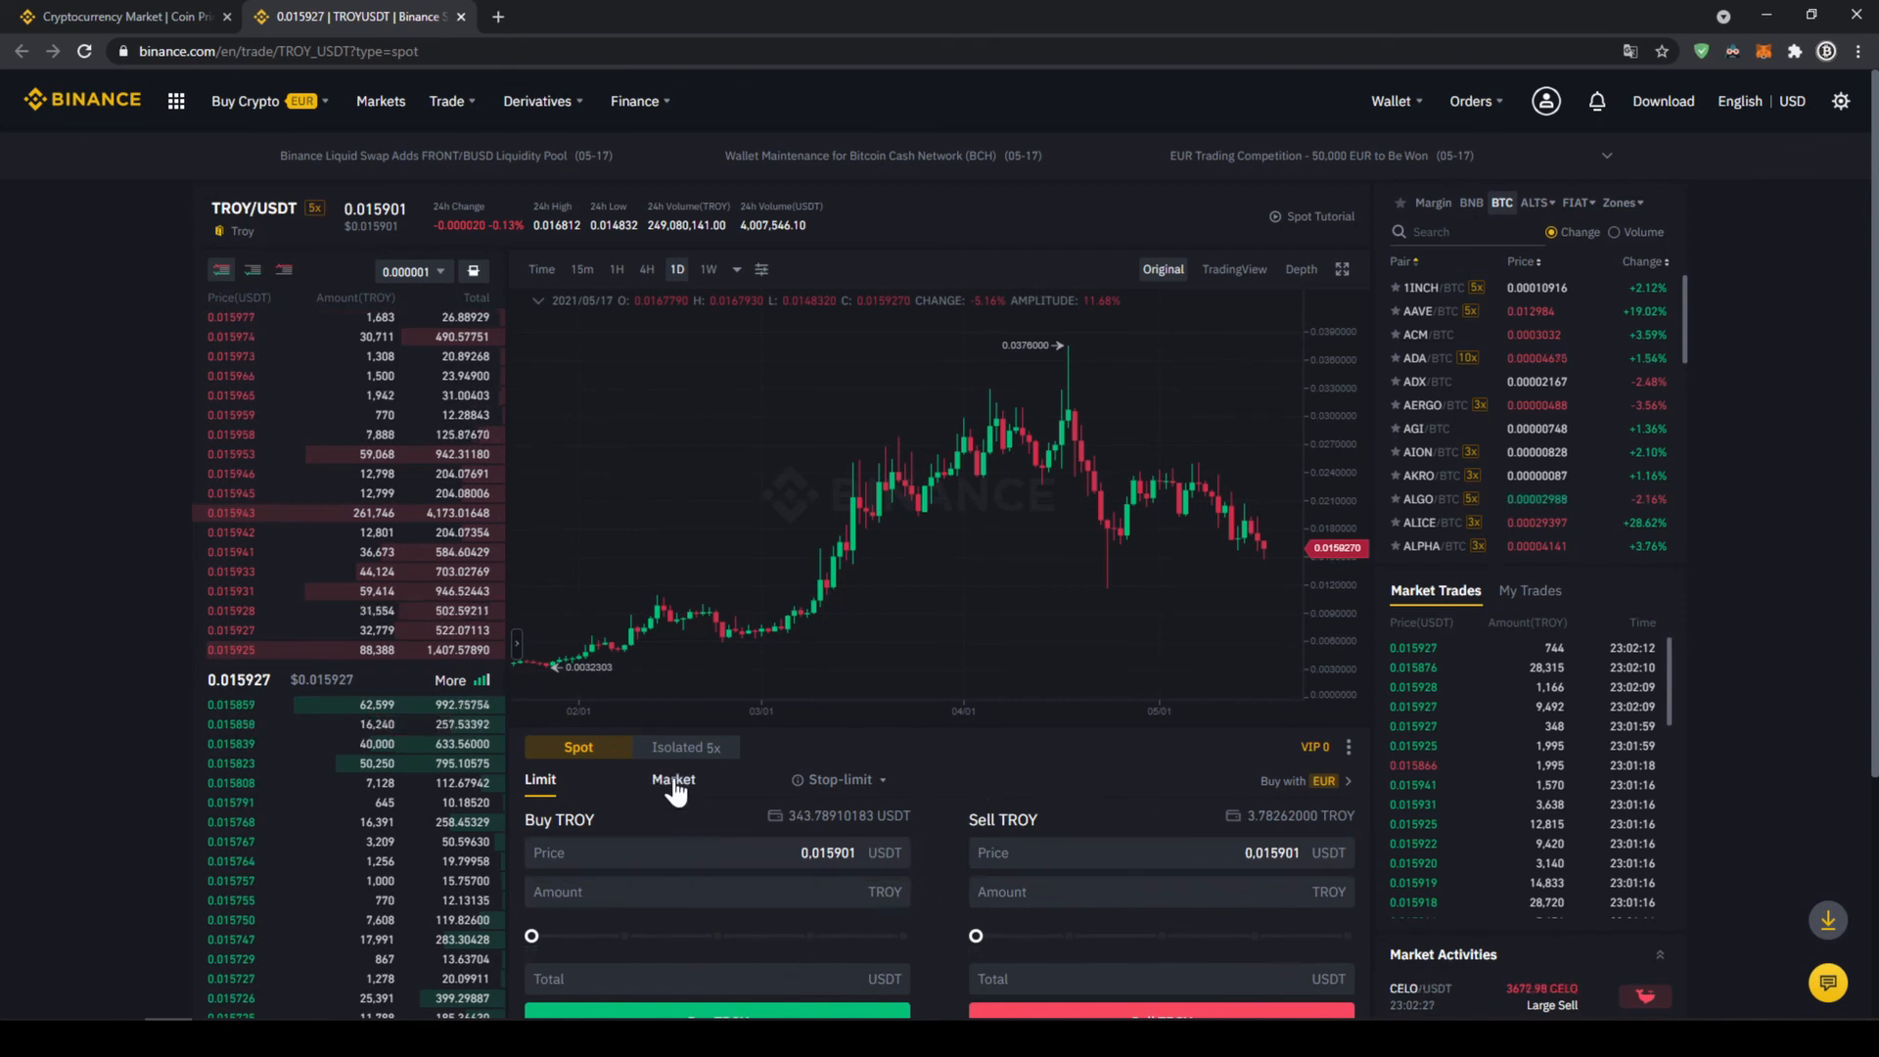
pyautogui.click(672, 779)
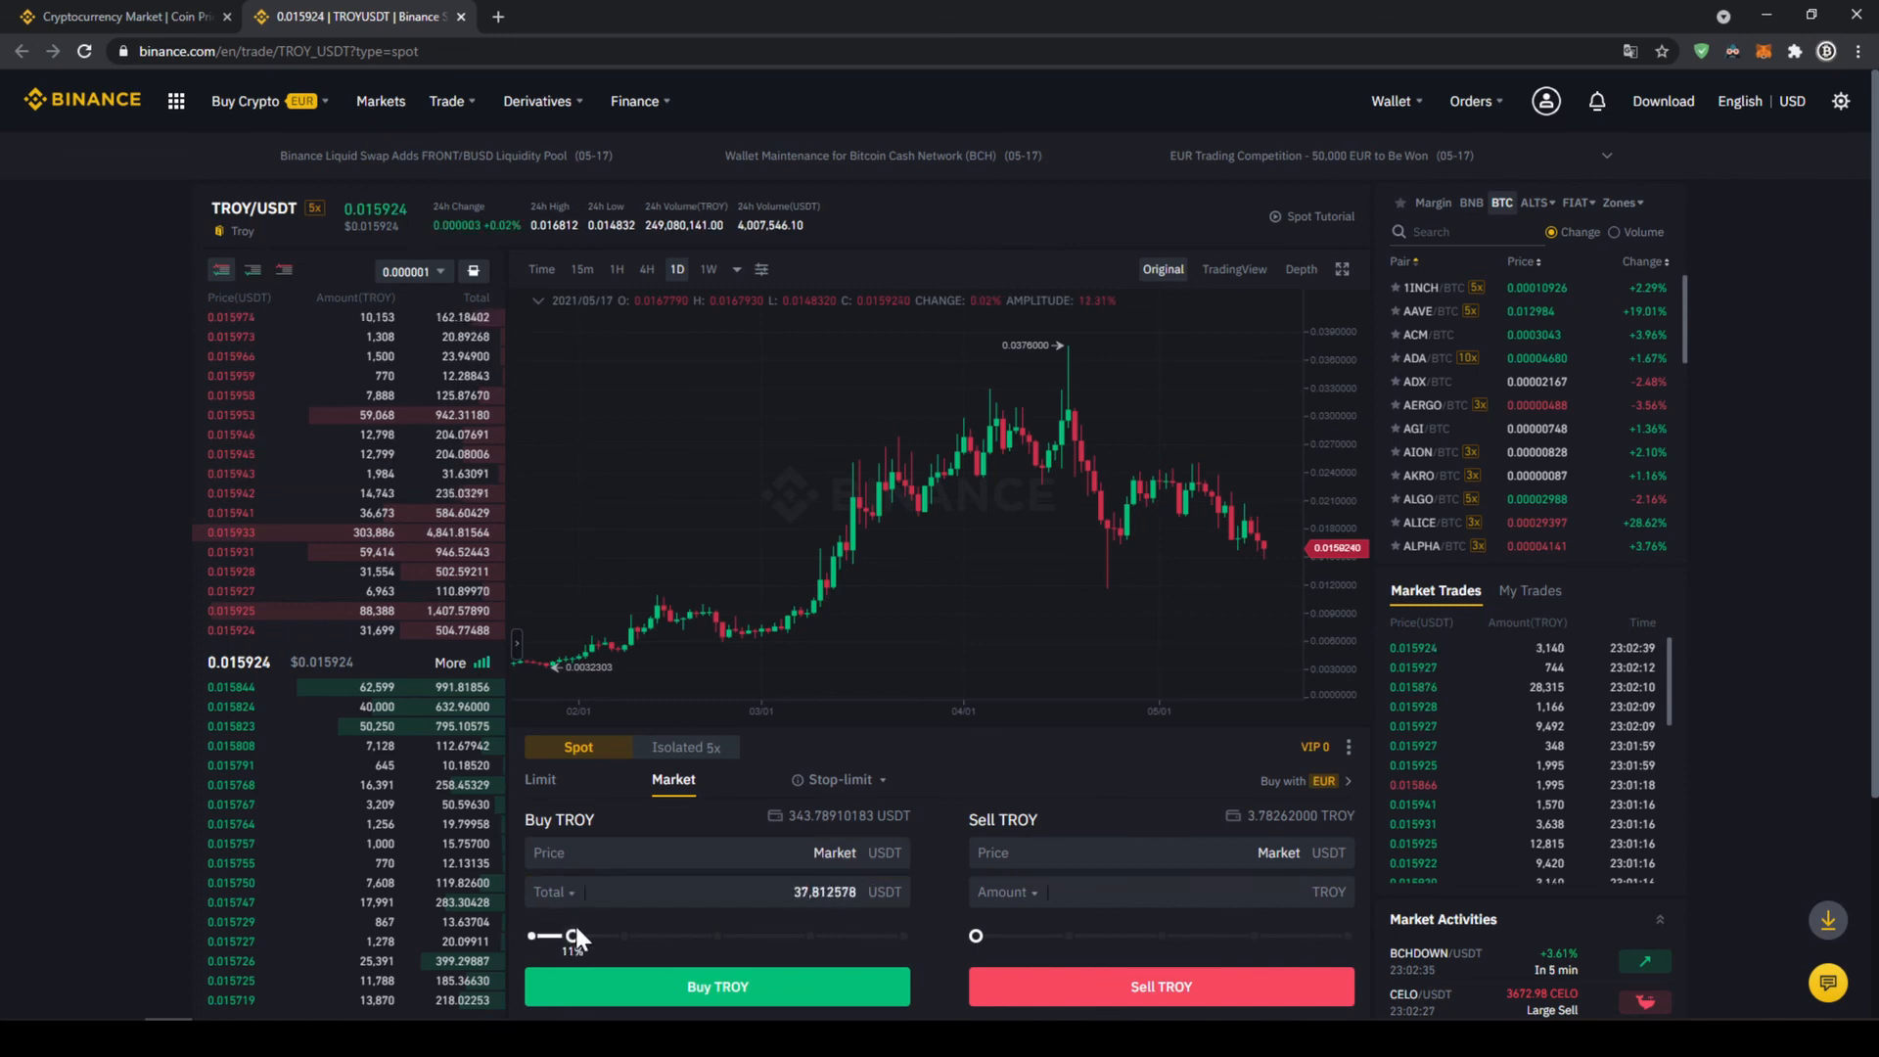
# Step: Slide the buy total up to 100% of the 343.78 USDT balance
pyautogui.moveTo(573, 936); pyautogui.dragTo(587, 935)
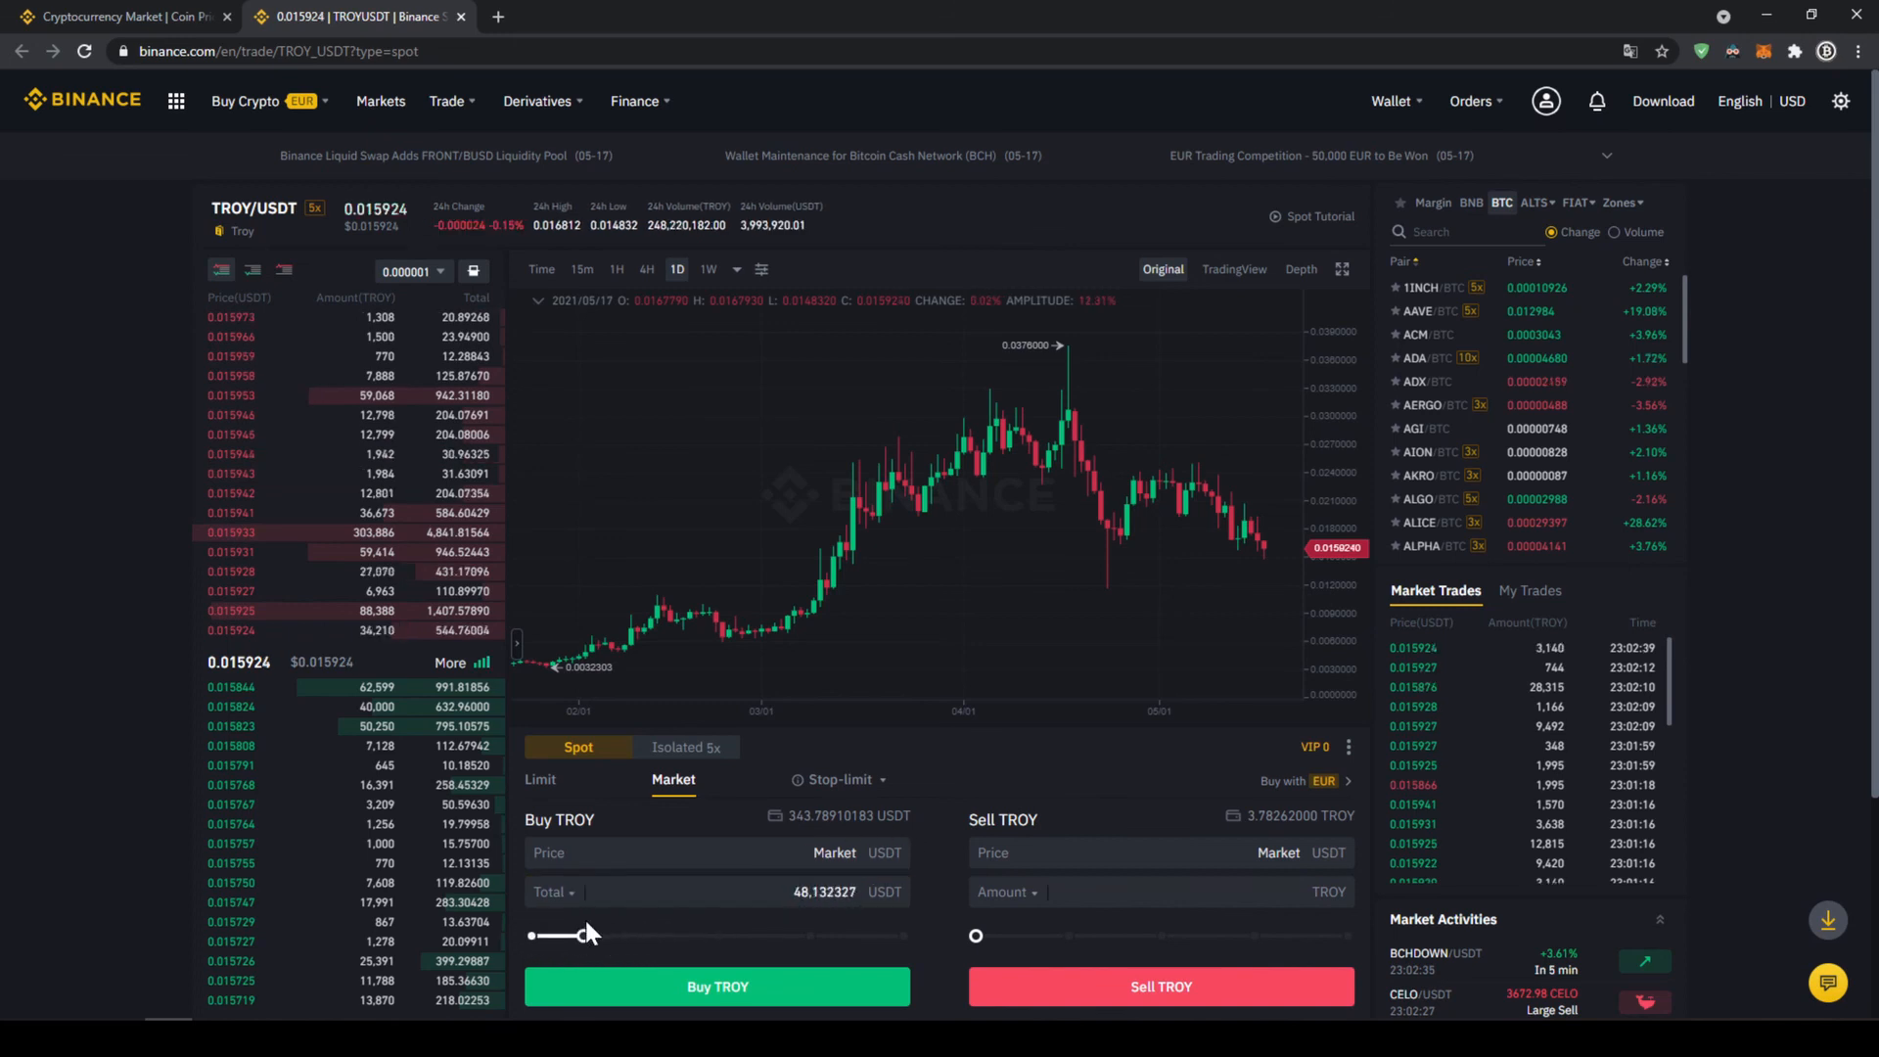
pyautogui.moveTo(587, 936); pyautogui.dragTo(712, 936)
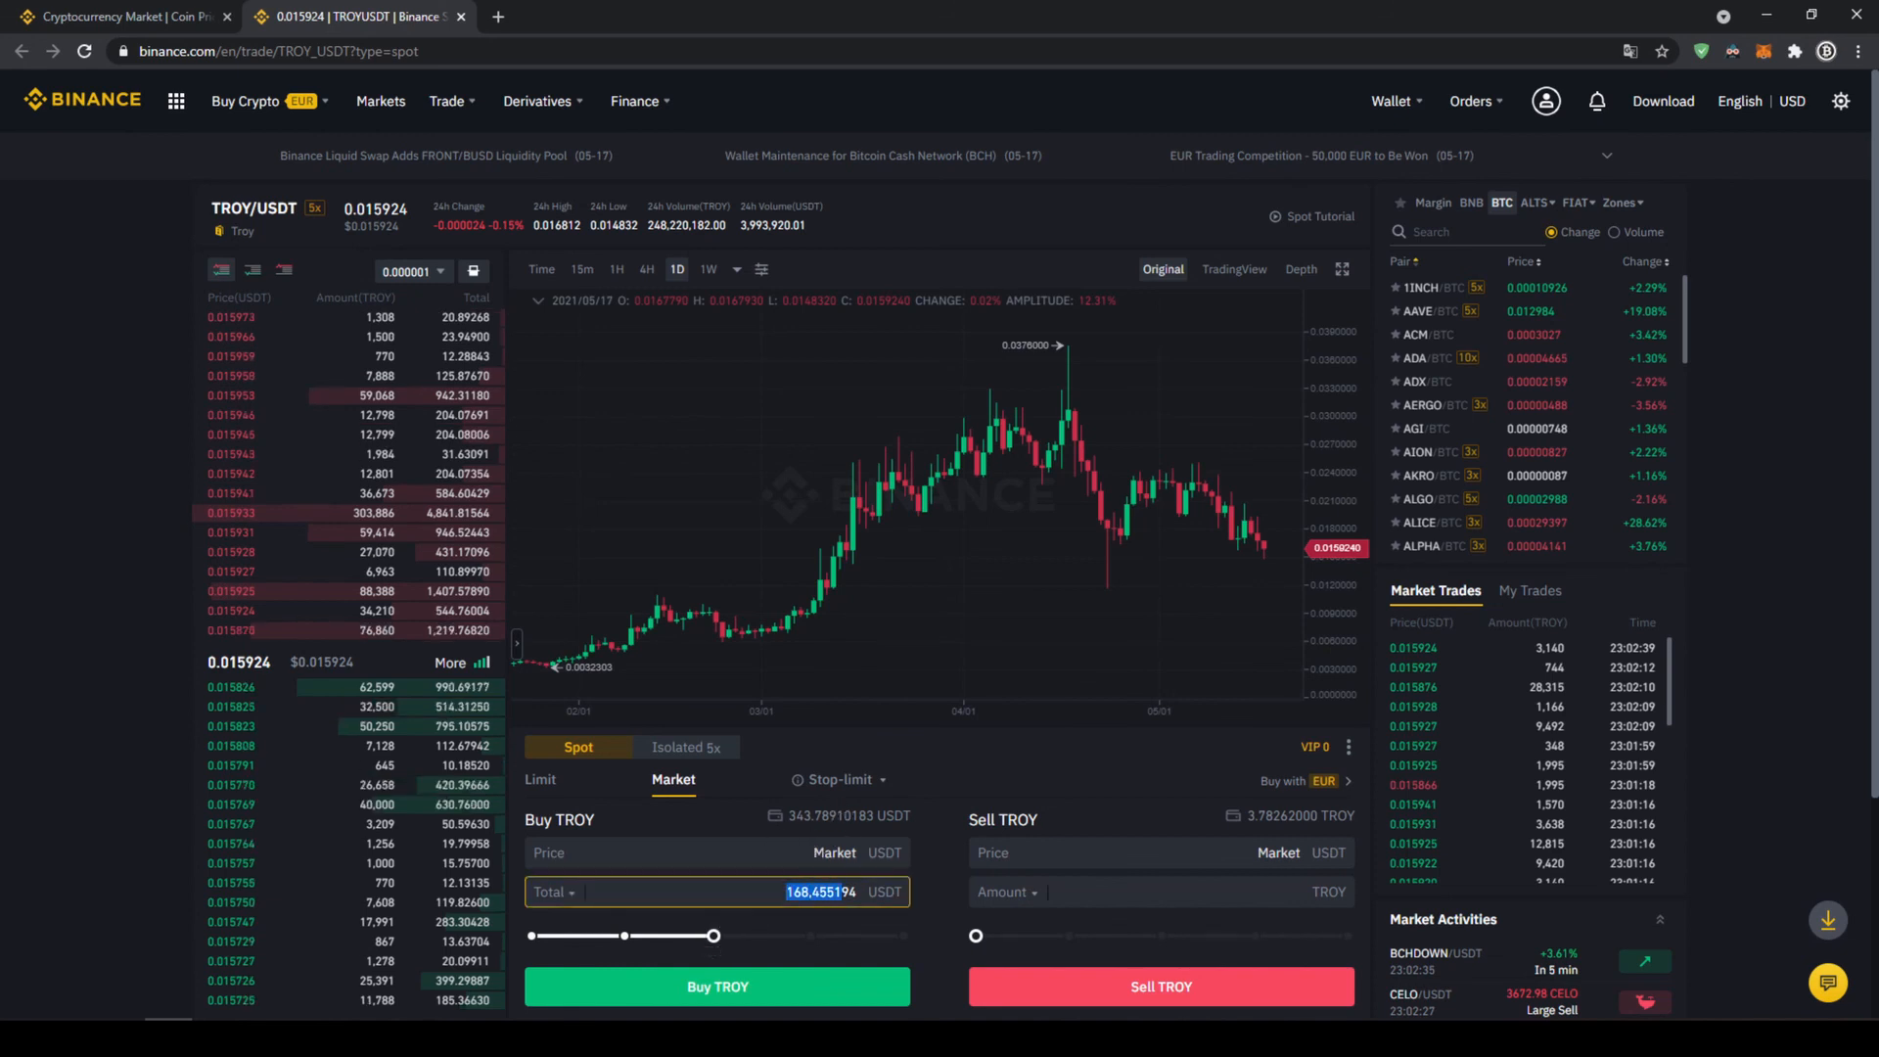
pyautogui.moveTo(713, 936); pyautogui.dragTo(744, 936)
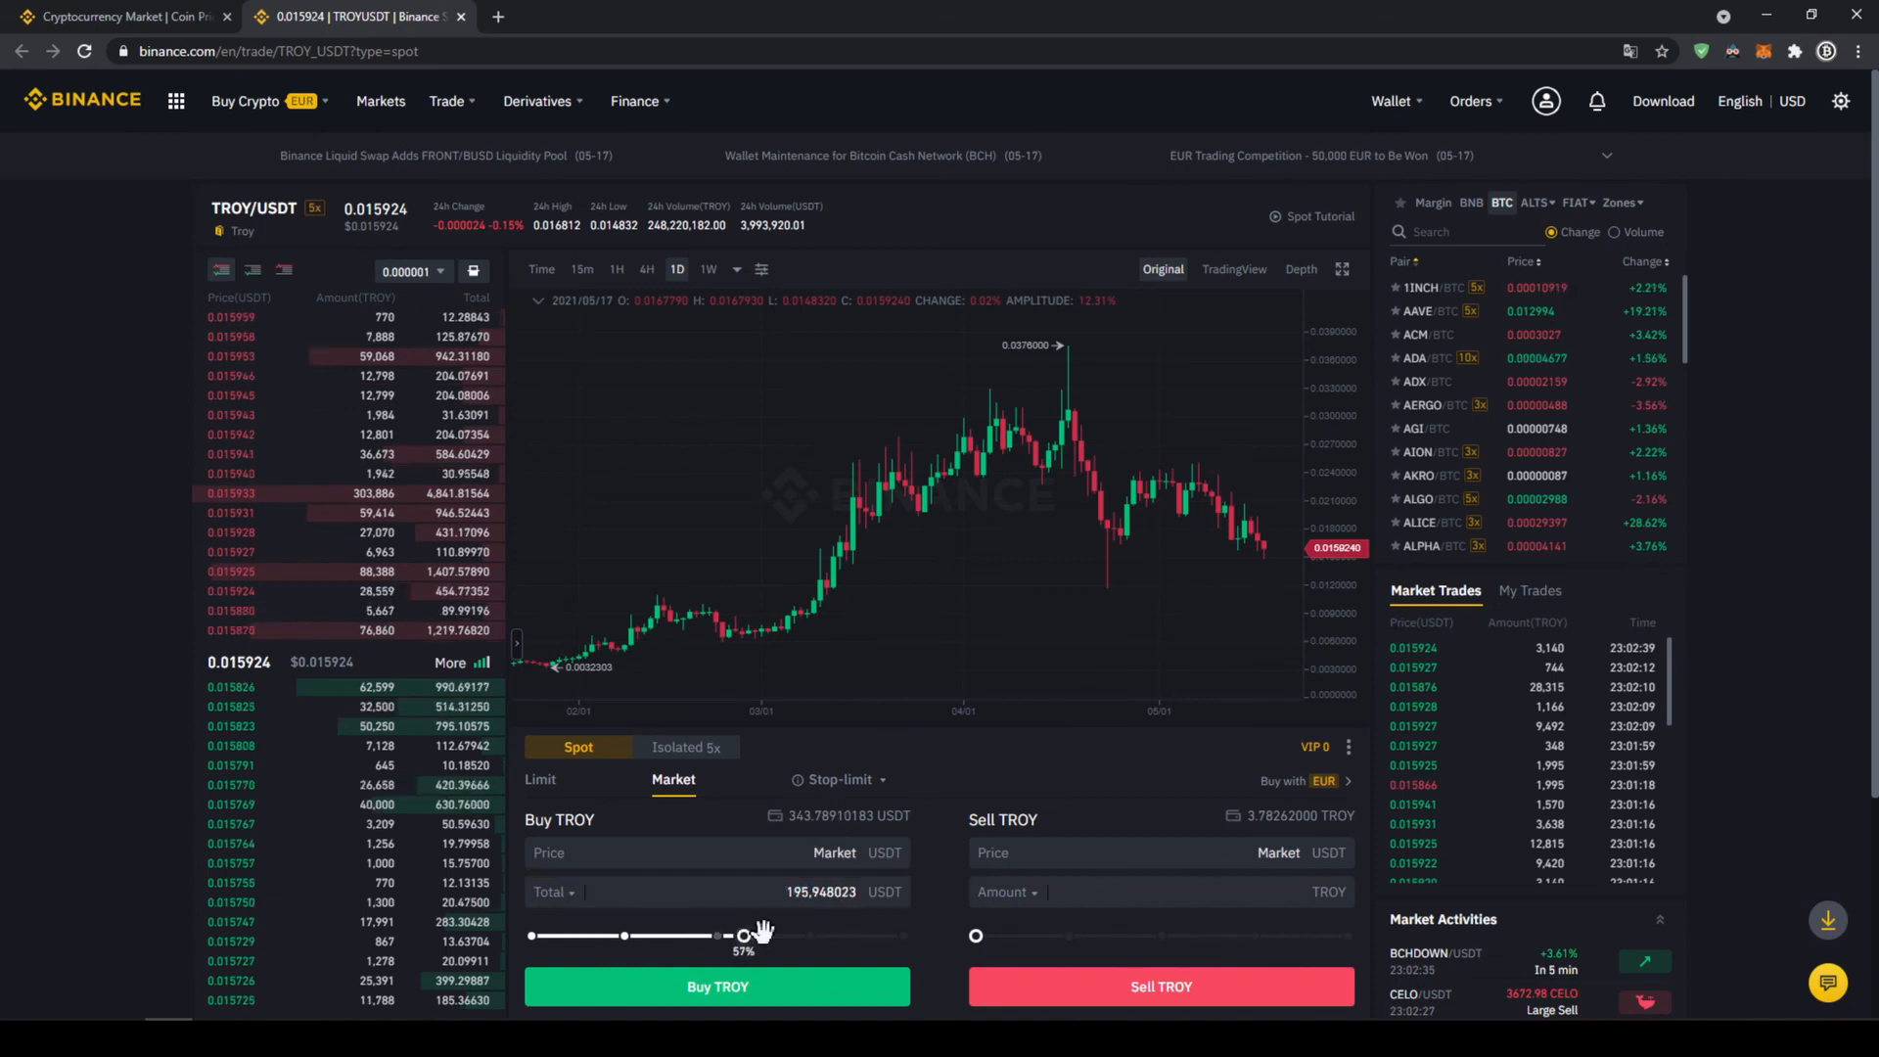
pyautogui.moveTo(744, 936); pyautogui.dragTo(904, 935)
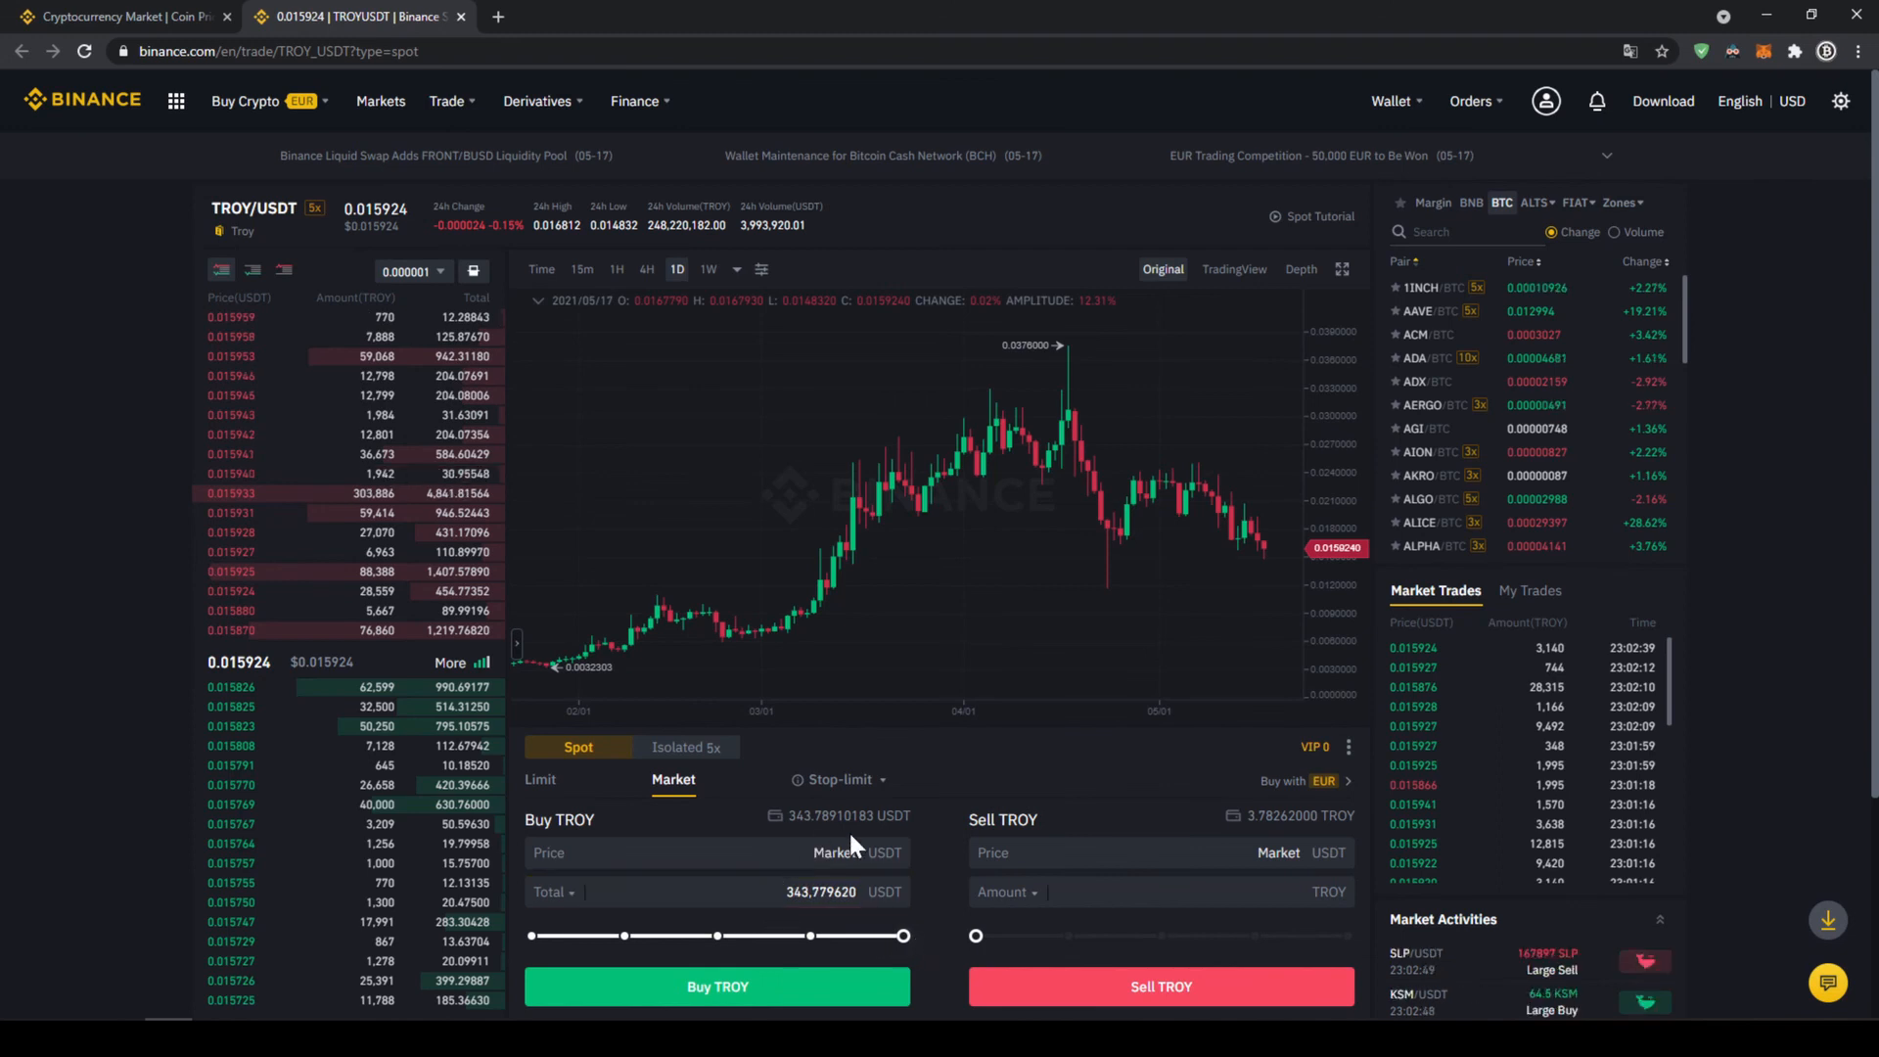
pyautogui.moveTo(836, 986)
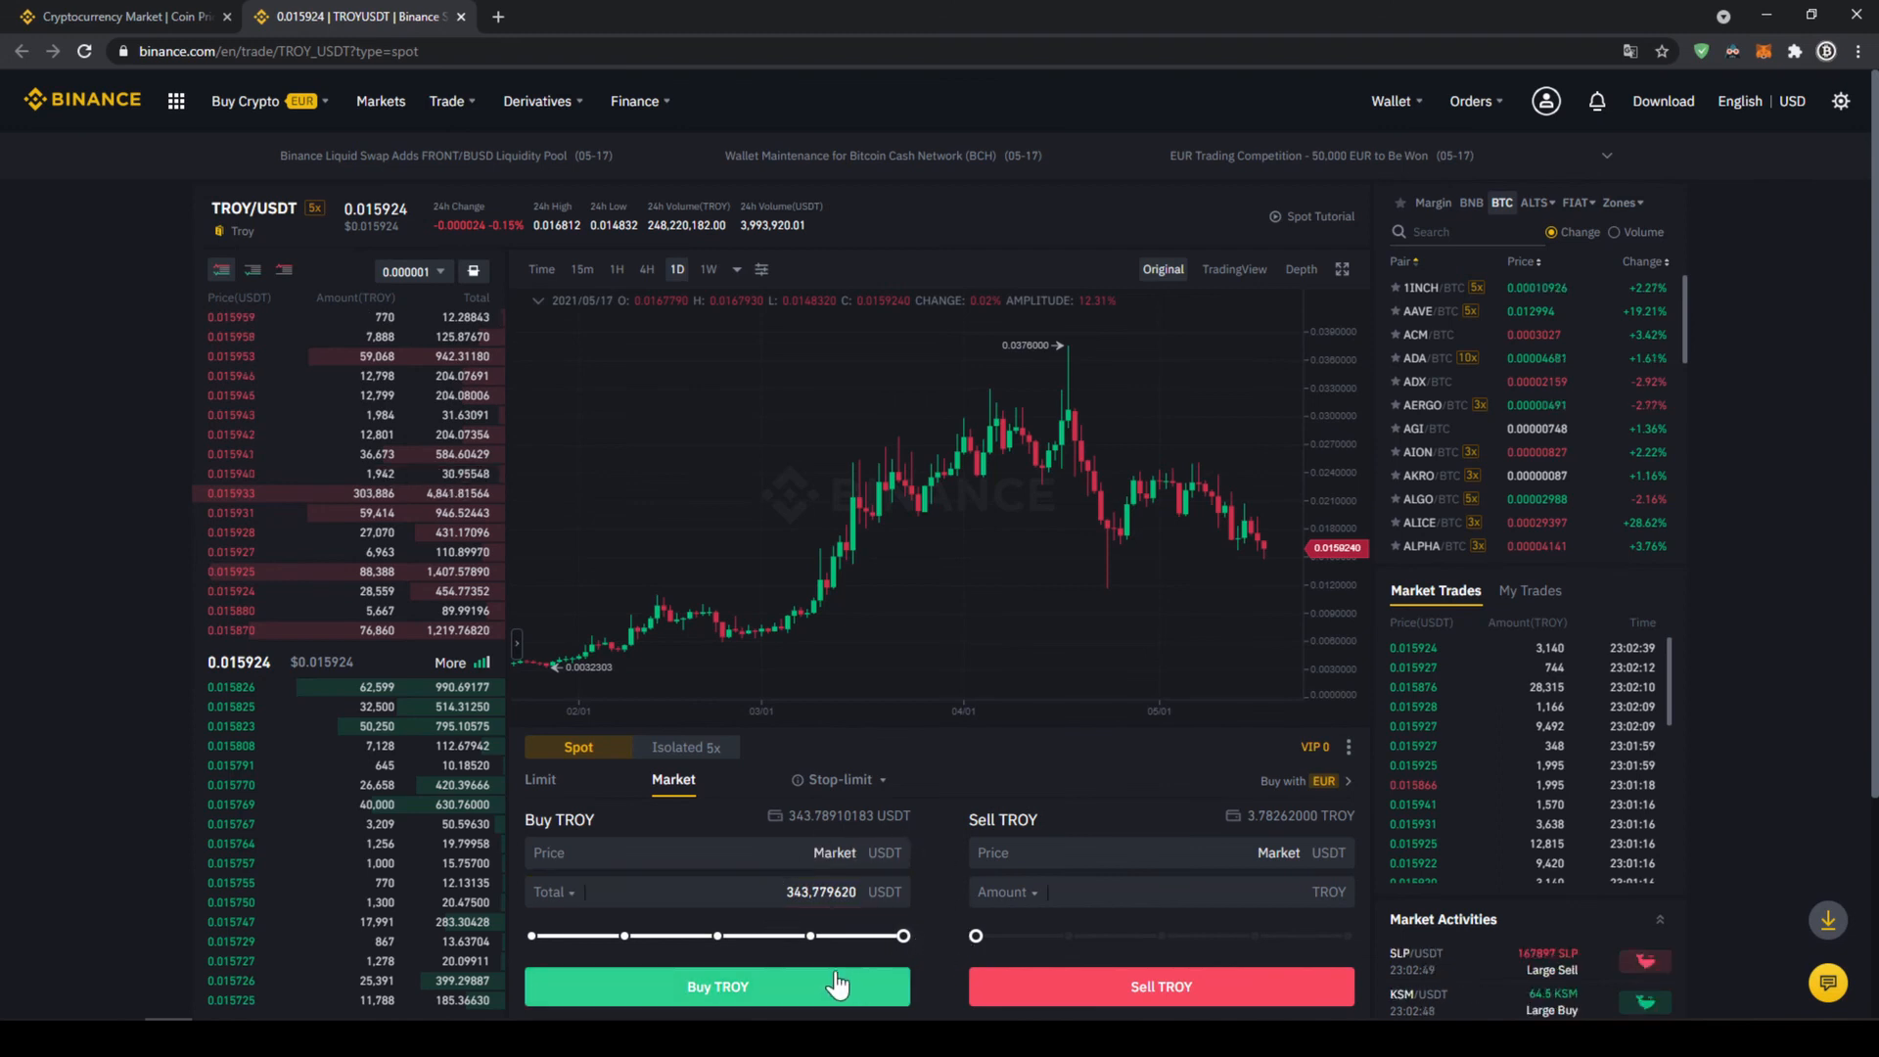